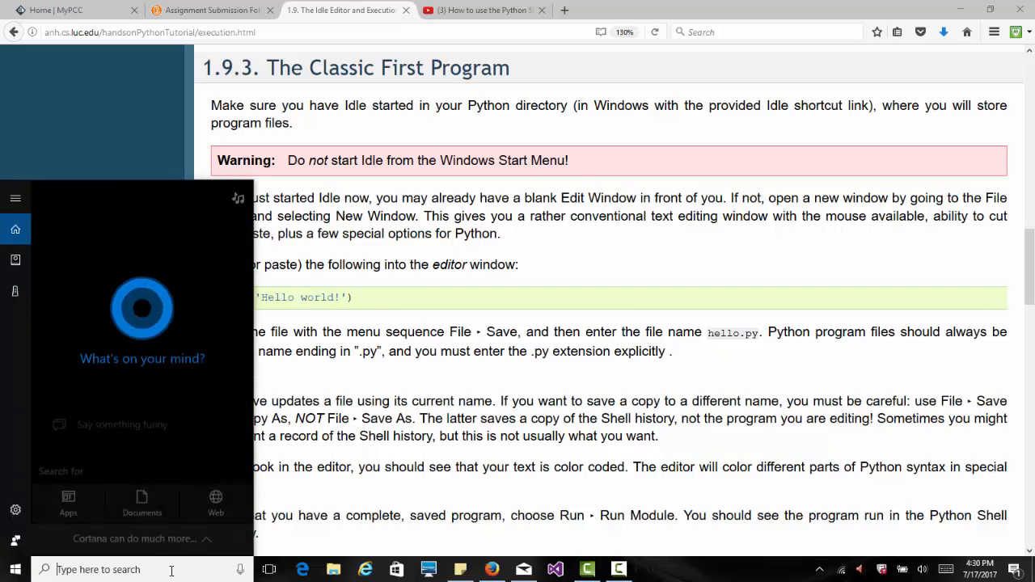
Launch IDLE (Python 3.6 32-bit) from the Start menu search for 'idle'.
type("idle")
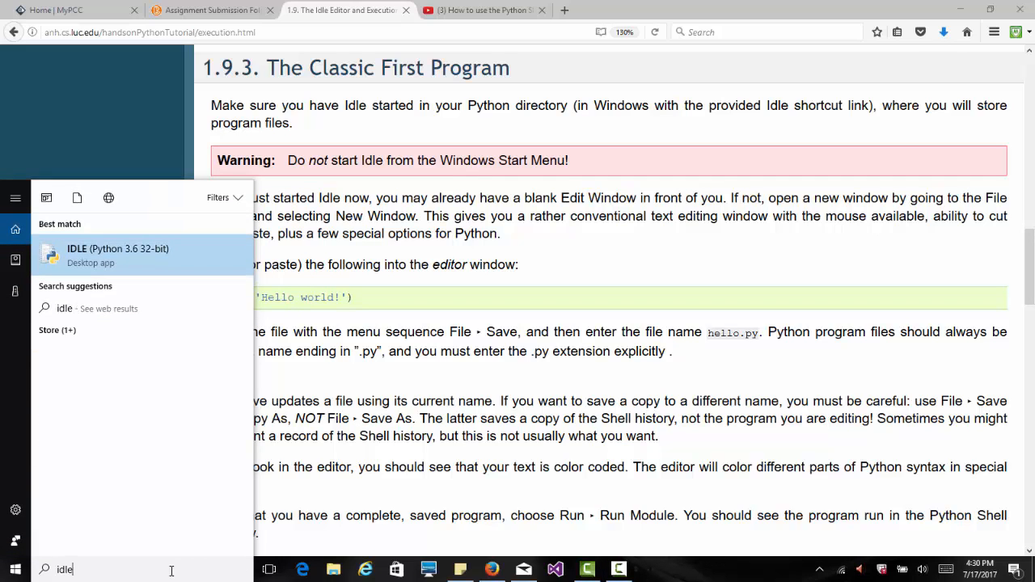
left_click(142, 260)
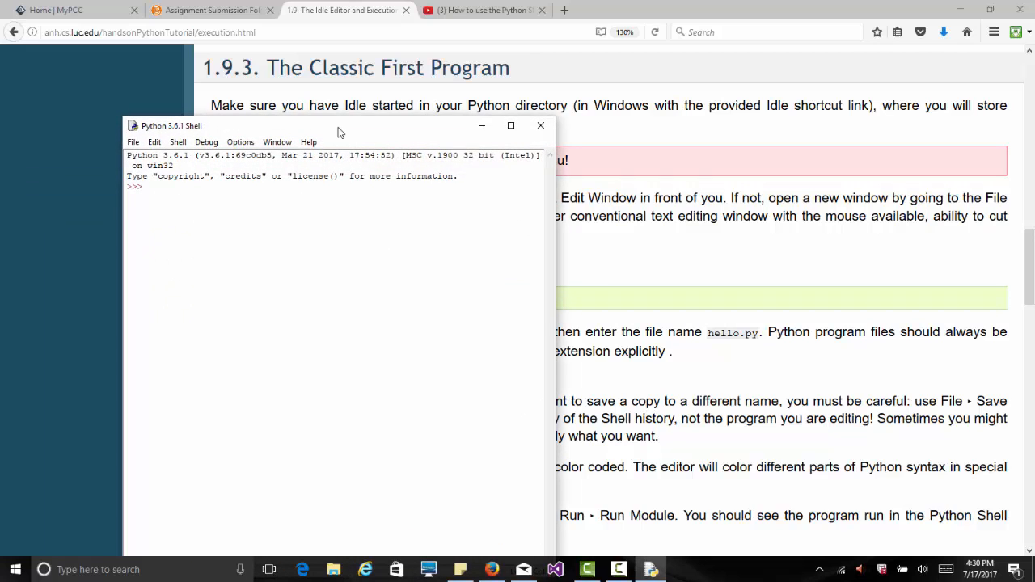
Run print('Hello!!') at the shell prompt so it outputs Hello!!, repositioning the shell window.
left_click_drag(339, 132, 335, 64)
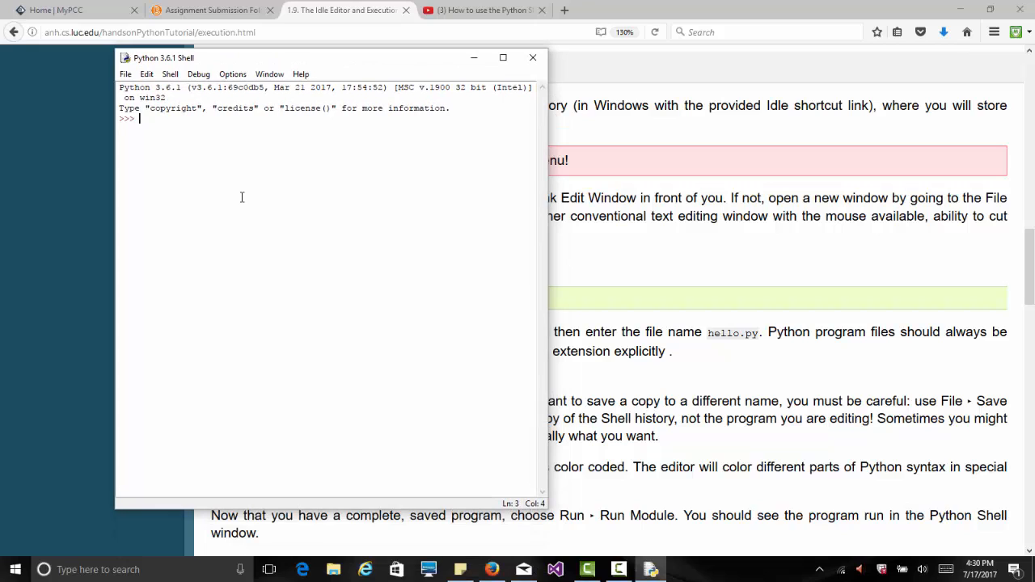
type("pri")
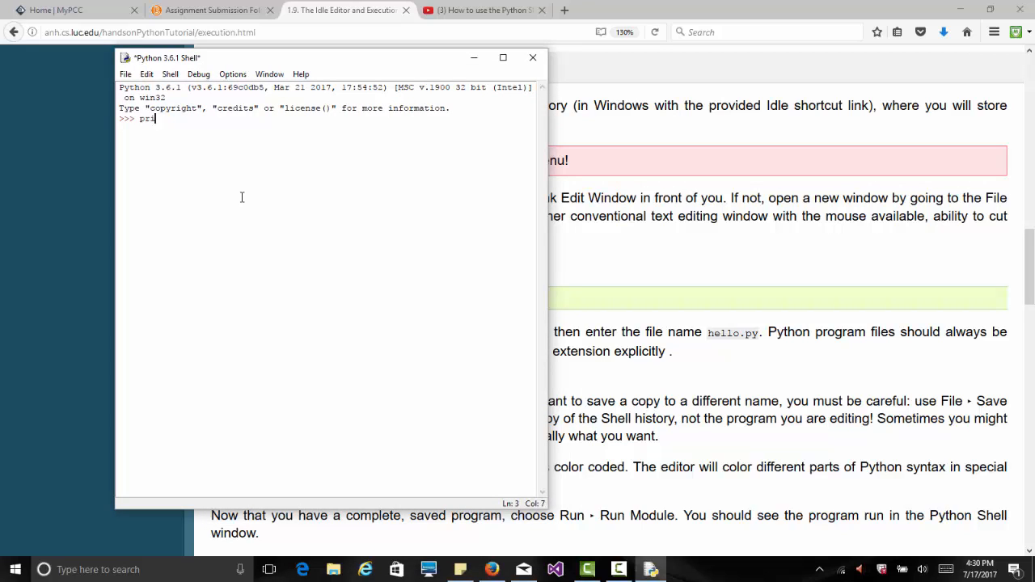
type("nt('H")
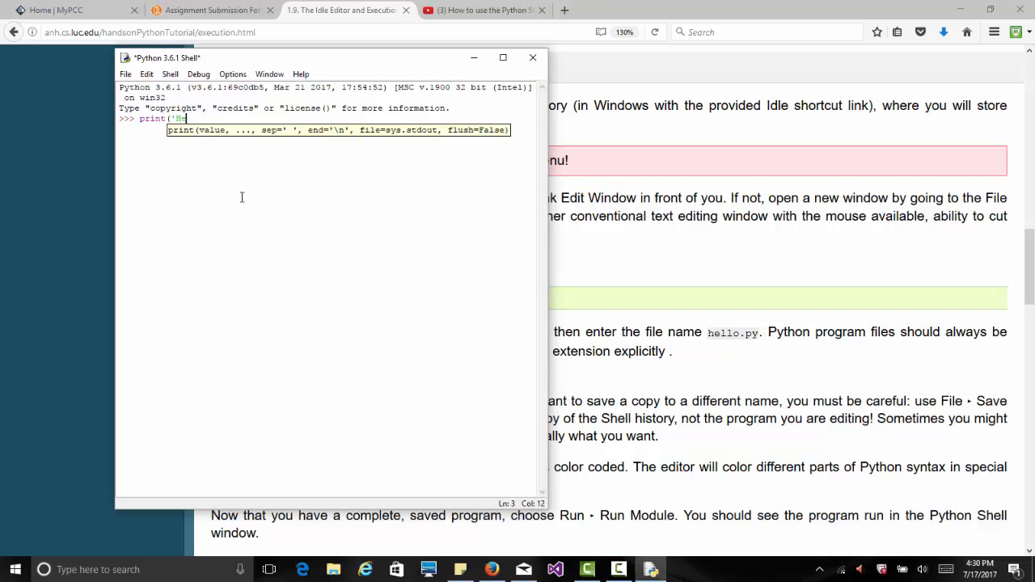
type("ello!!")
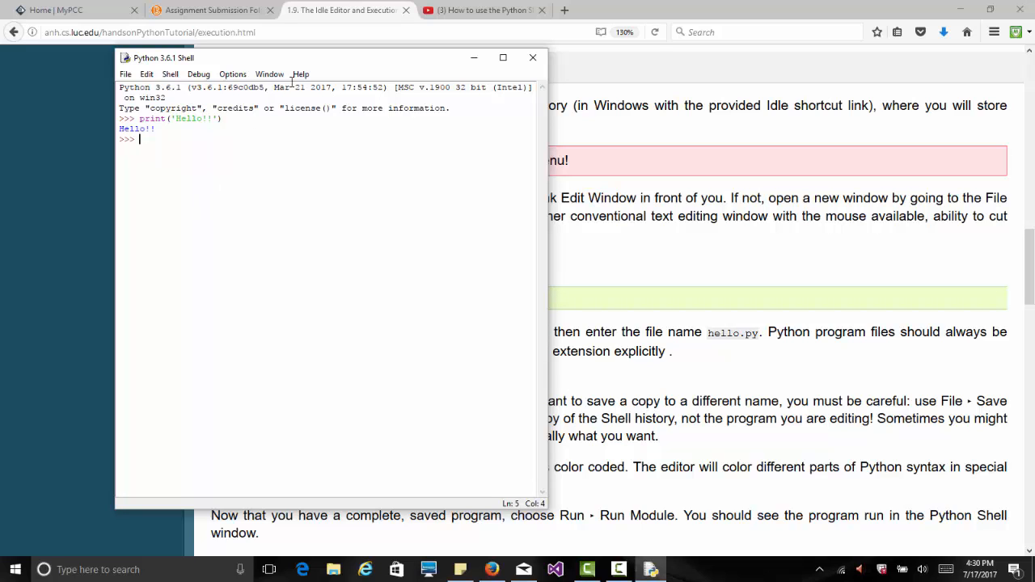
left_click_drag(332, 58, 278, 60)
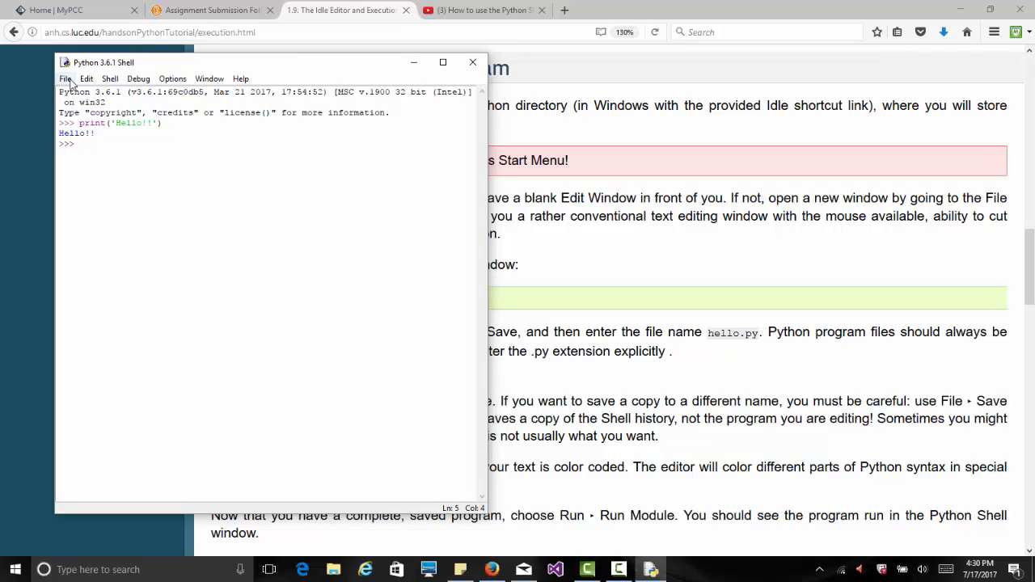
Create a new untitled script window containing the line print("Hello World!!").
left_click(66, 78)
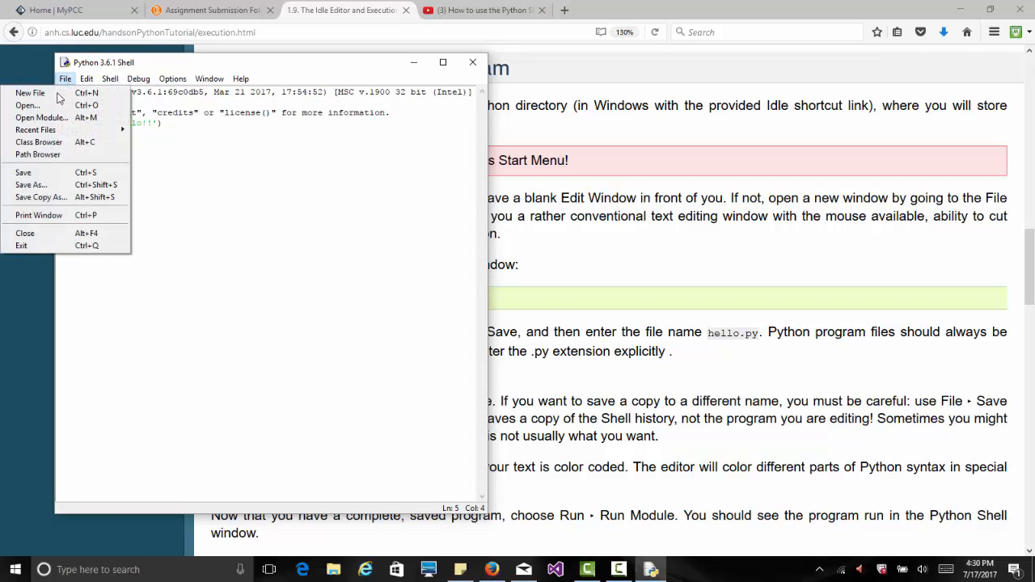
left_click(34, 95)
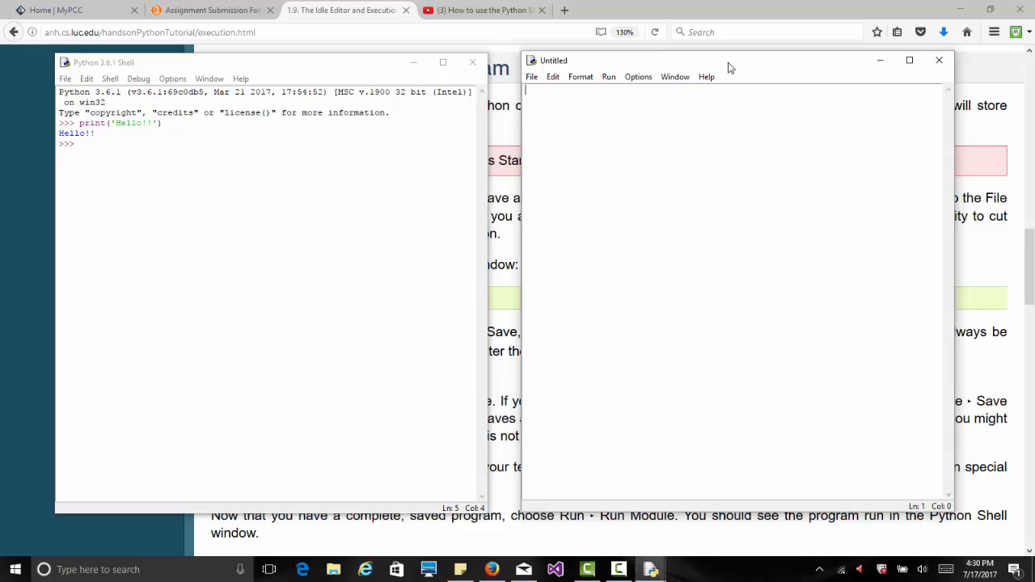
mouse_move(565, 197)
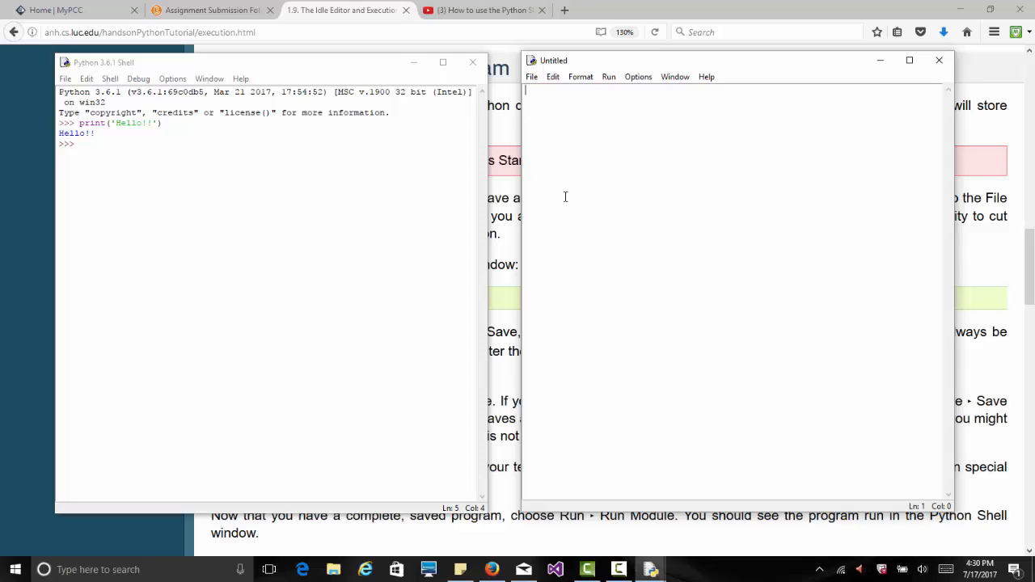
type("print(\"Hello World")
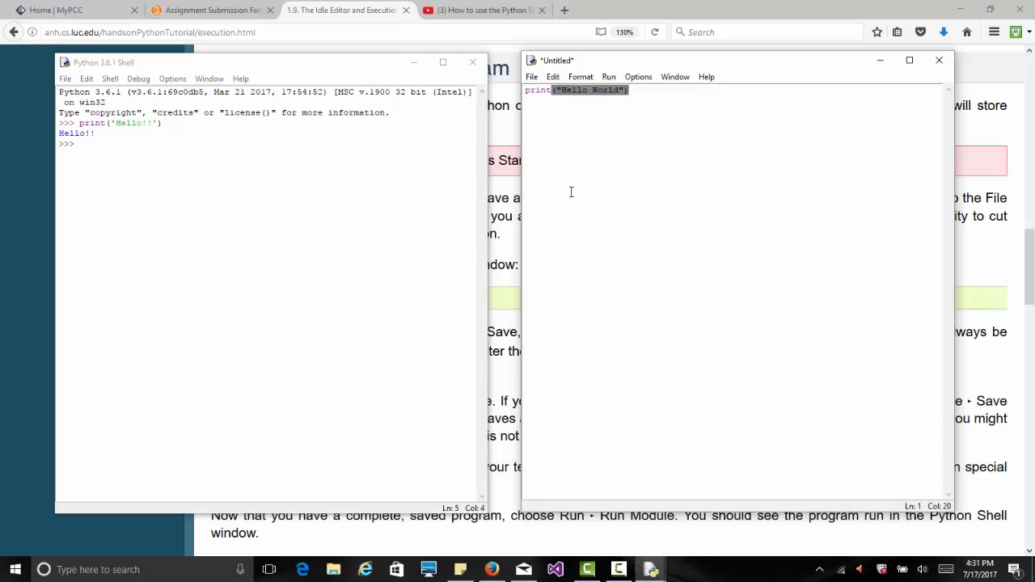
left_click(630, 91)
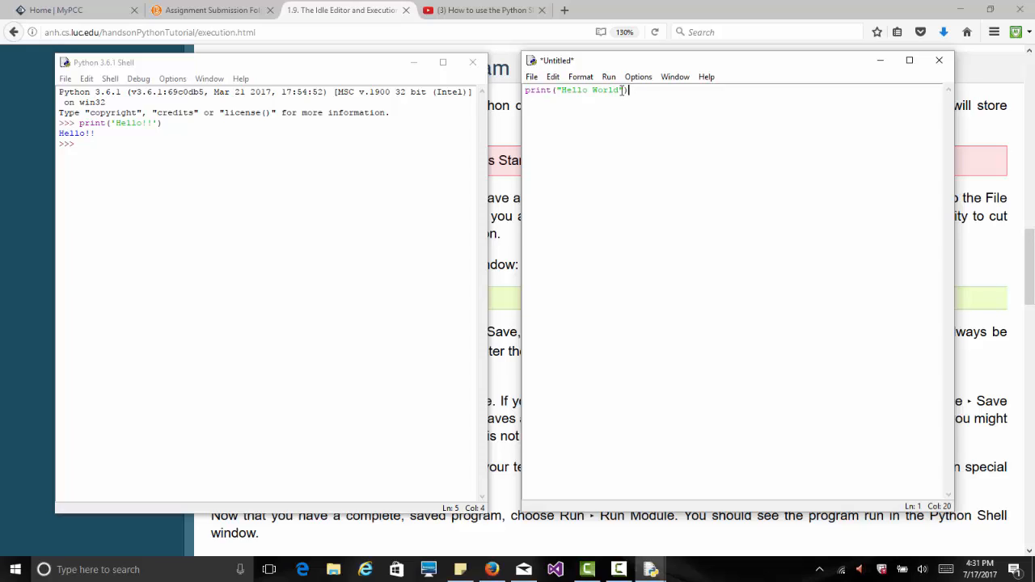
type("!!")
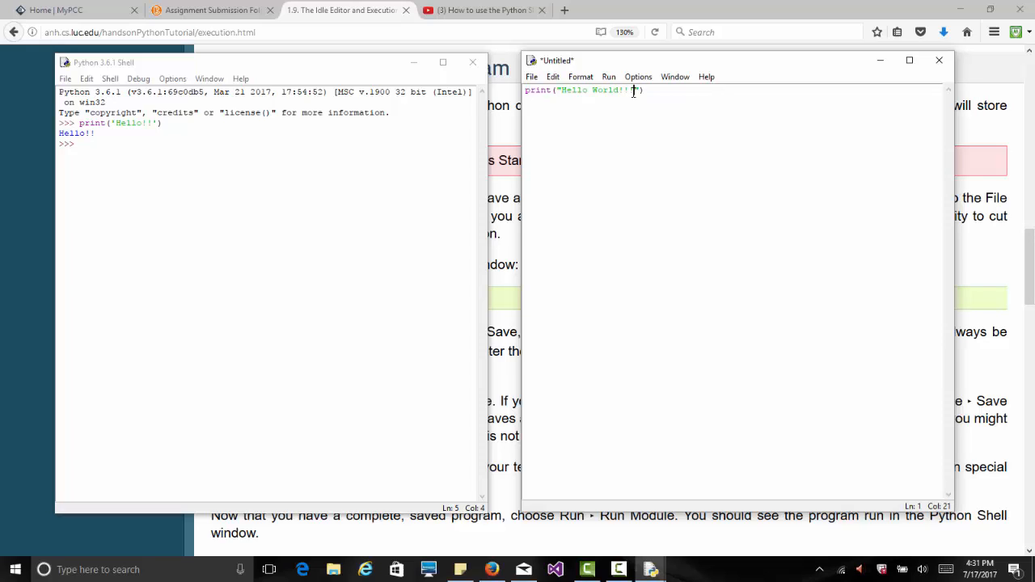
left_click(530, 76)
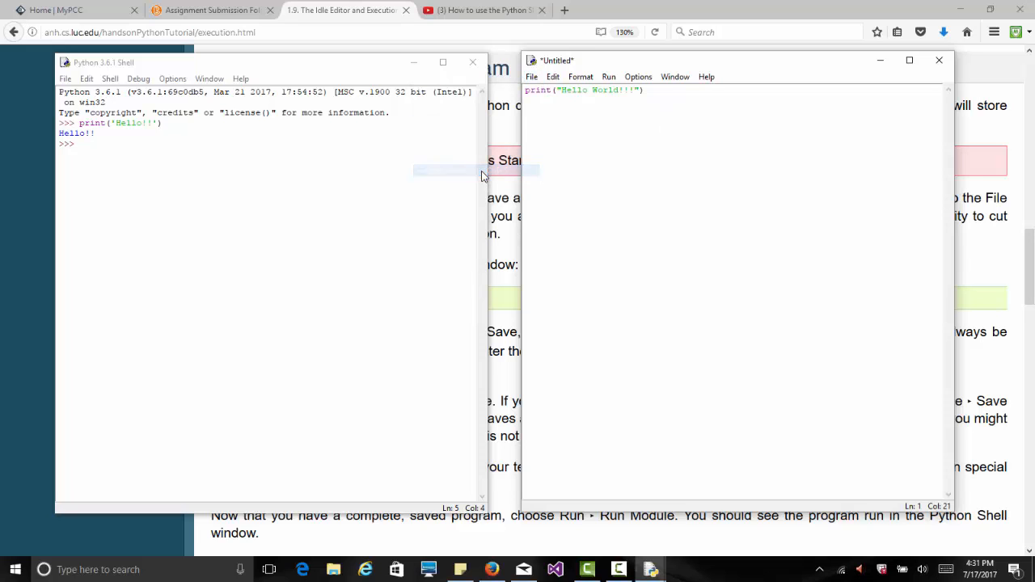
Save the script as sample01.py under Documents > PCC > CS 160 > Python Assignments.
left_click(530, 76)
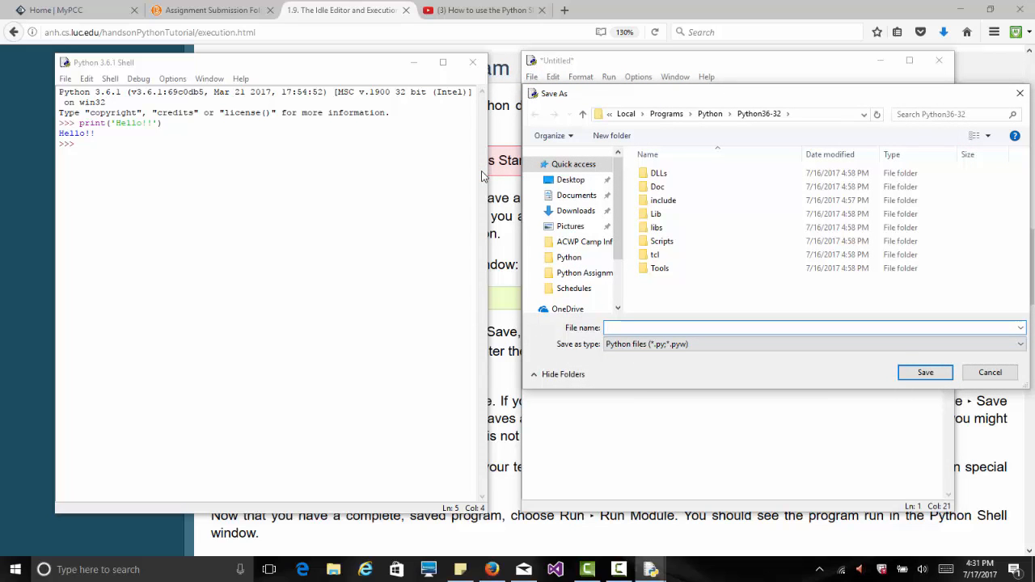
left_click(576, 194)
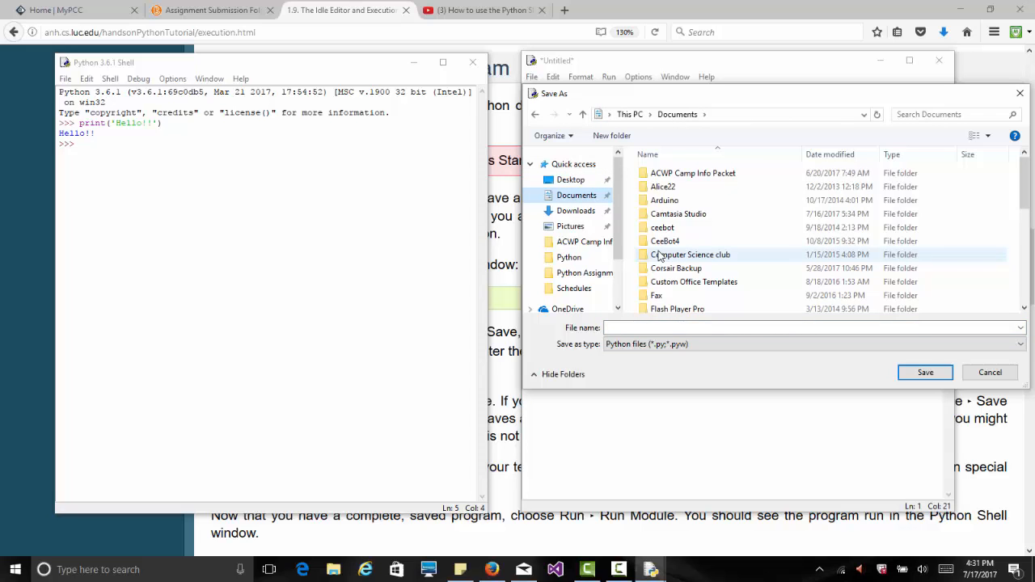
scroll("down", 3)
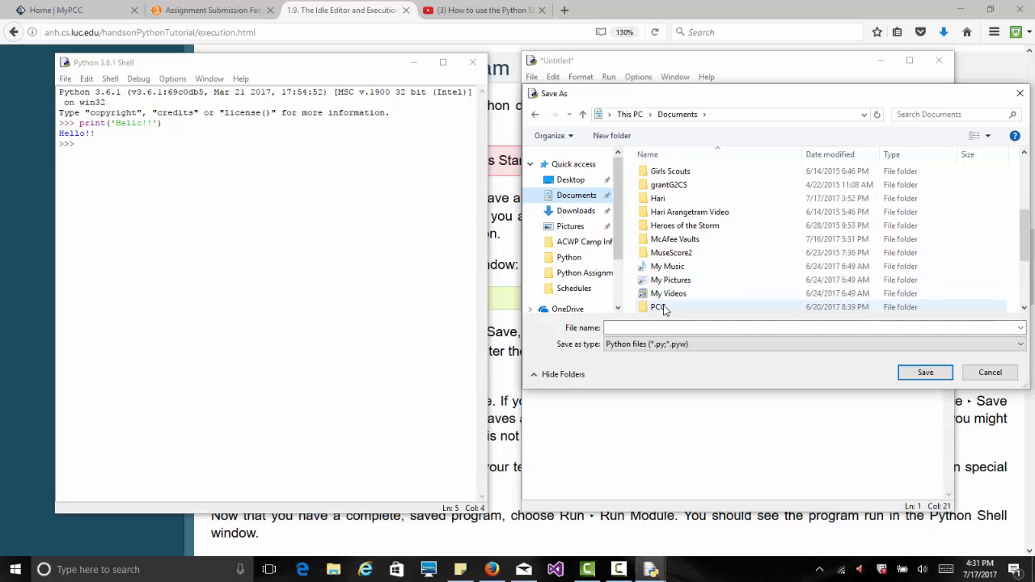
double_click(656, 307)
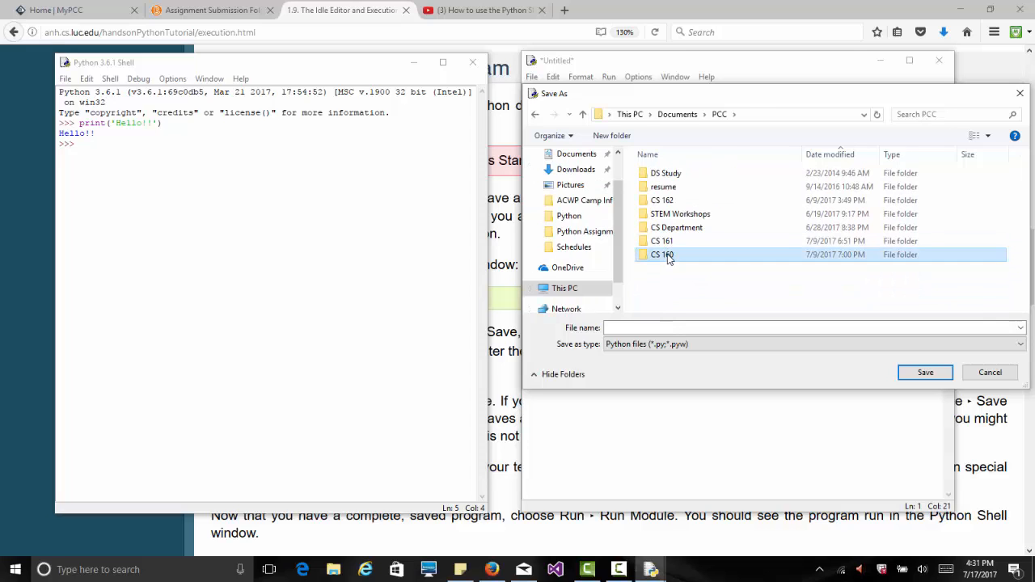
double_click(659, 254)
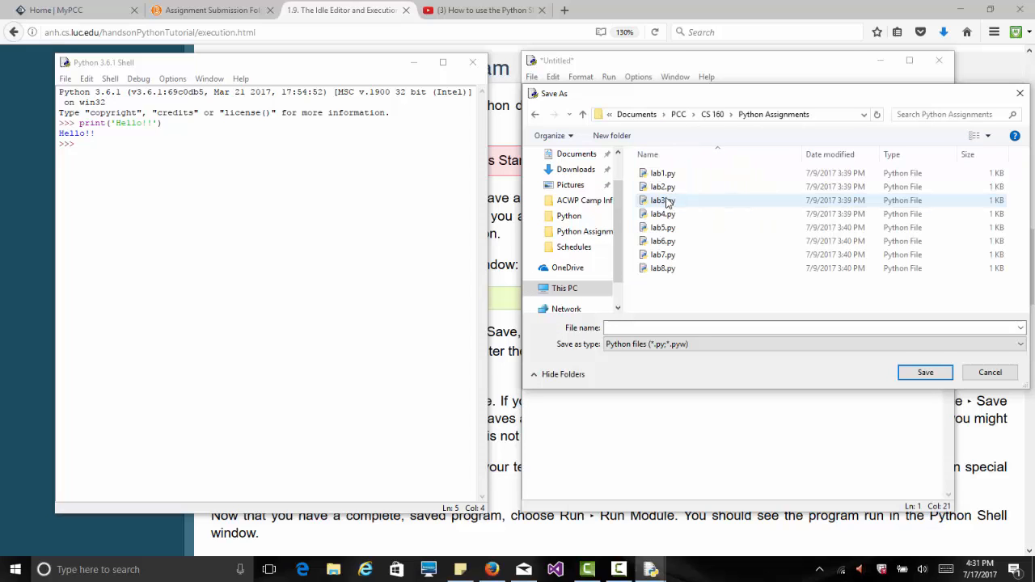
type("samplea01")
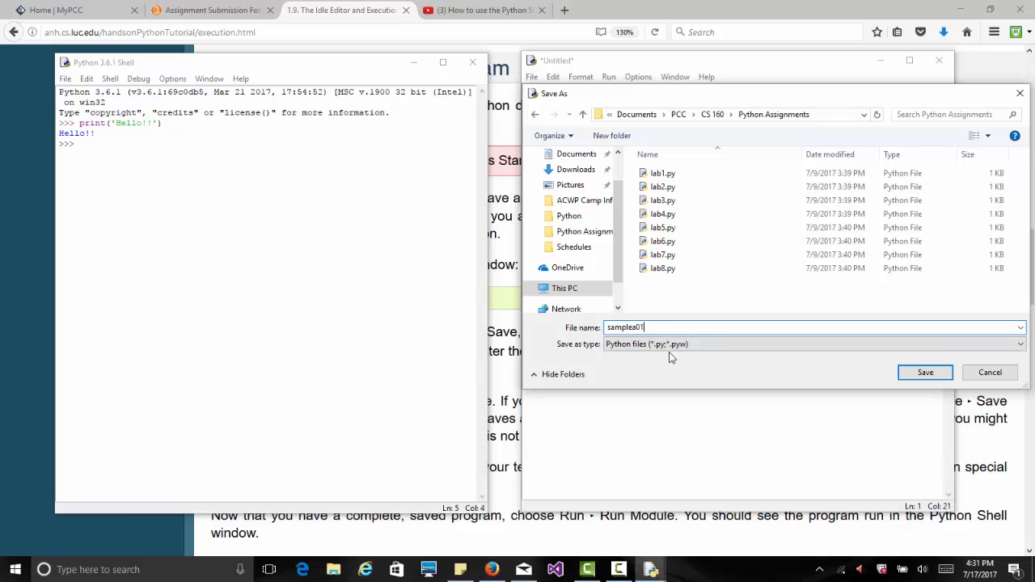
left_click(924, 371)
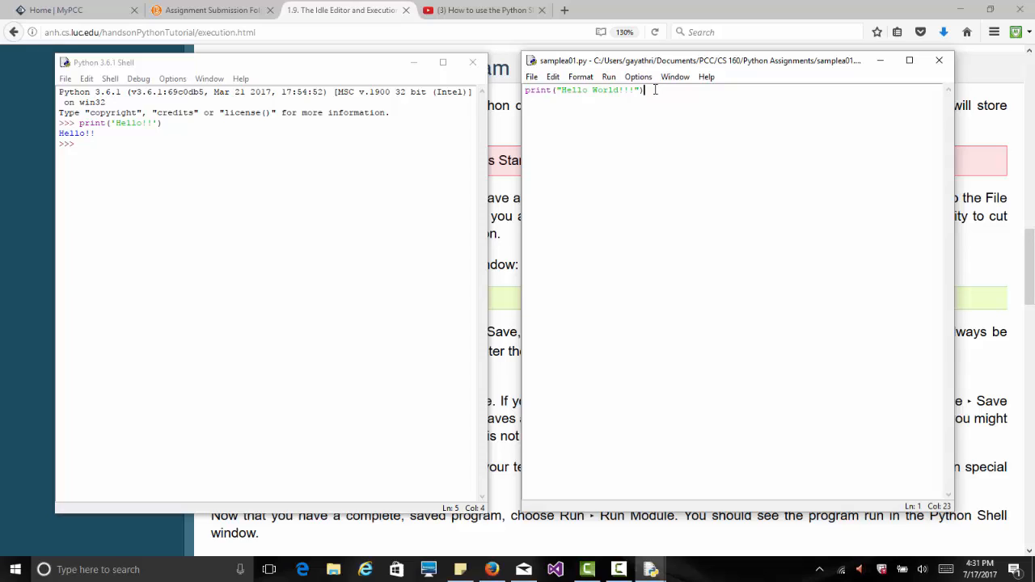
Run sample01.py with Run Module so the shell restarts and prints Hello World!!
left_click(608, 77)
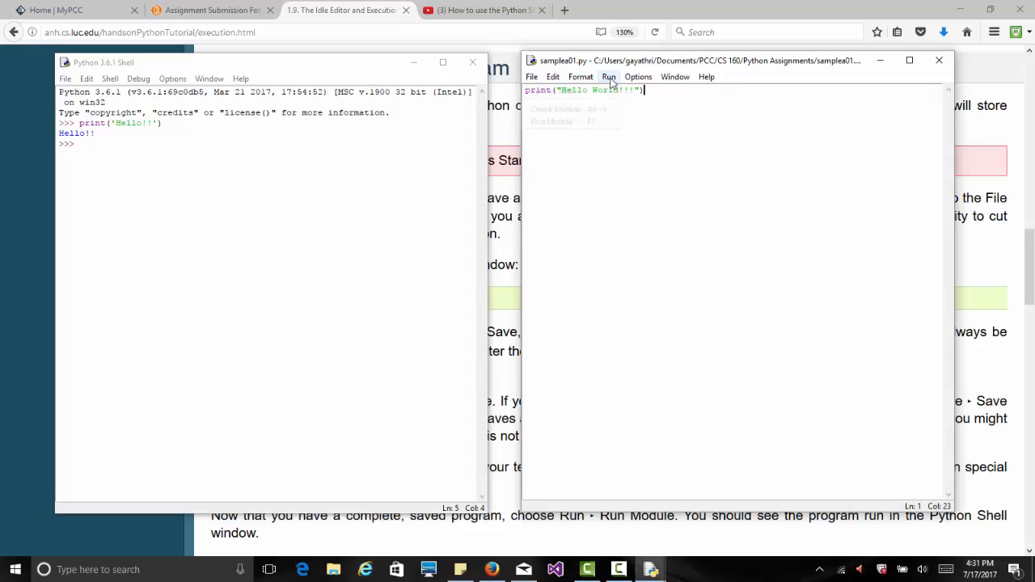
left_click(608, 78)
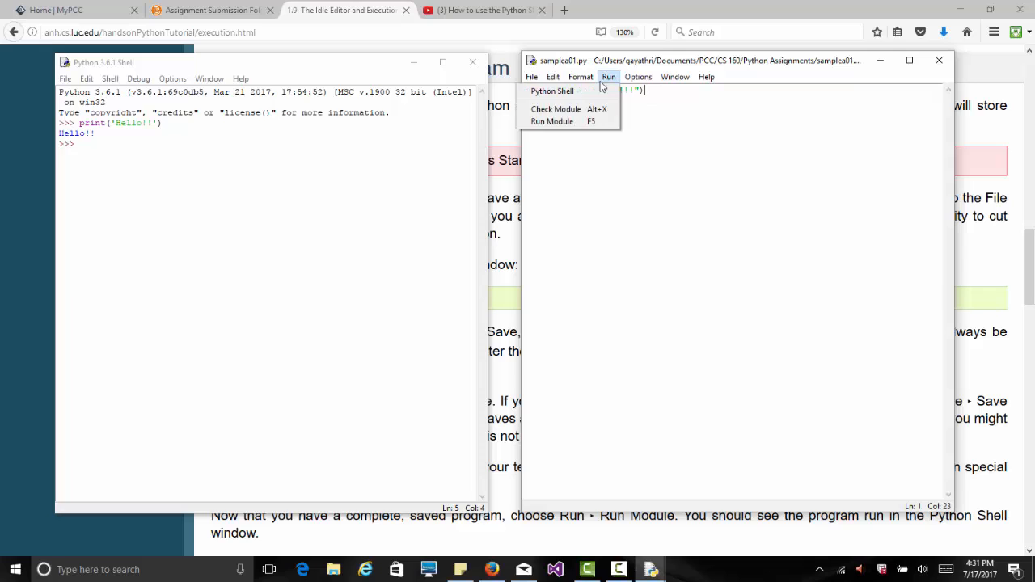
mouse_move(568, 110)
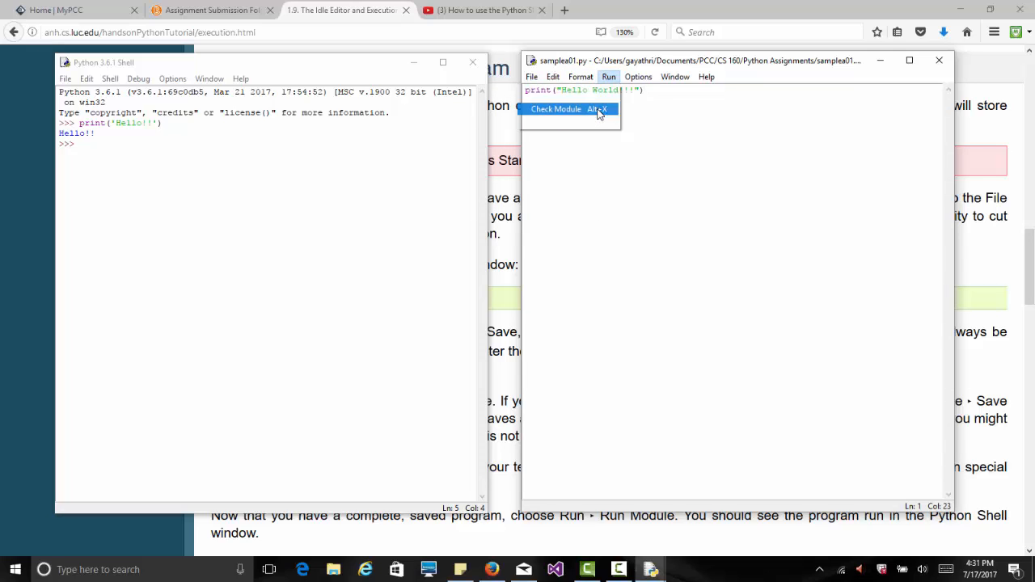
left_click(567, 110)
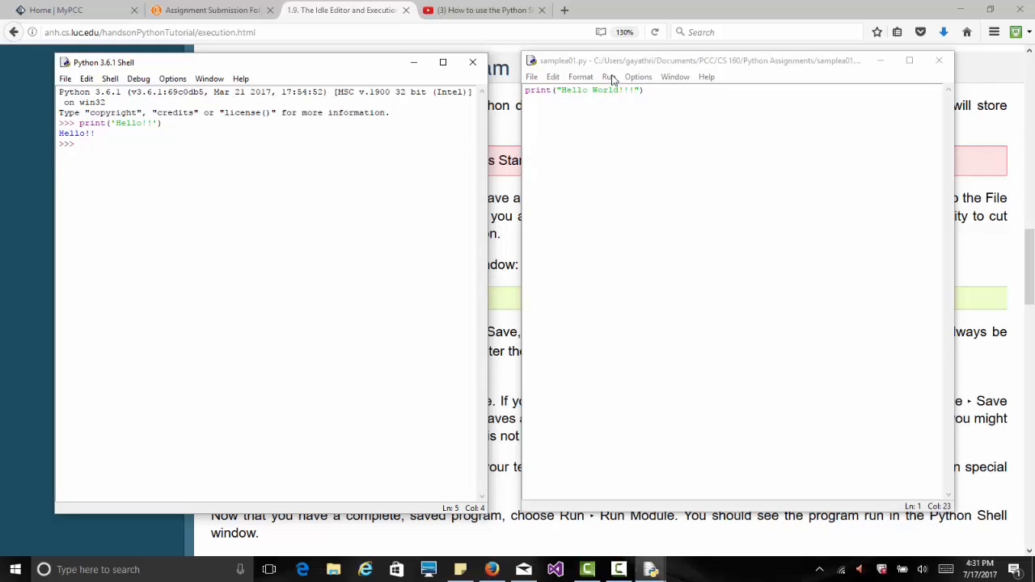
left_click(608, 76)
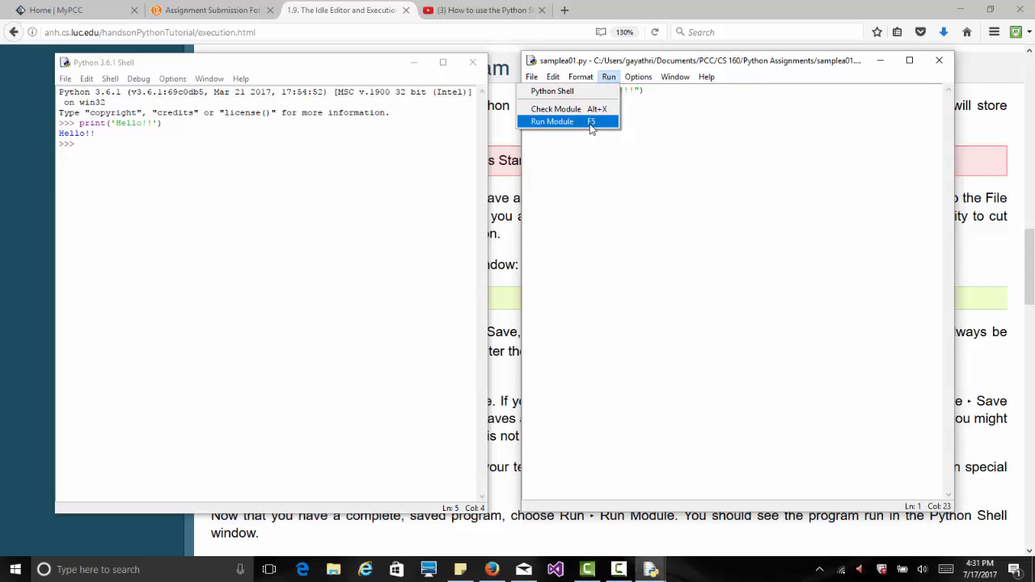
left_click(552, 122)
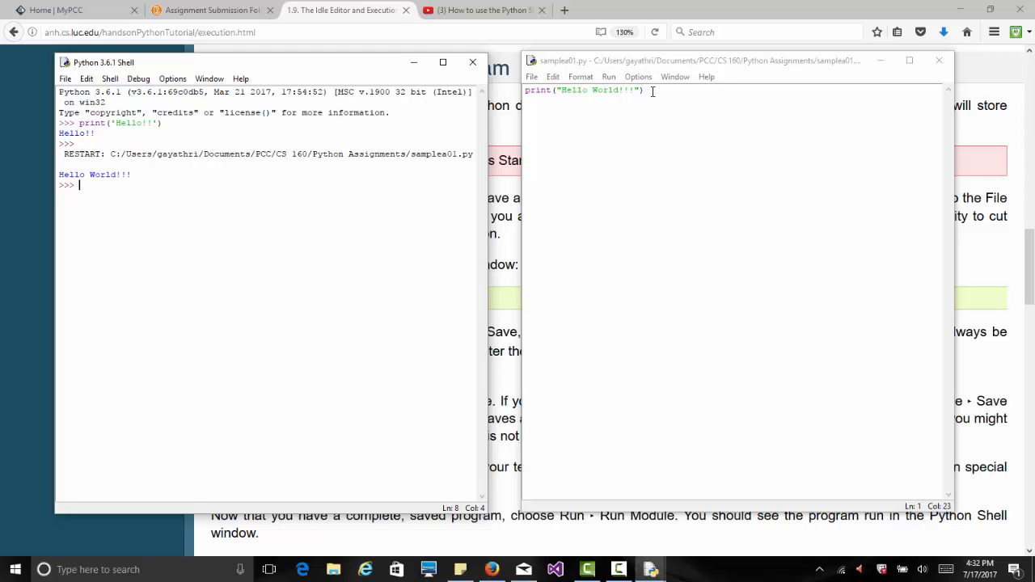
Begin a docstring at the script's top stating it was written by Gayathri Iyer.
left_click(524, 91)
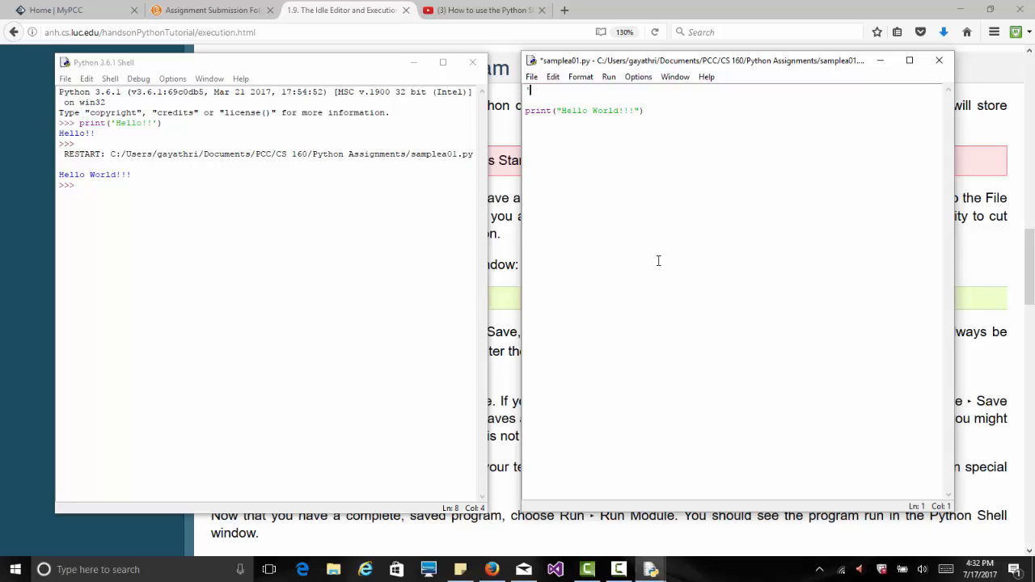
type("''")
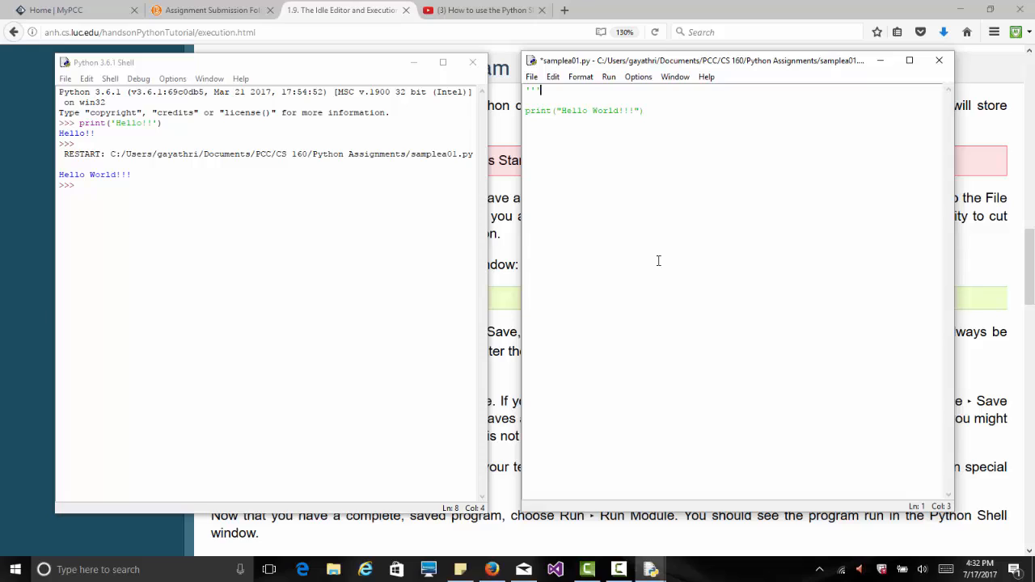
type("This program was")
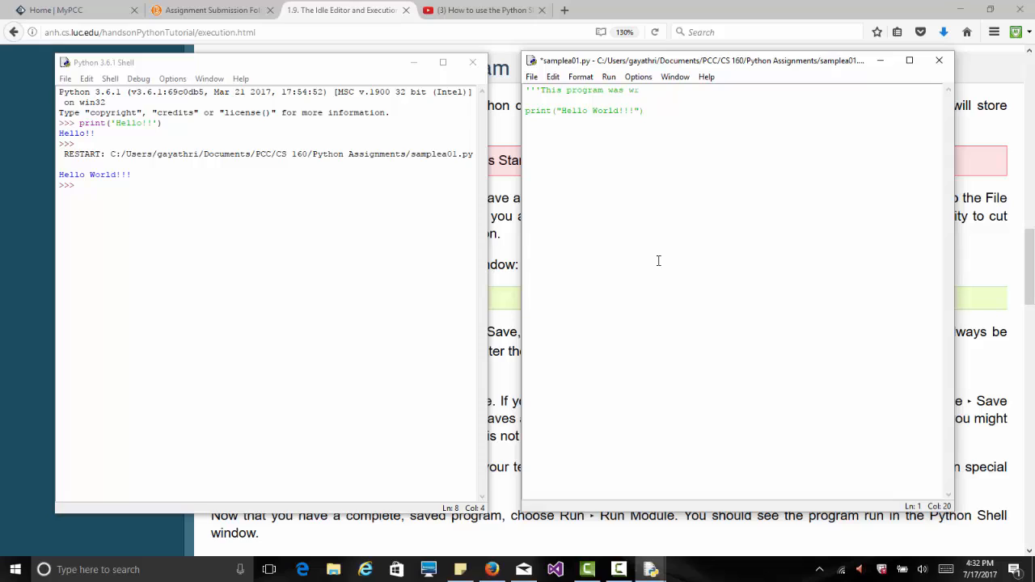
type("written by")
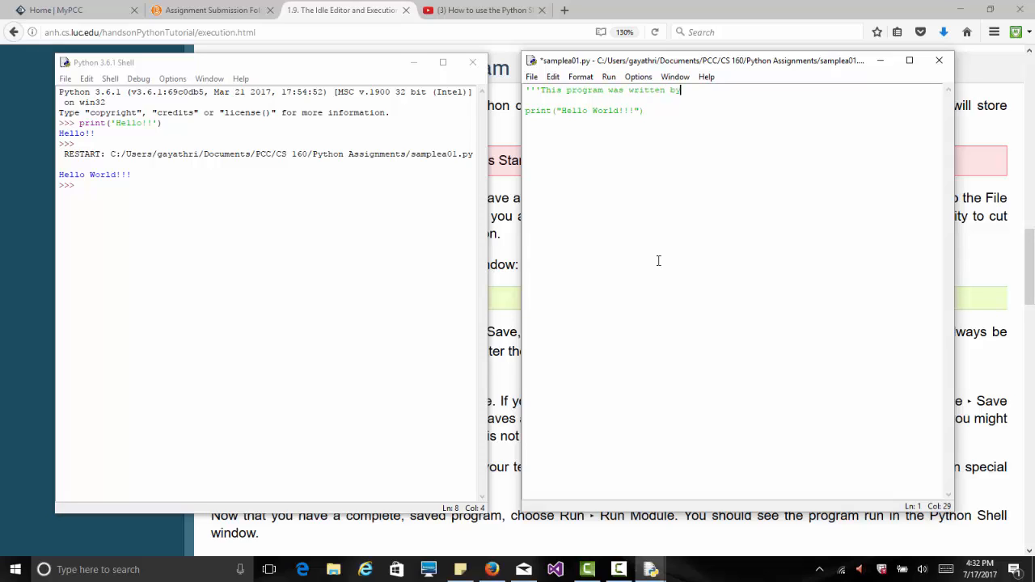
type("Gayathri Iy")
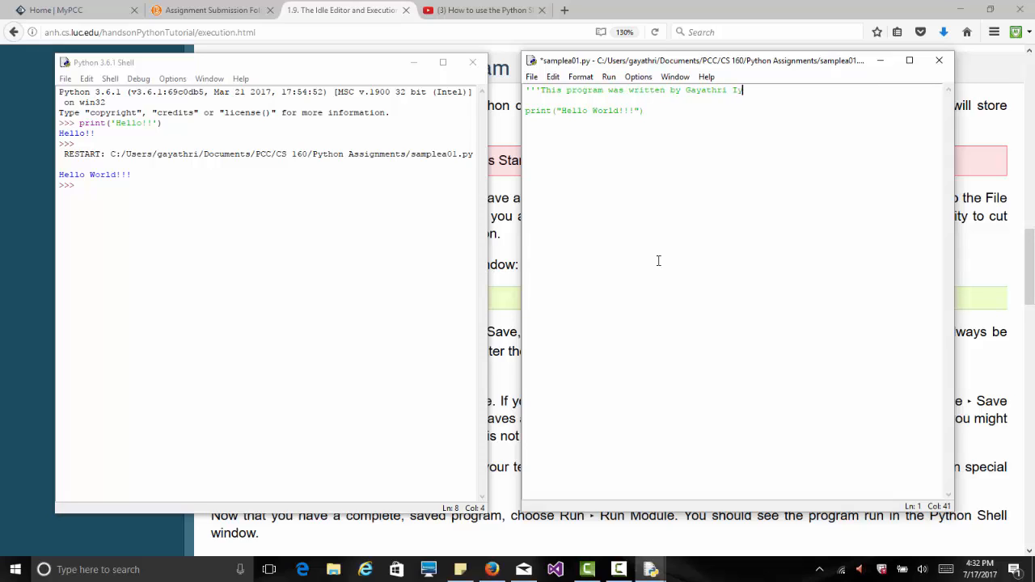
type("yer.")
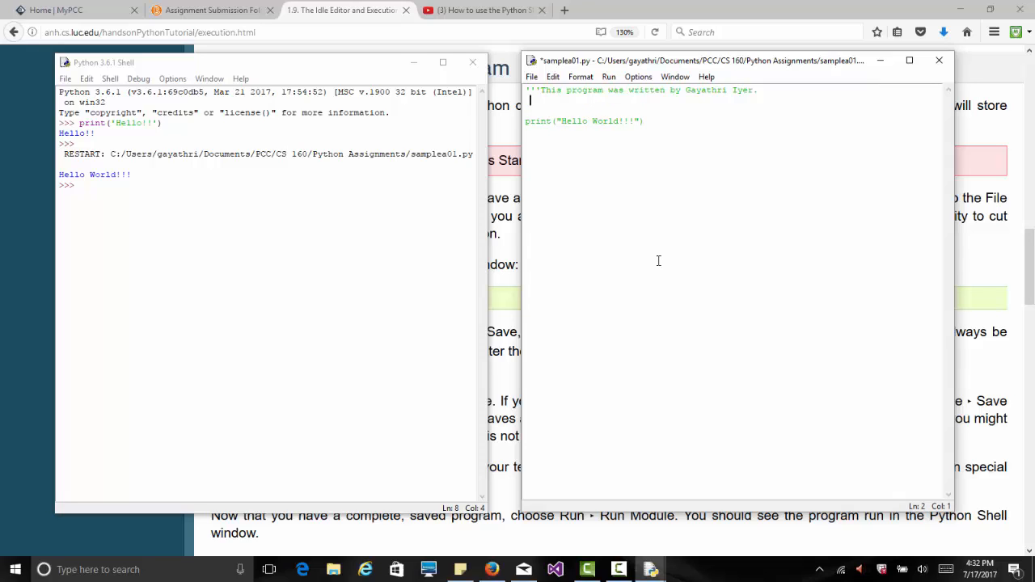
Add that it prints text to the user and 'Date Created: 07/17/2017' to the docstring.
type("It prints some text to the y")
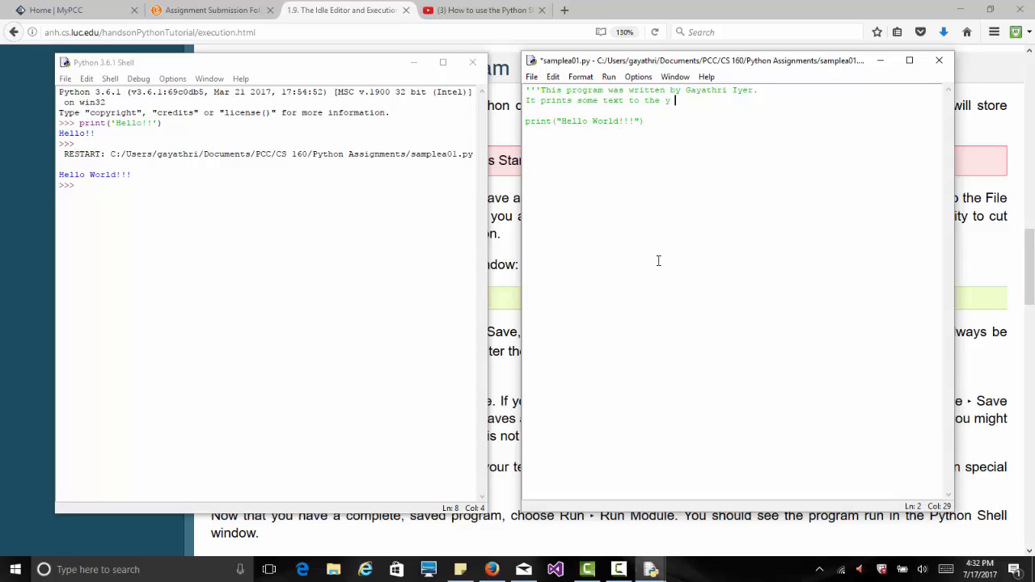
key("Backspace")
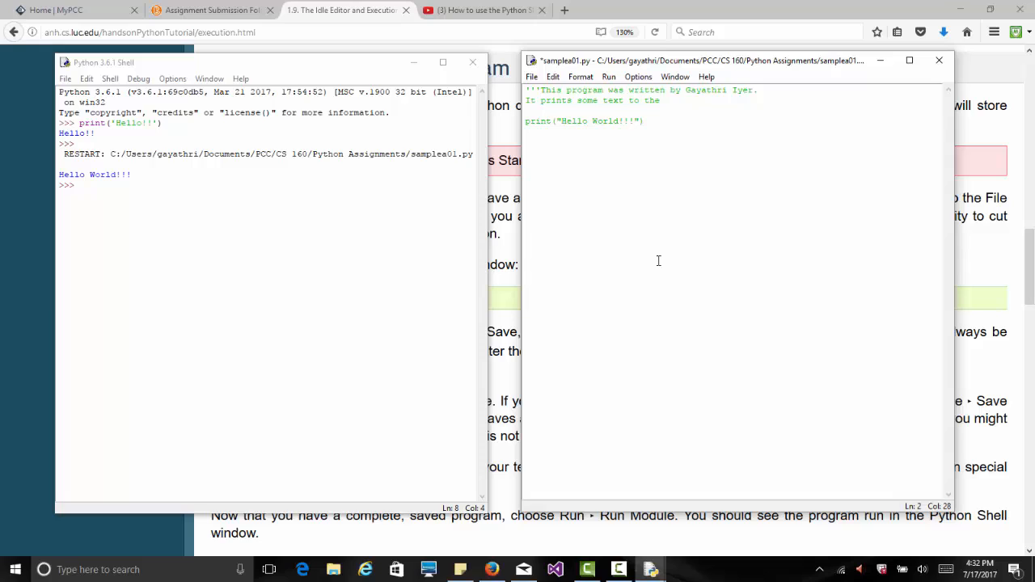
type("user.")
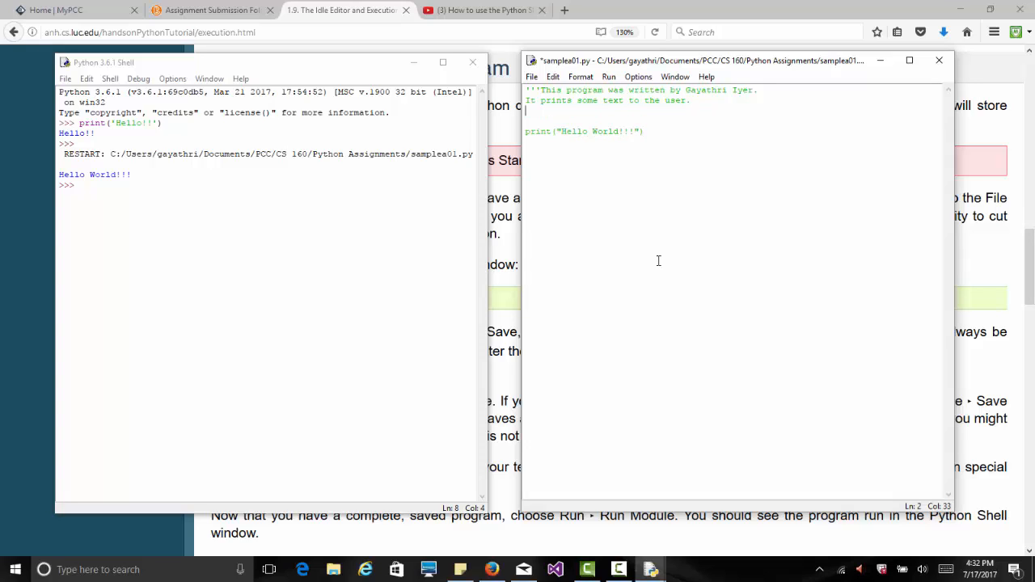
type("Date C")
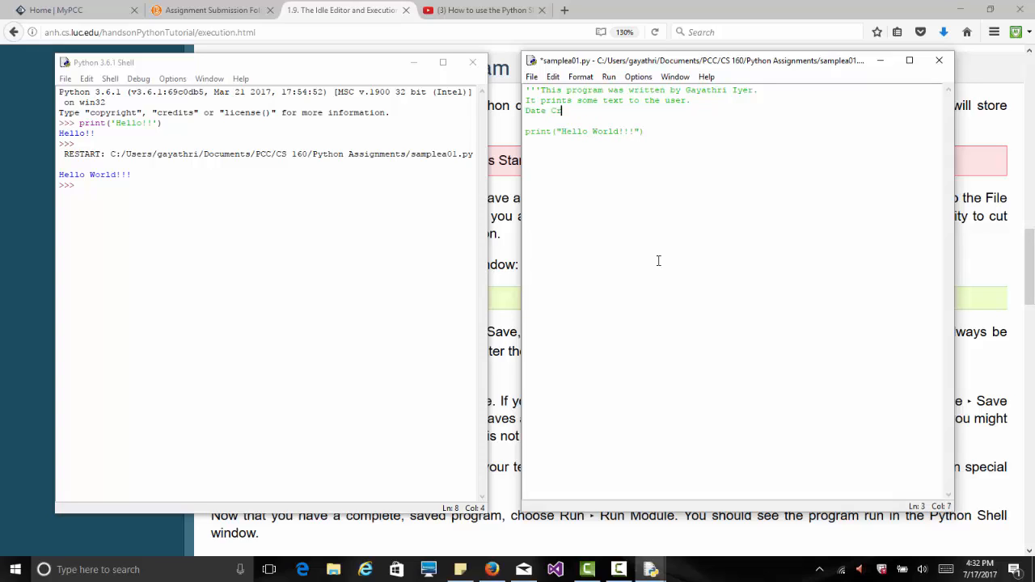
type("reated:")
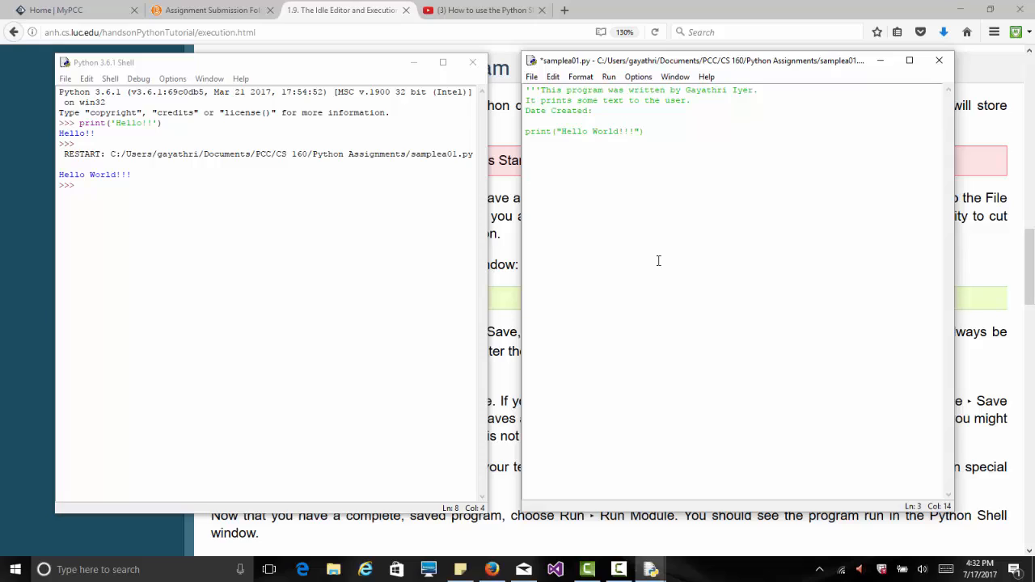
type("07/17/2")
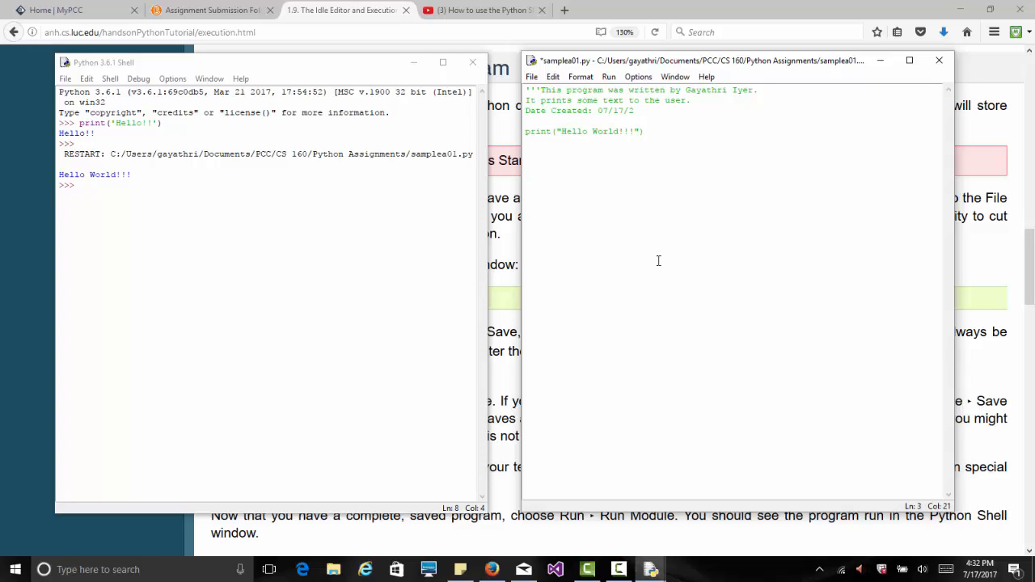
type("017")
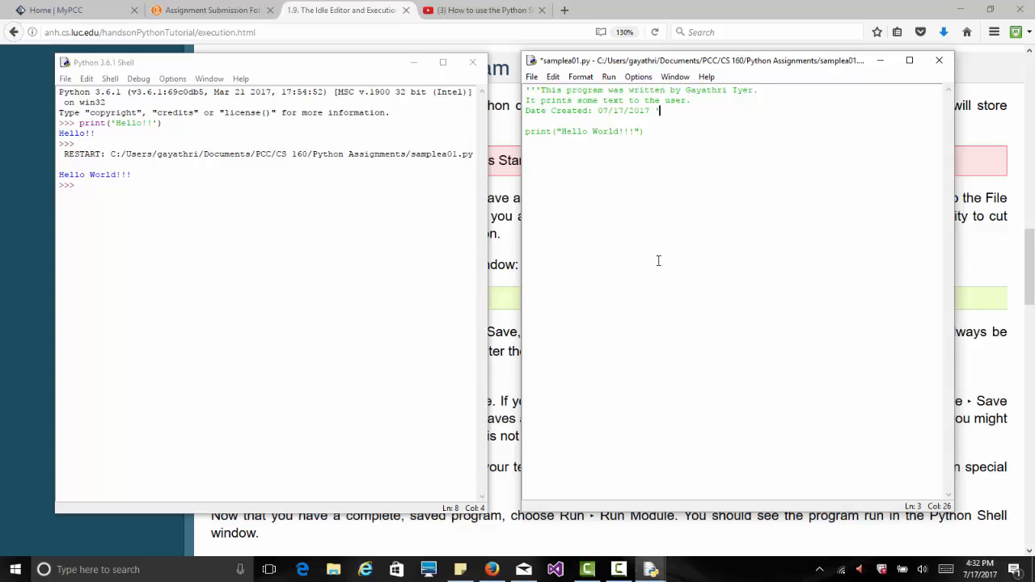
type("''")
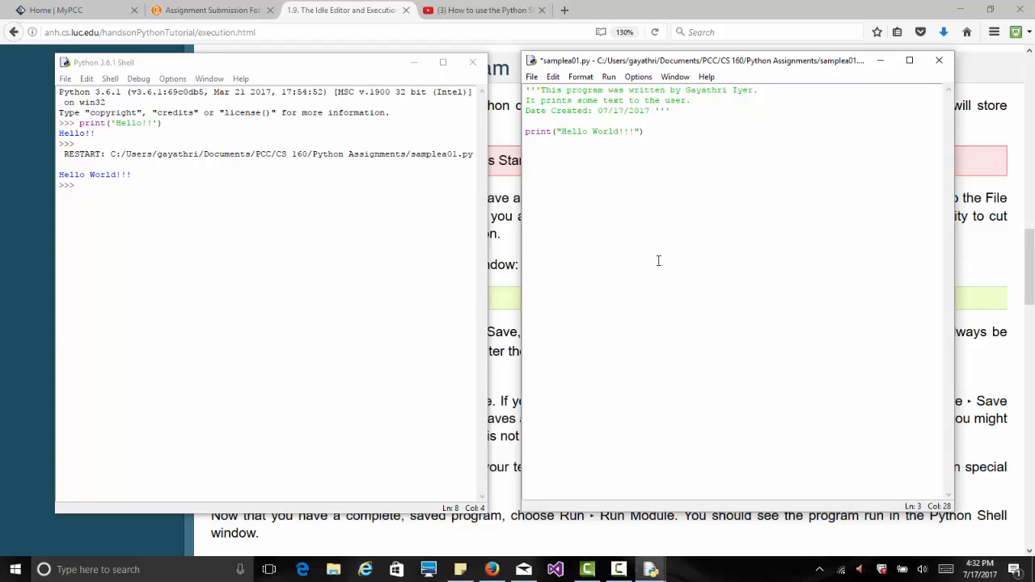
mouse_move(653, 225)
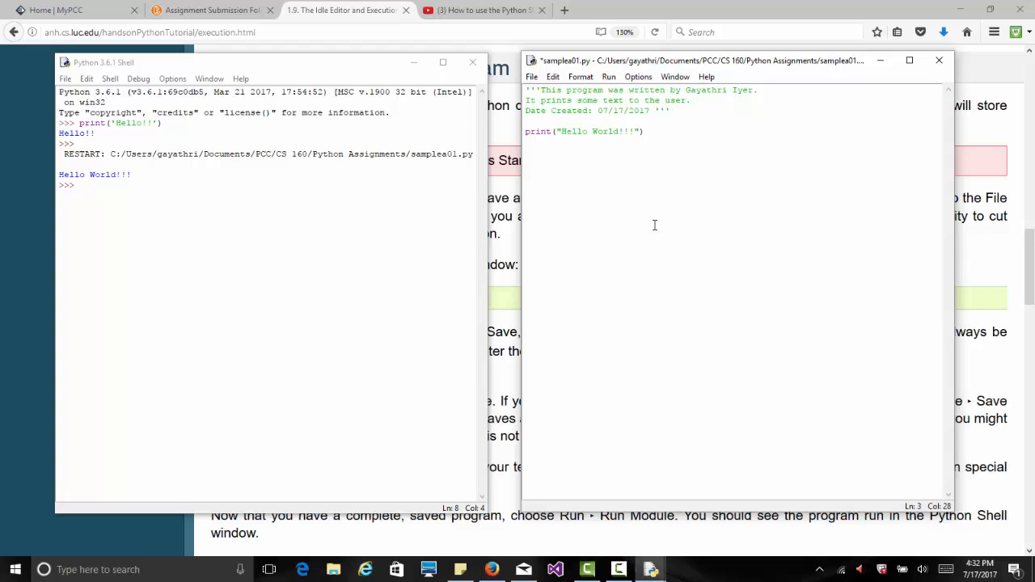
Start a blank line below the closed docstring before the code.
left_click(670, 110)
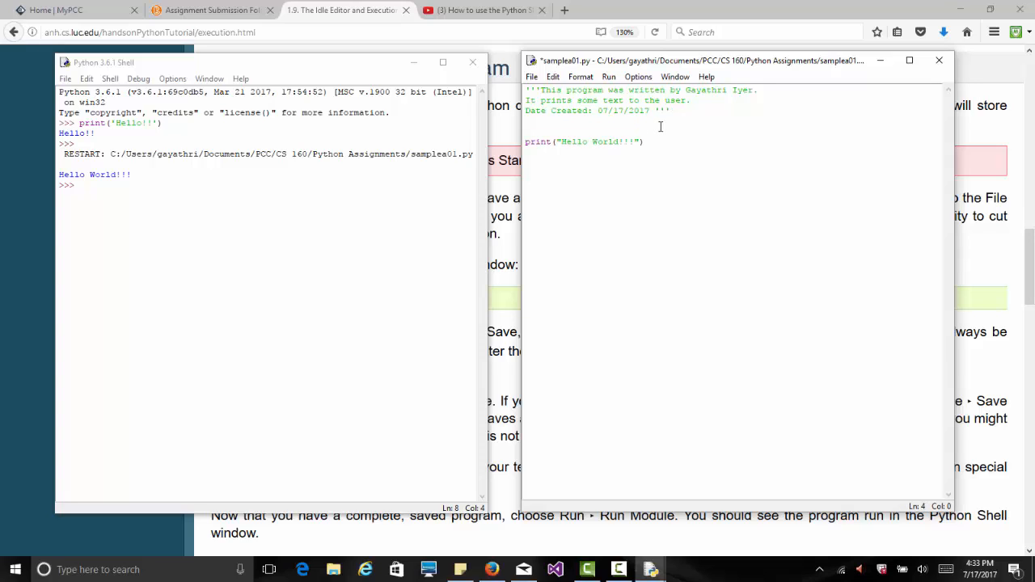
Add print lines for the name greeting and teaching Computer Science at PCC Sylvania.
type("print")
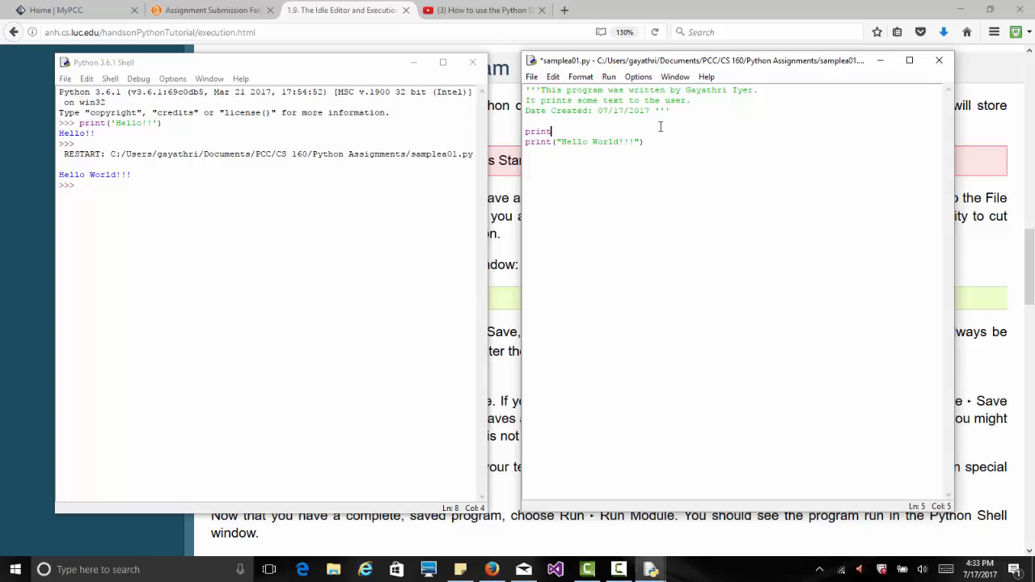
type("(\"He")
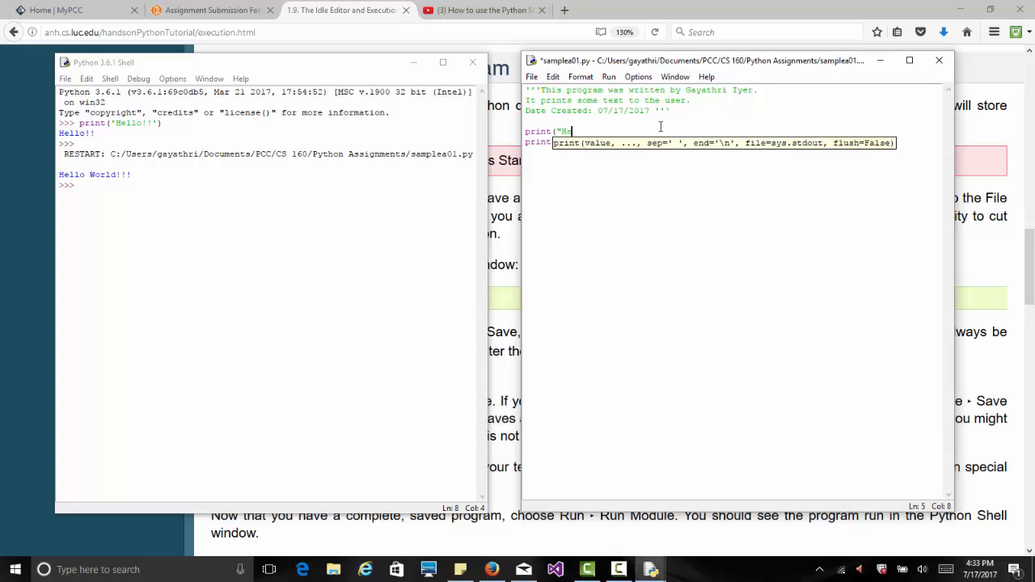
type("ello!! My name is Gayathri Iyer.")
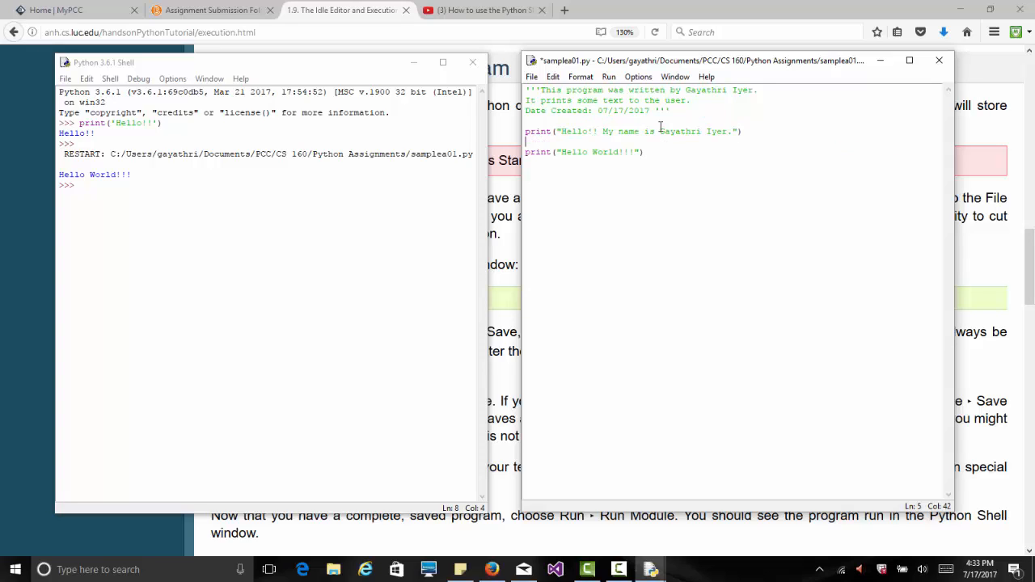
type("print(\"I te")
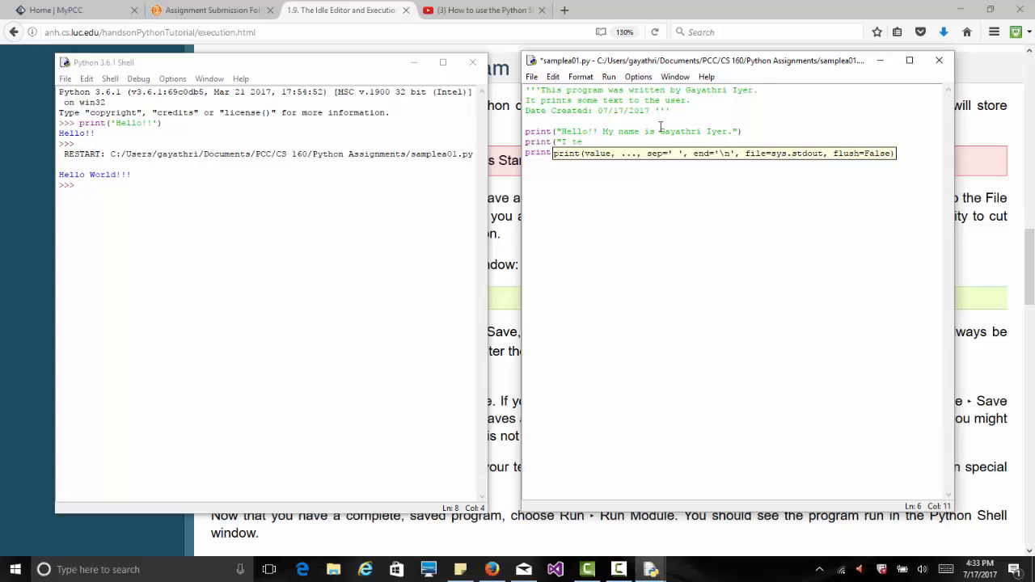
type("ach Computer Science in PCC, Sylva")
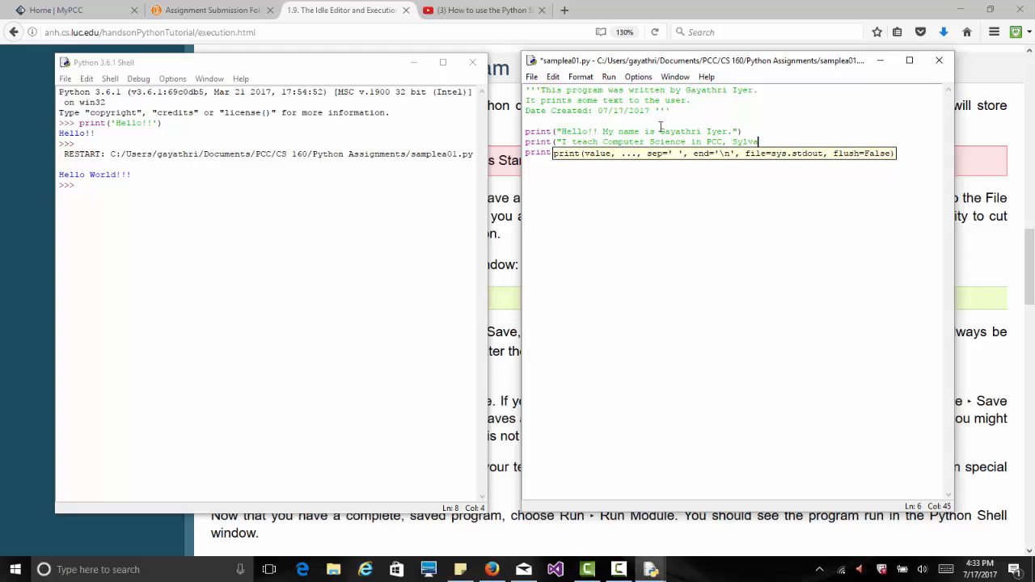
type("nia")
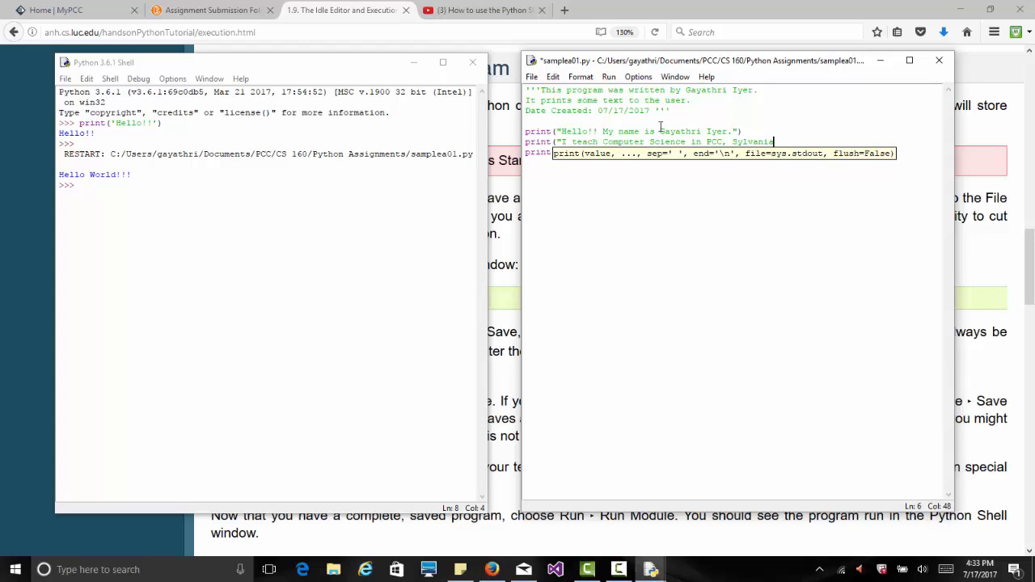
type(".\"")
type("print")
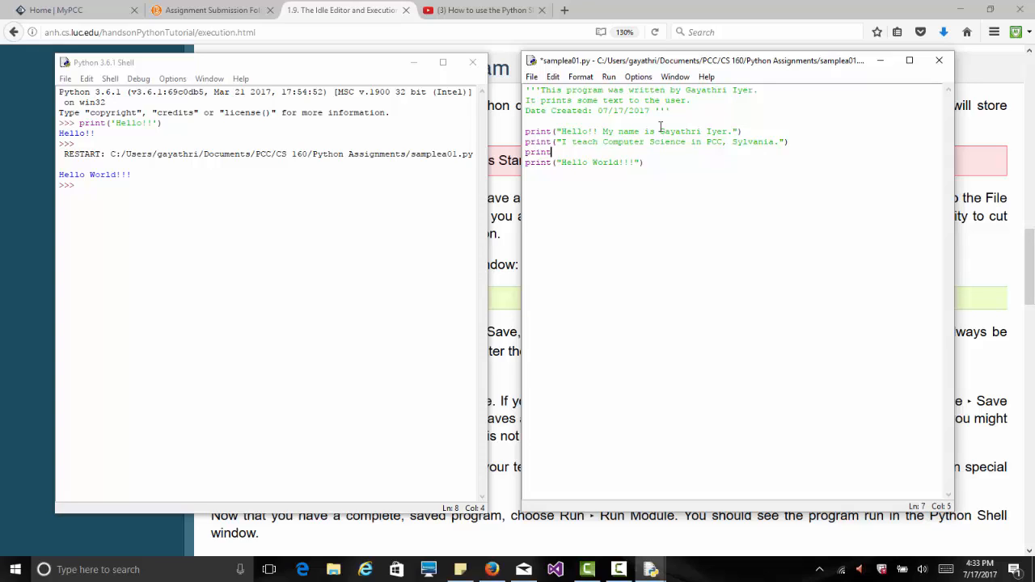
Add a print line about teaching for the past 11 years and loving Oregon.
type("I have been teaching")
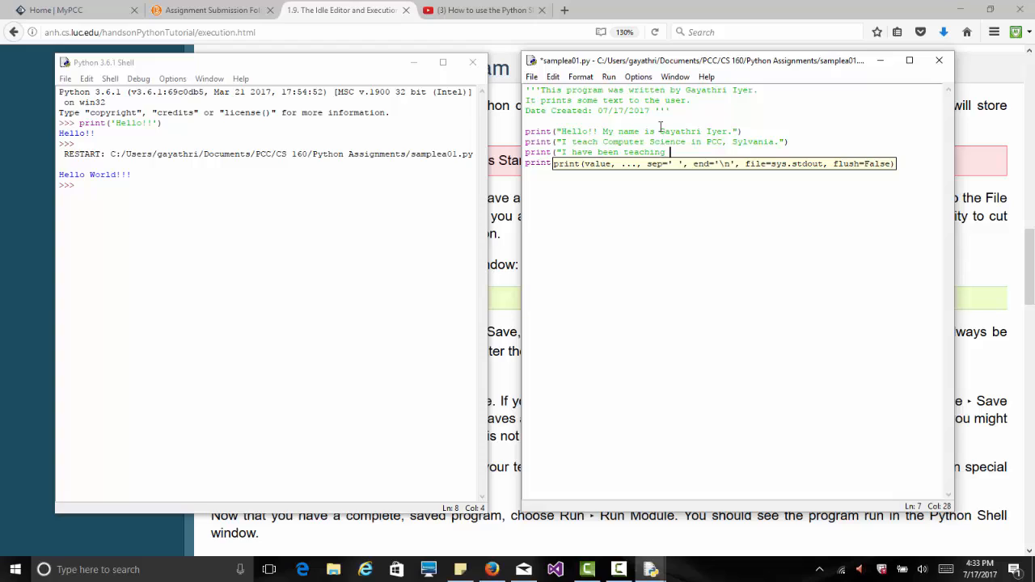
type("for the past 11")
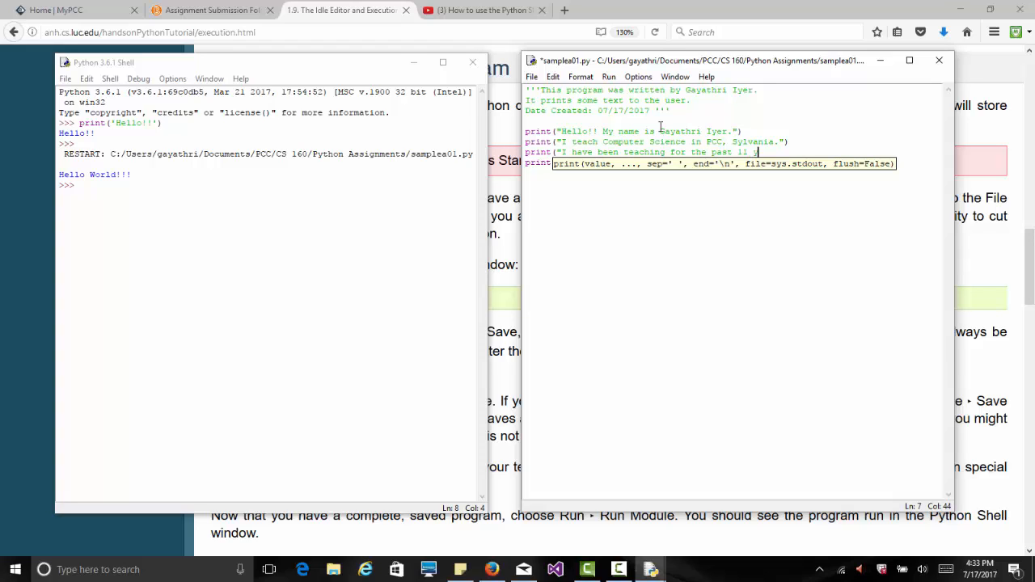
type("years and")
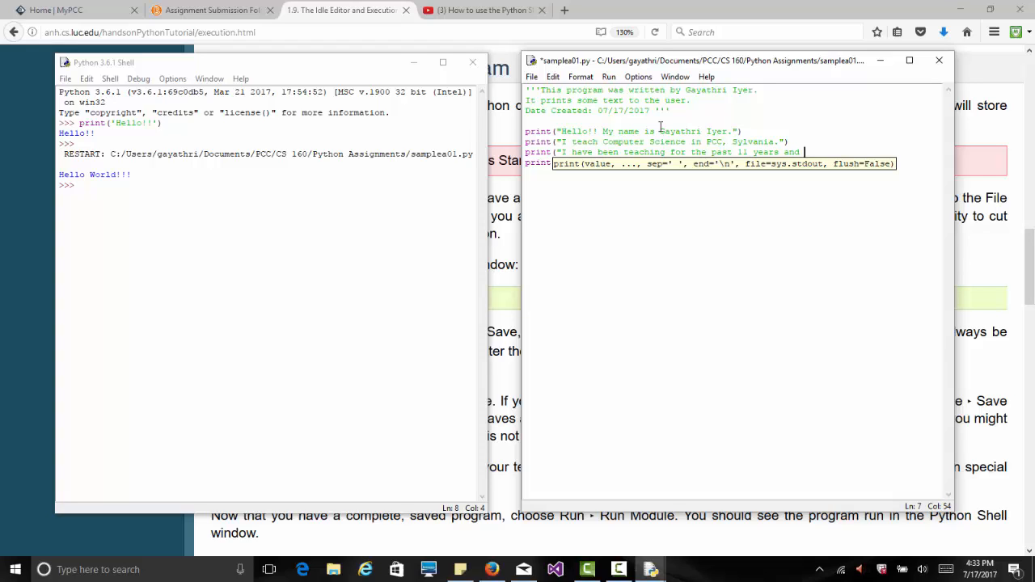
type("I")
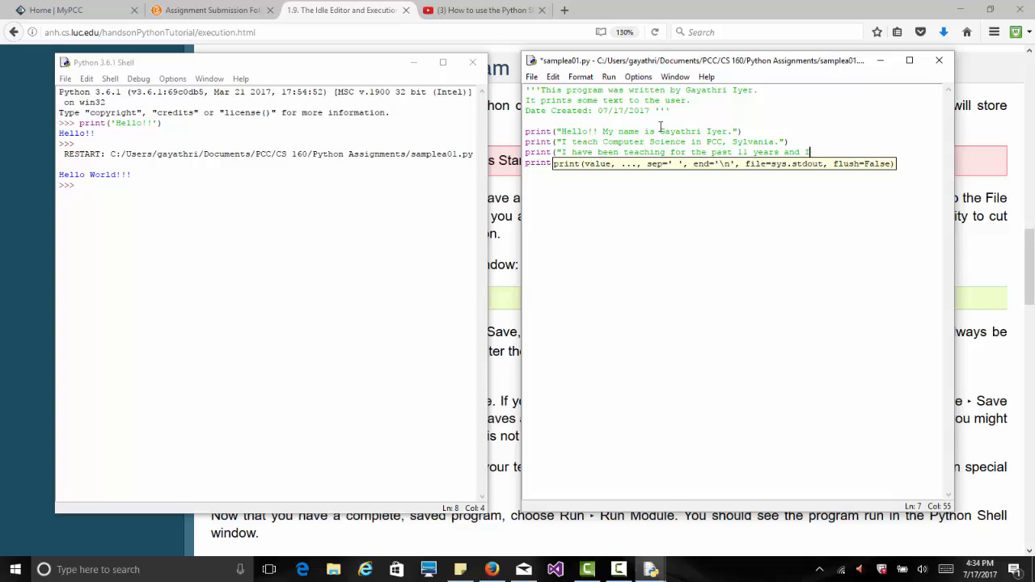
type("love")
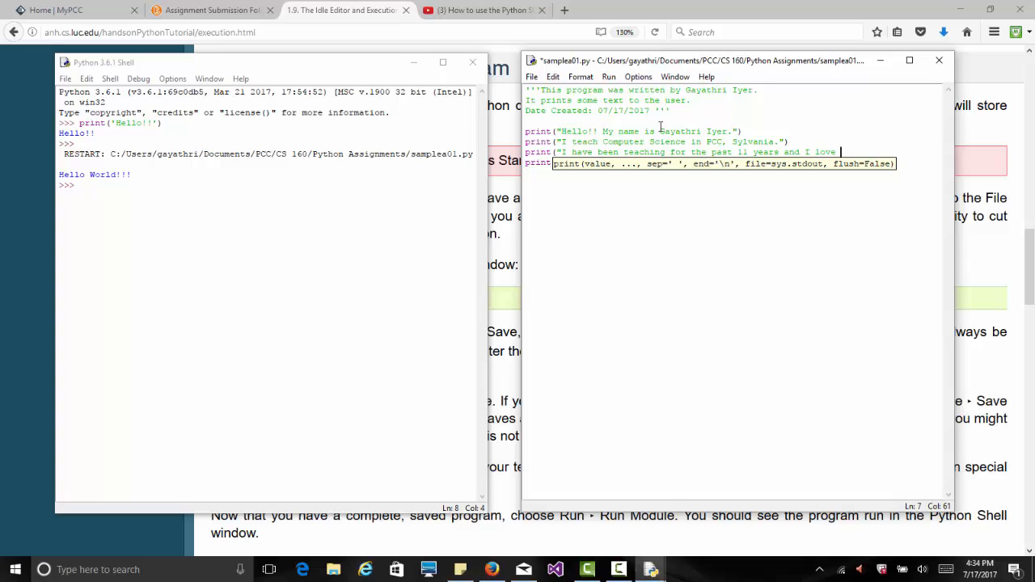
type("Oregon!\"")
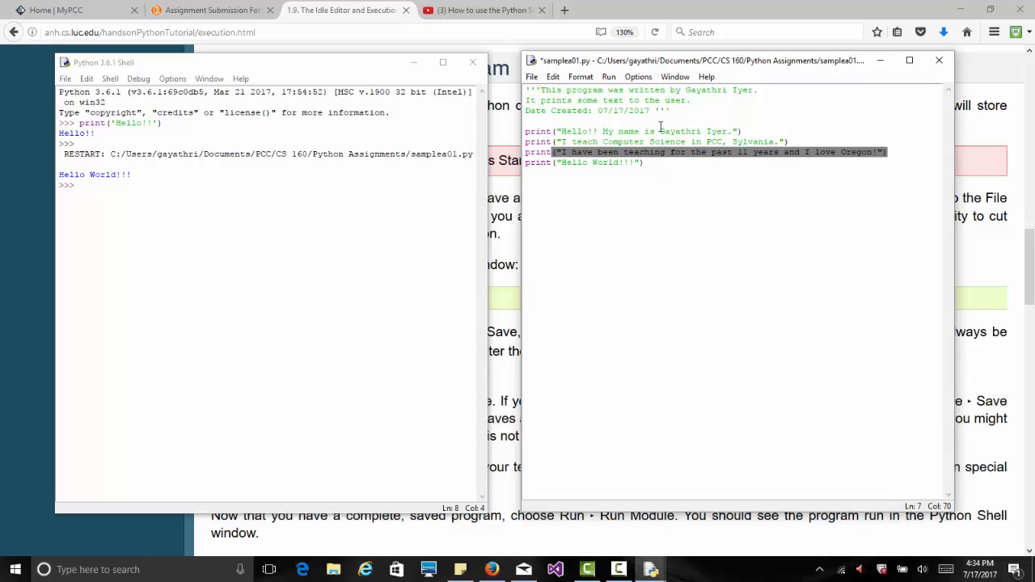
Save sample01.py and run it so the shell prints the four lines ending with Hello World!!
left_click(643, 161)
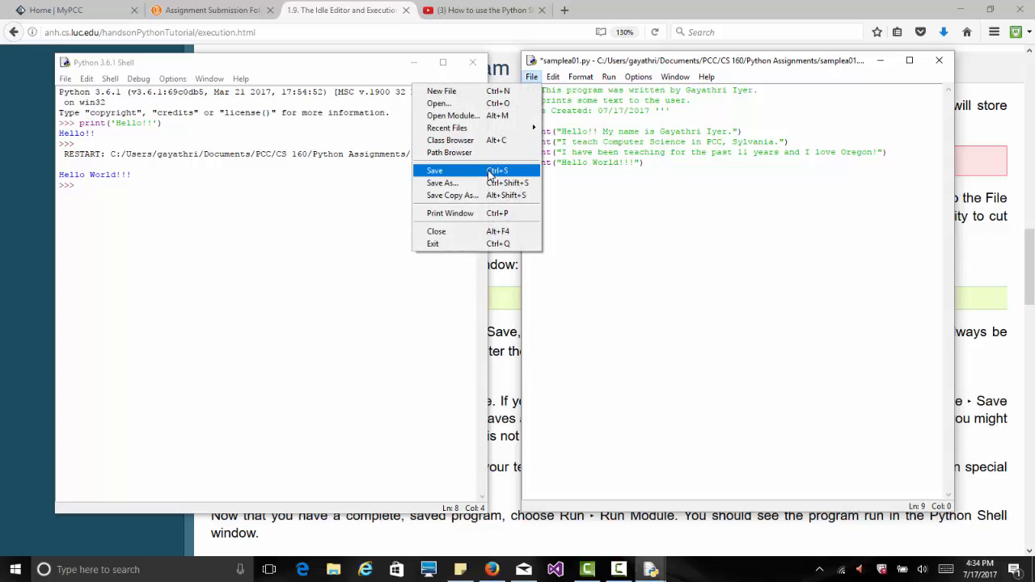
left_click(608, 77)
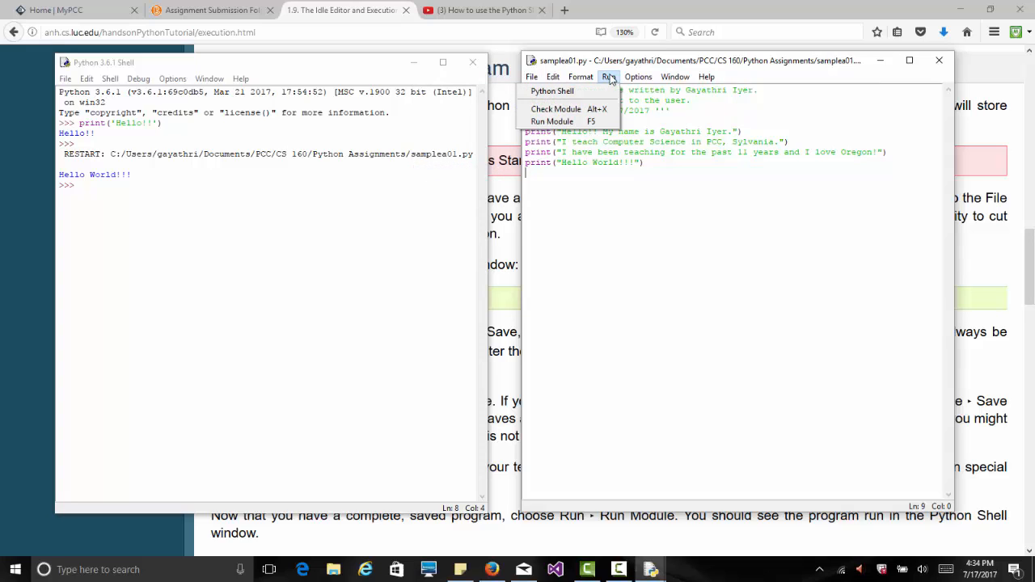
left_click(551, 121)
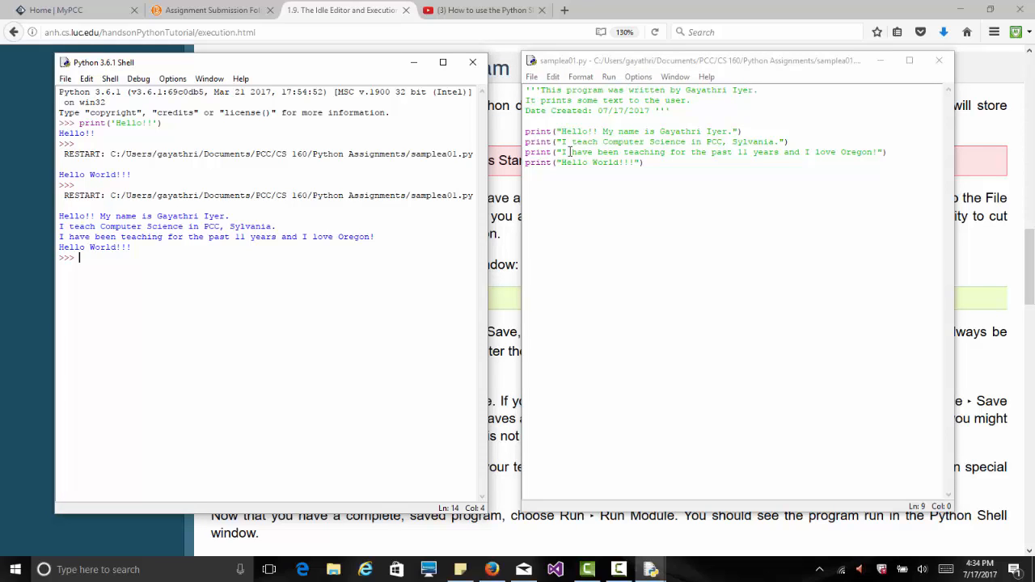
mouse_move(354, 208)
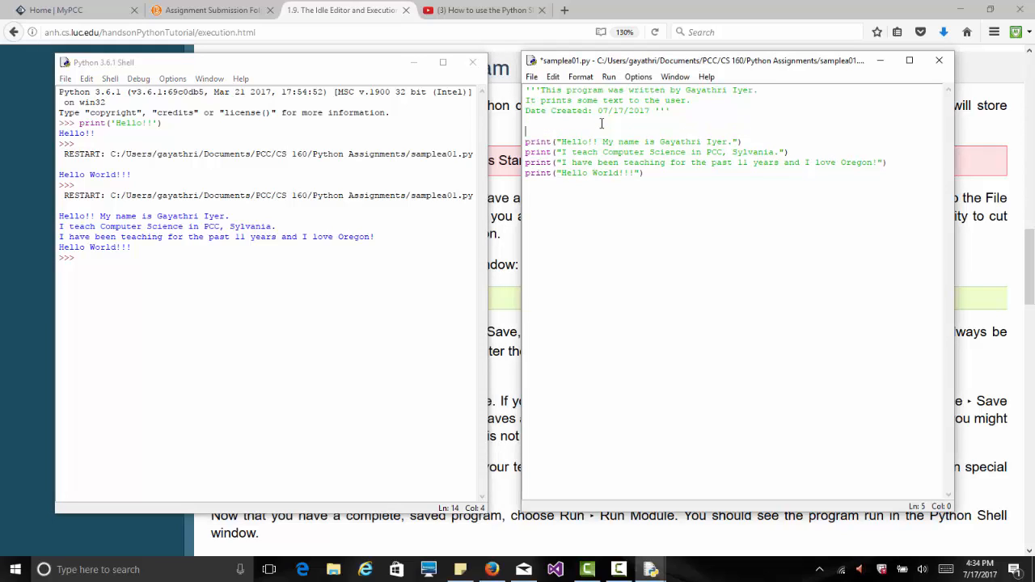
Add a '#Print text to the user' comment and print("What is yours?") after the name greeting.
type("#")
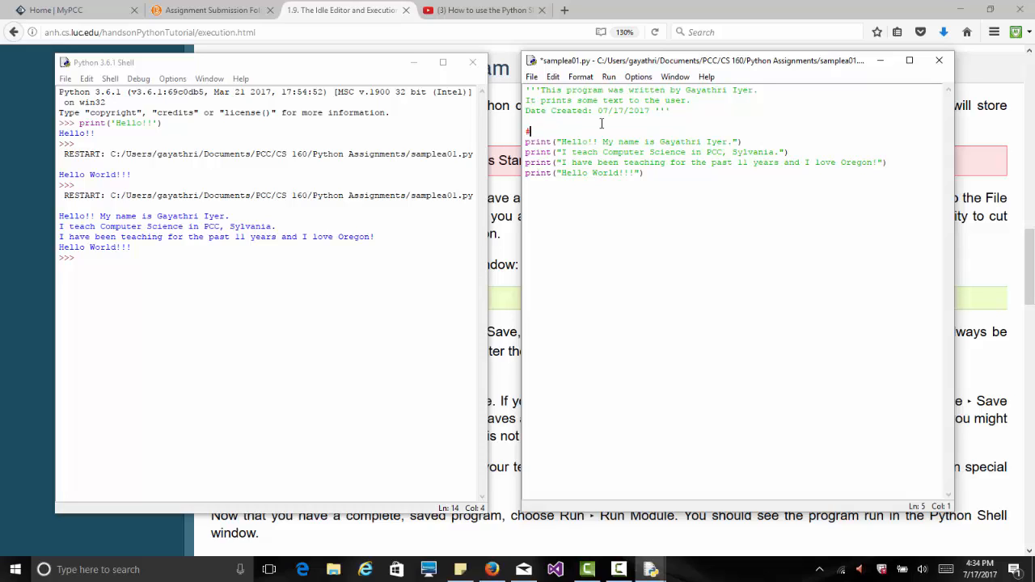
type("Print text to the user")
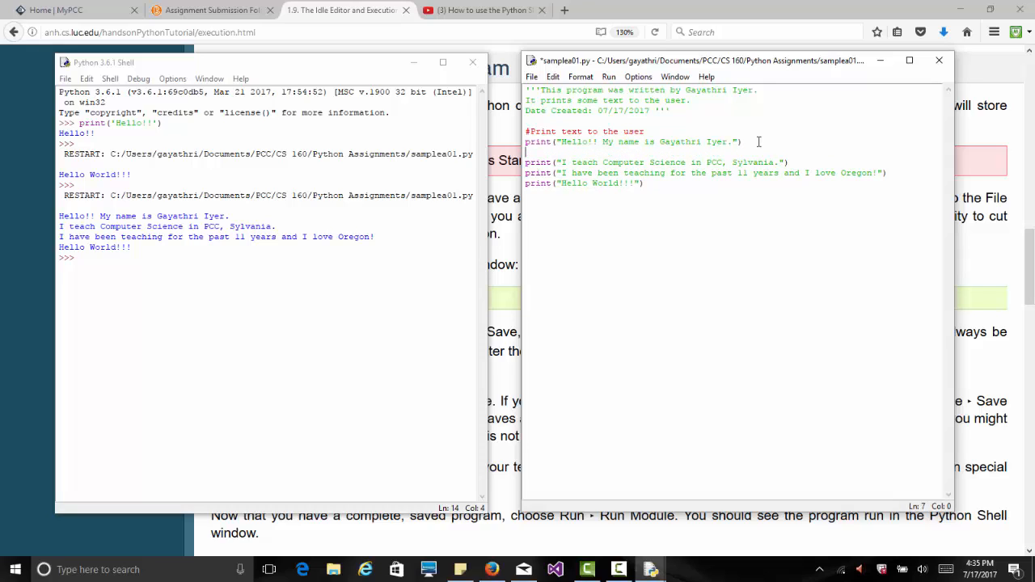
type("print(\"What is")
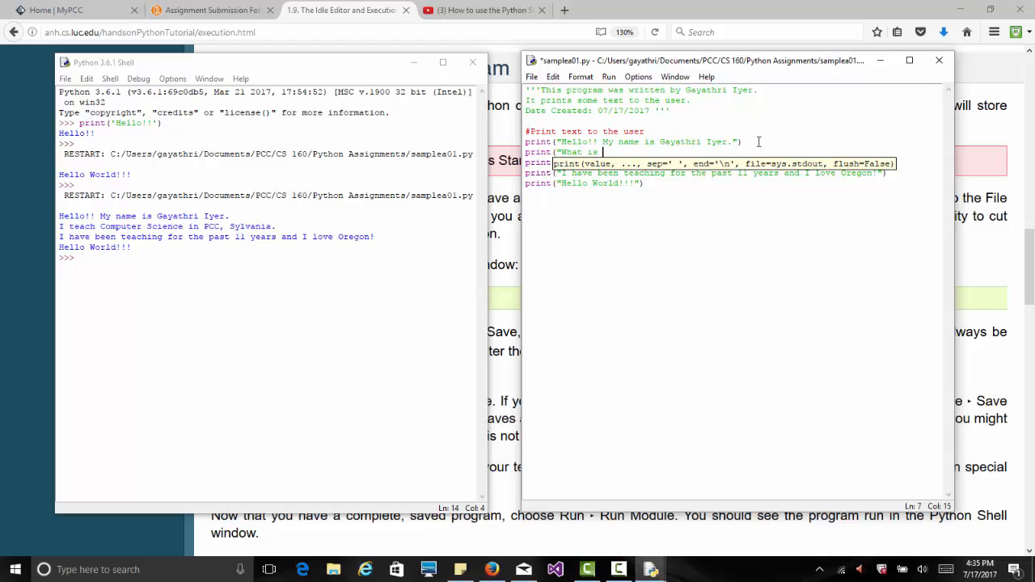
type("yours?\"")
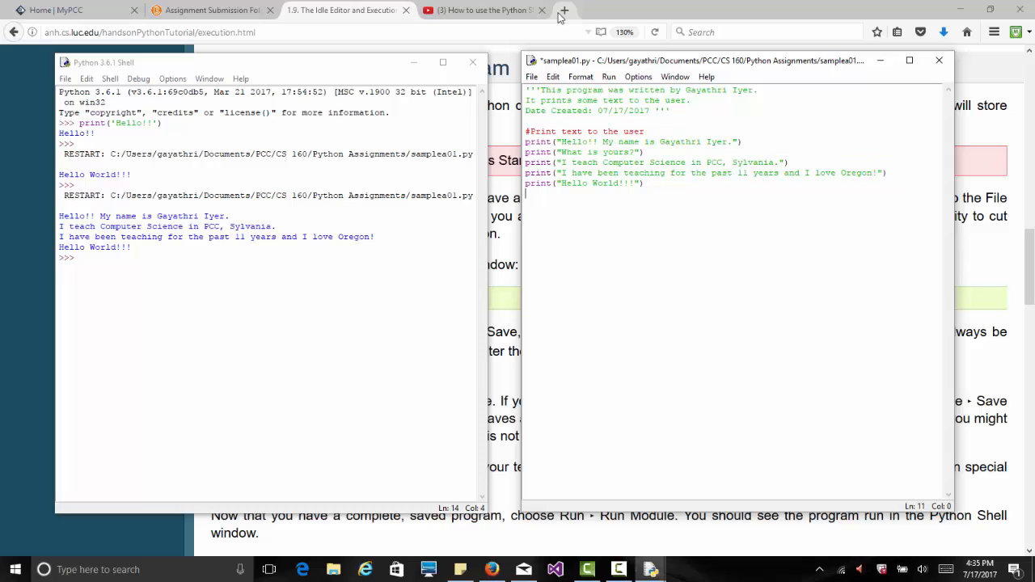
Save sample01.py and run it so the shell prints the What is yours? line.
left_click(530, 76)
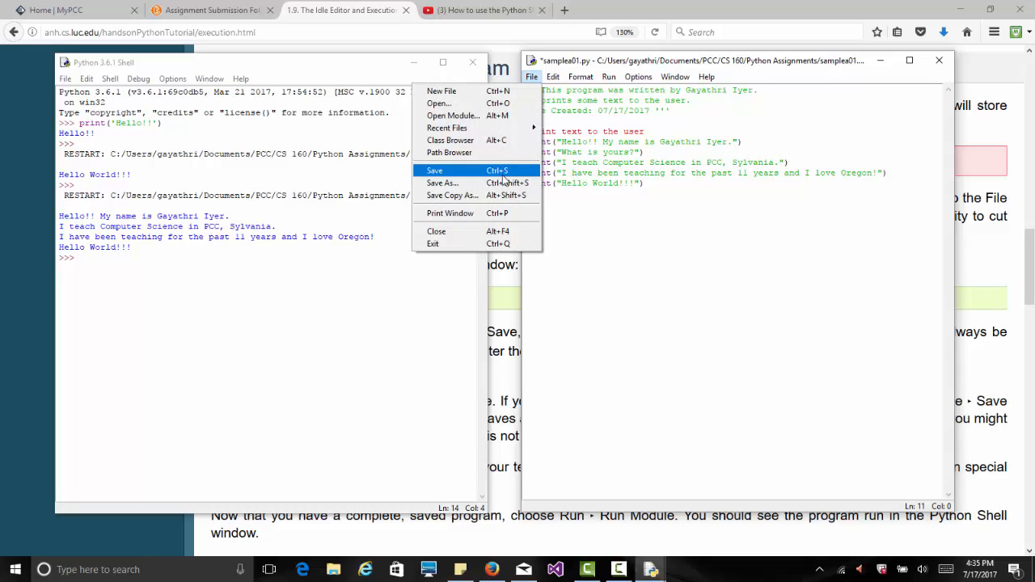
left_click(608, 78)
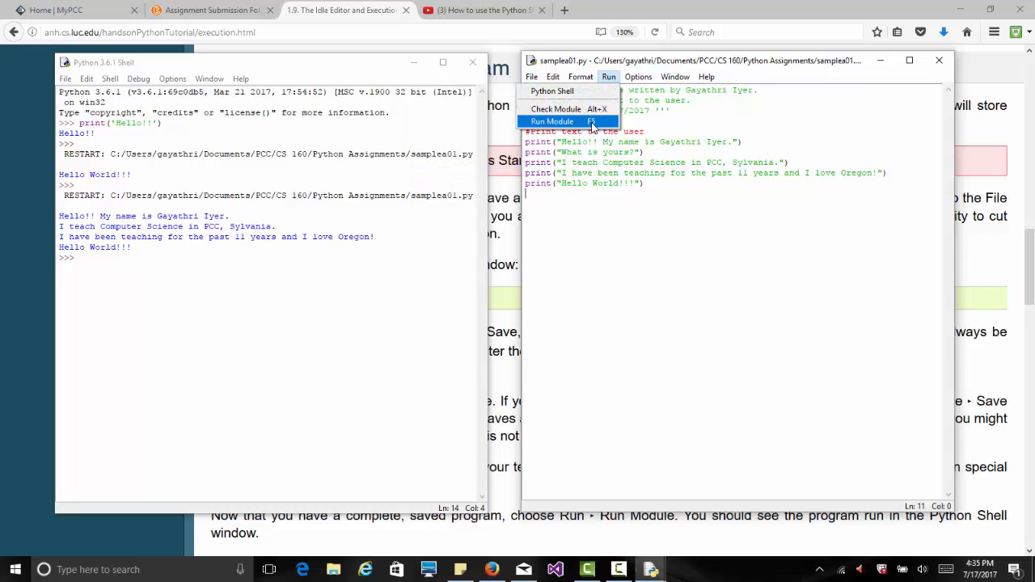
left_click(553, 121)
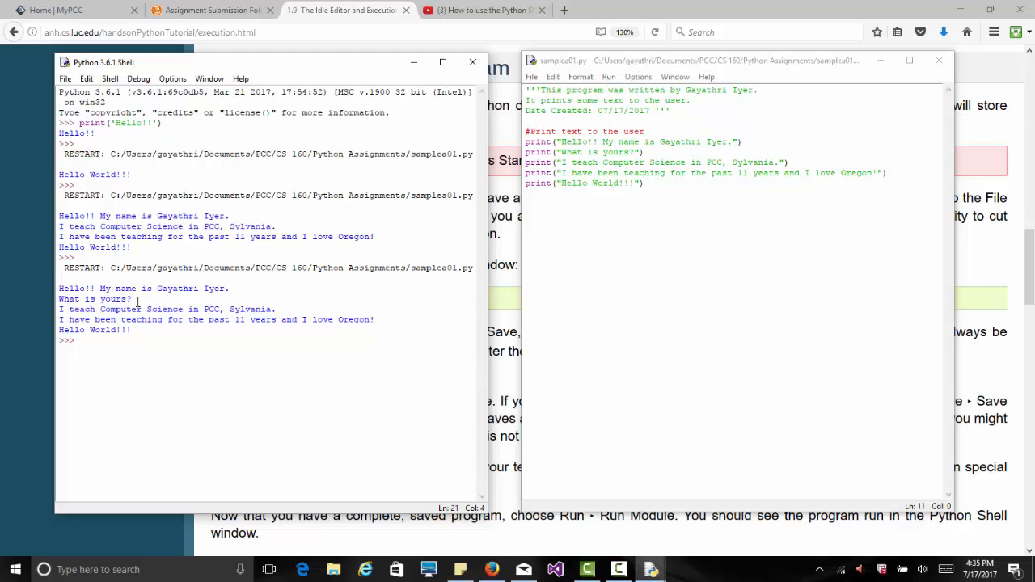
left_click(643, 152)
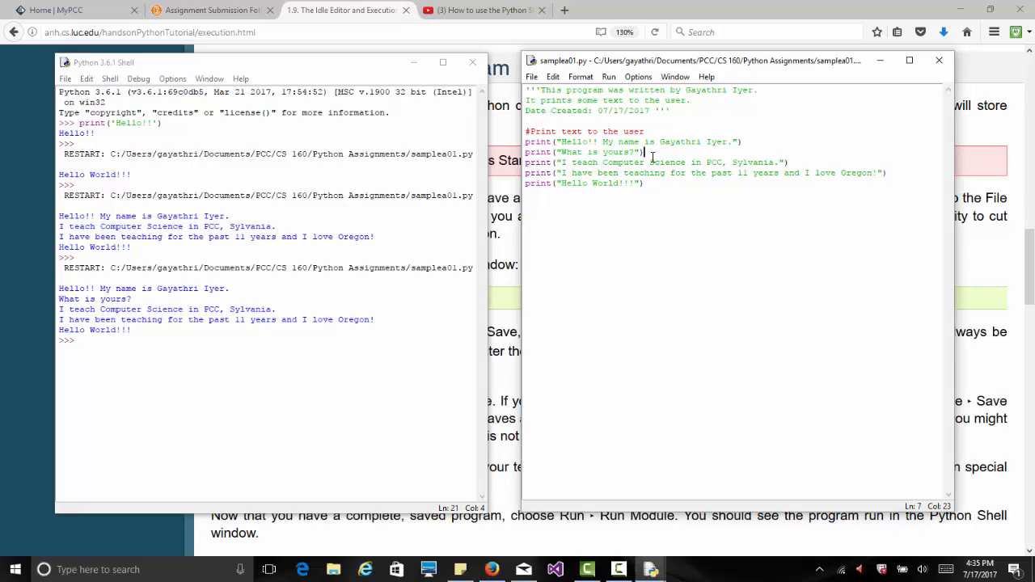
Add the comment #input statement to read name from the user.
key("Enter")
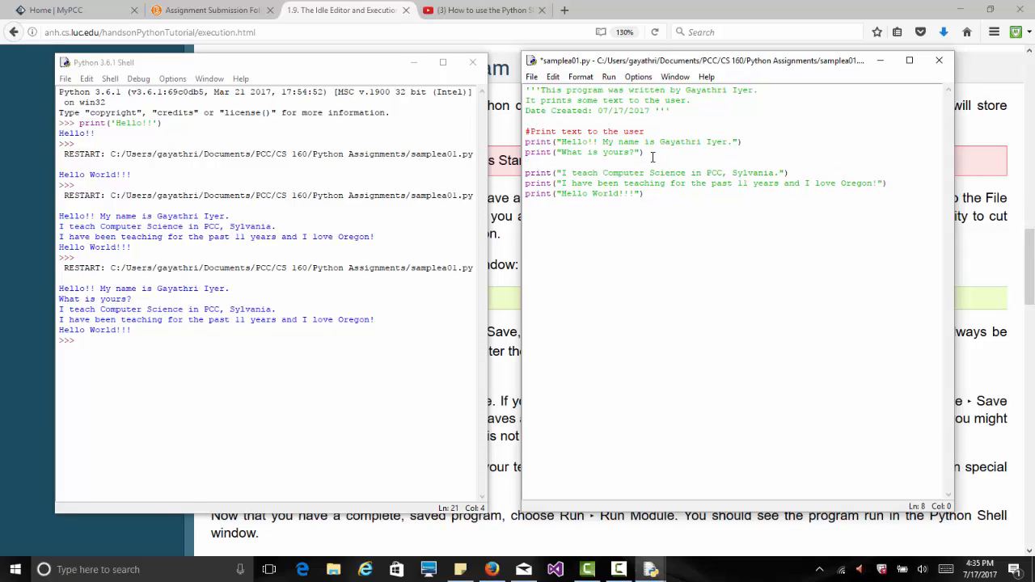
type("#")
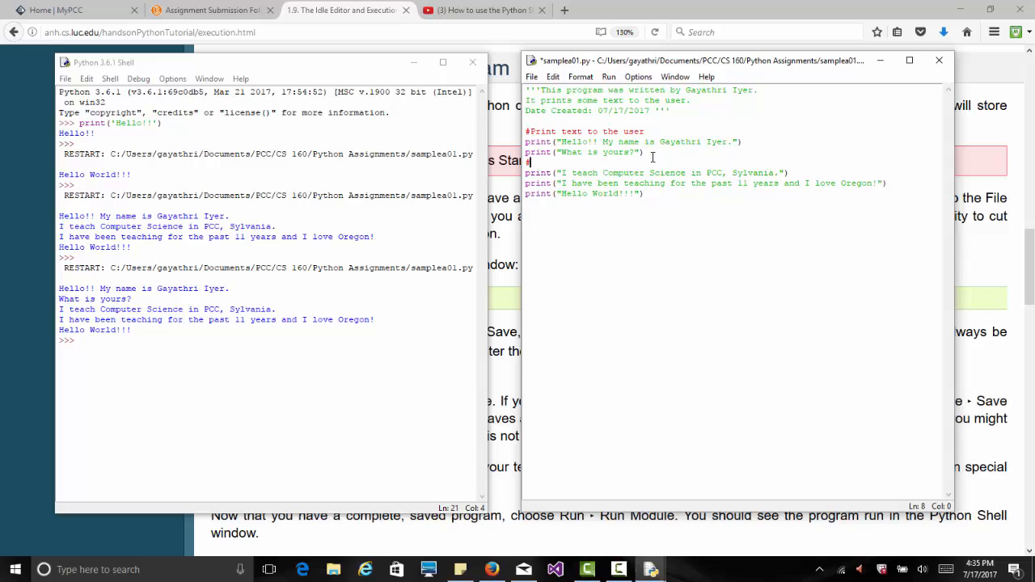
type("input statement to read name from")
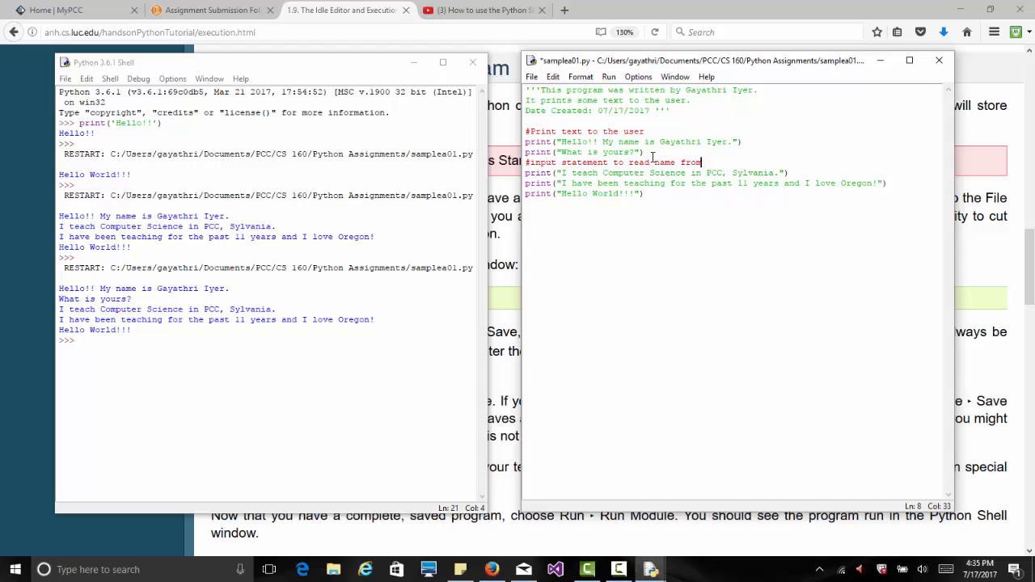
type("the user")
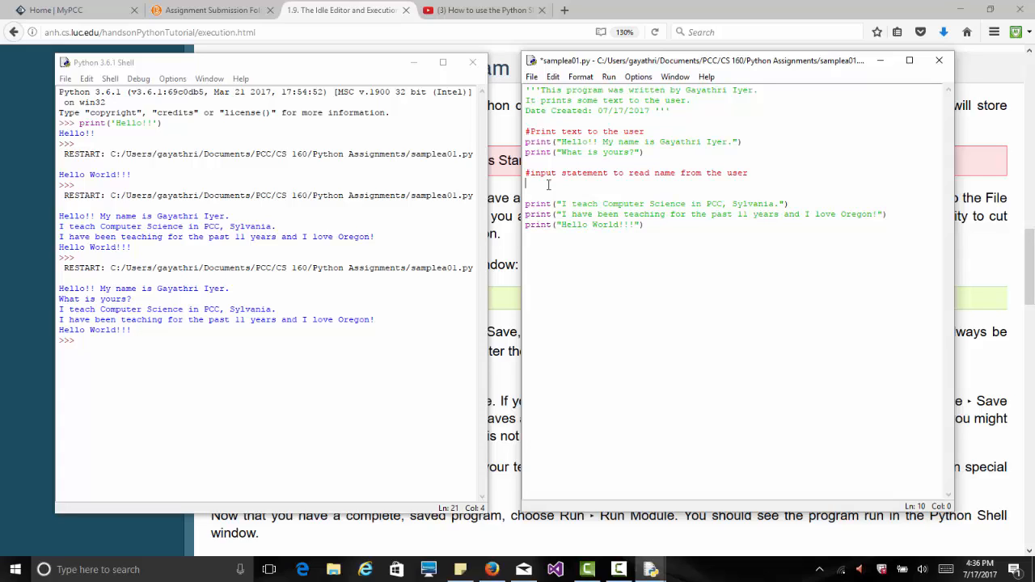
Write name = input("What is yours?") in place of the question print line.
type("name =")
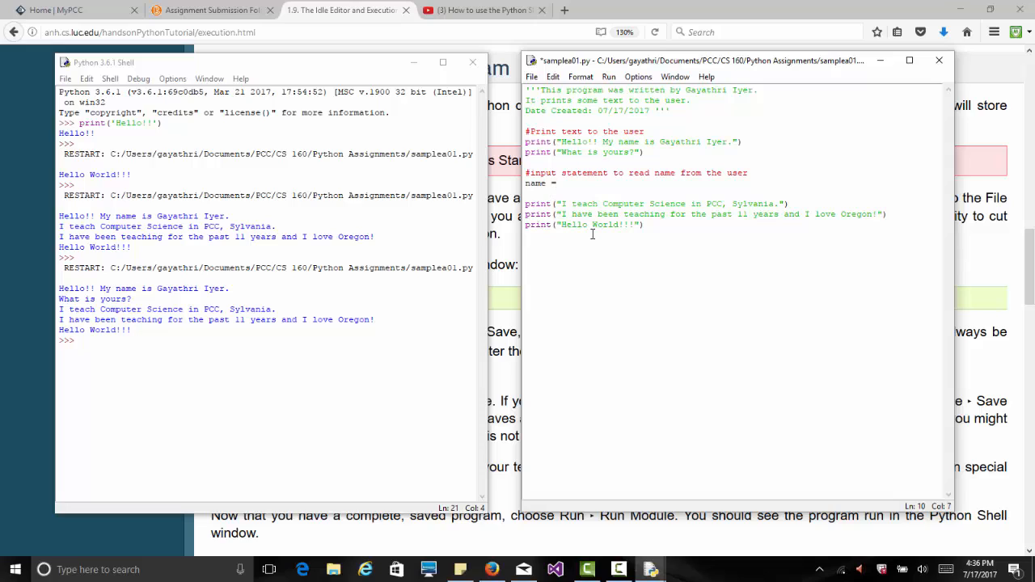
type("input")
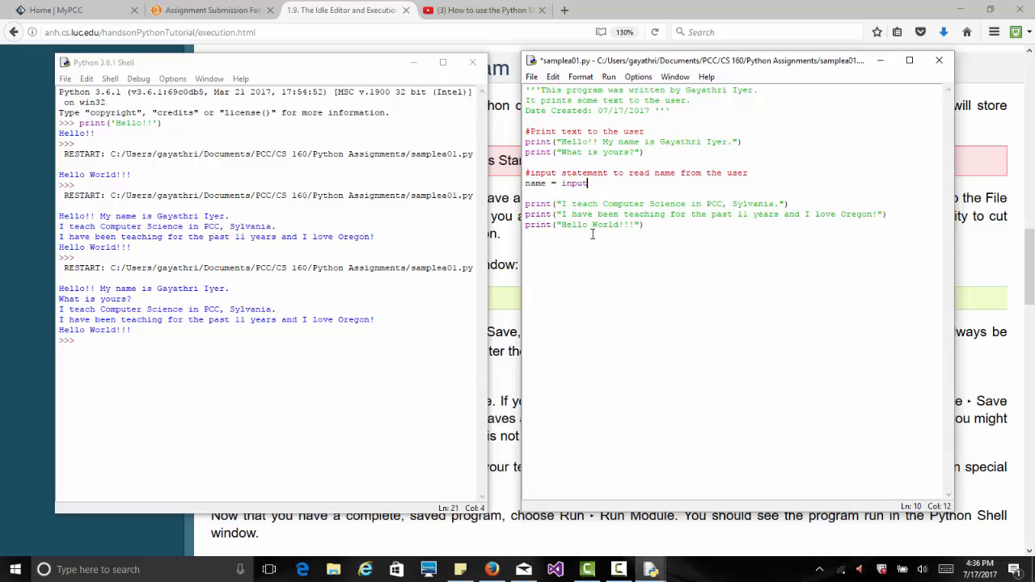
type("(")
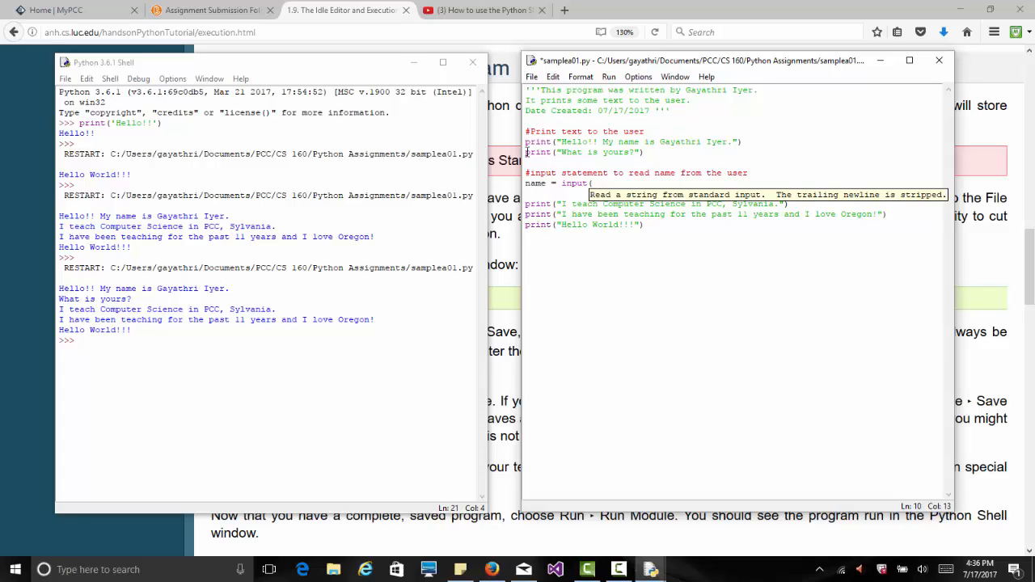
type("\"")
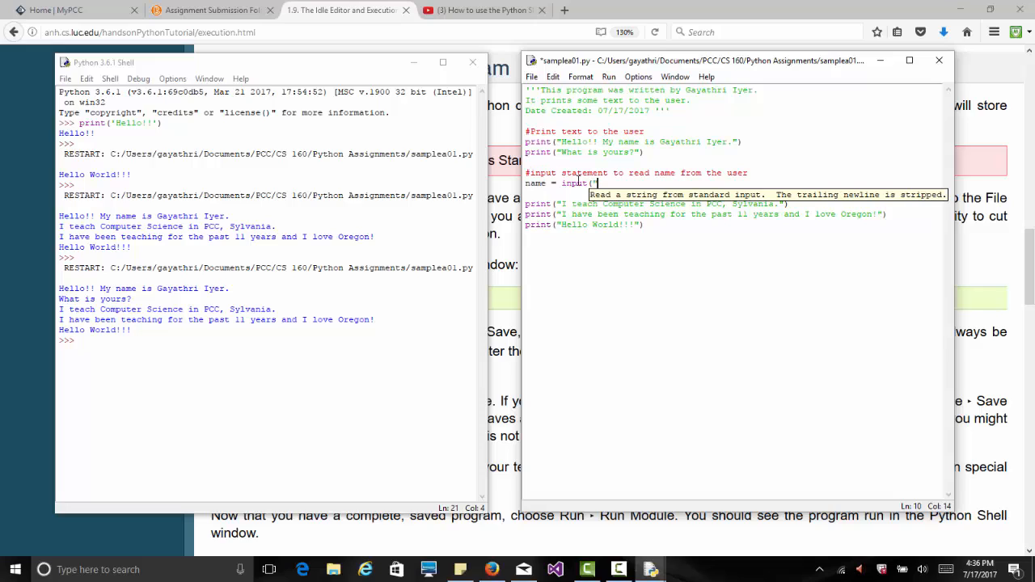
type("What is yours")
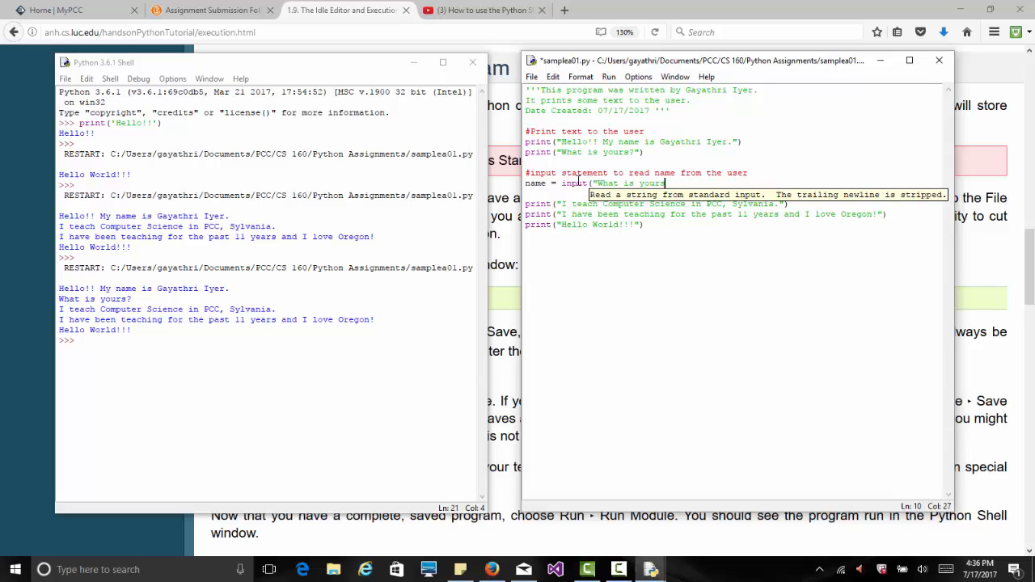
type("?")
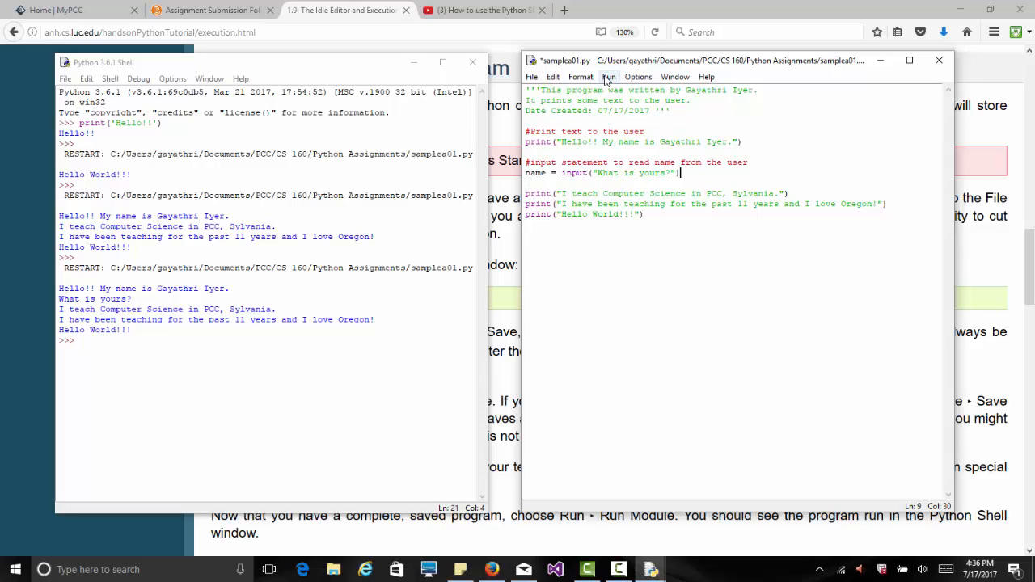
Save and run sample01.py, answering GD at the What is yours? prompt.
left_click(608, 76)
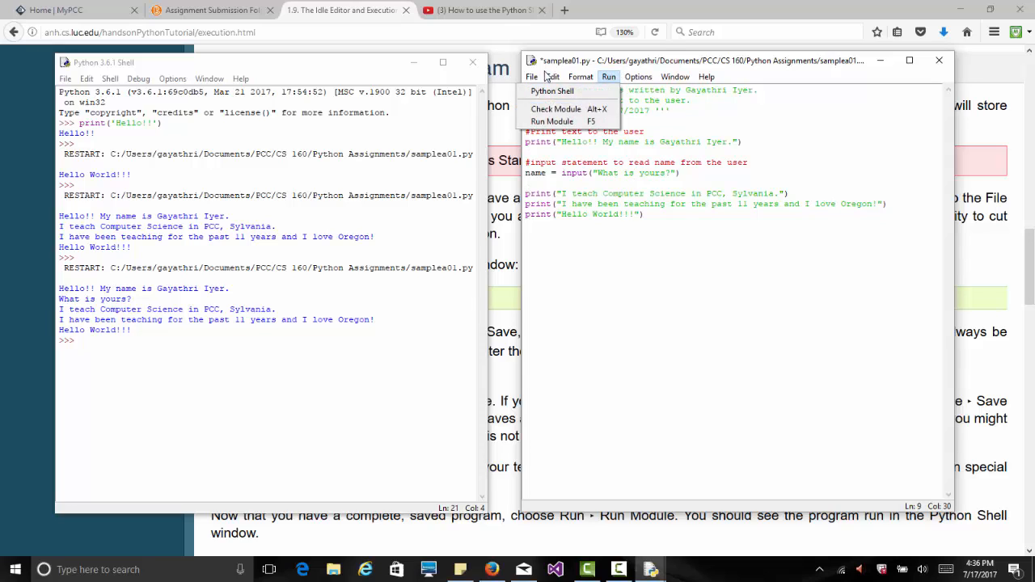
left_click(530, 77)
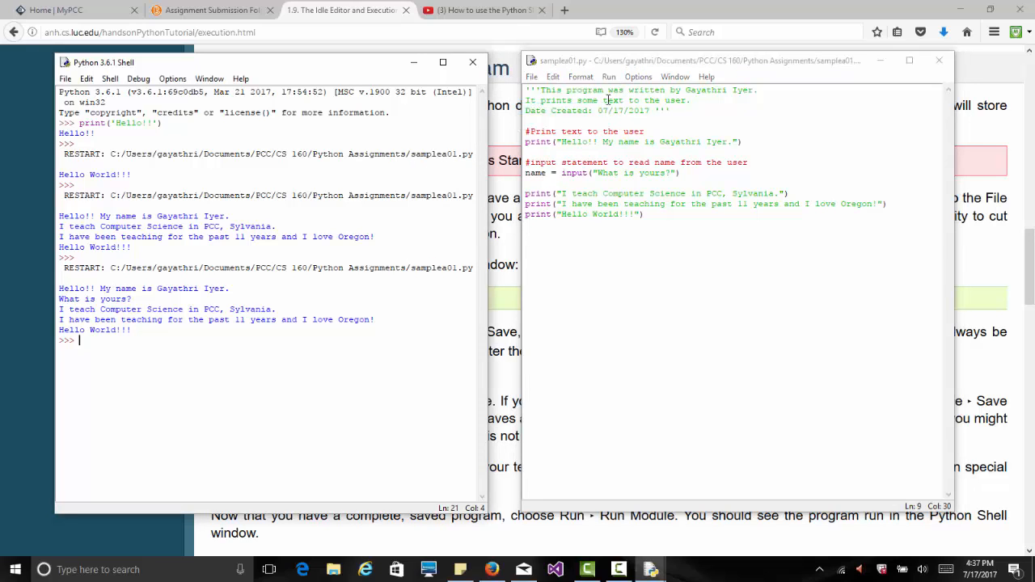
left_click(608, 77)
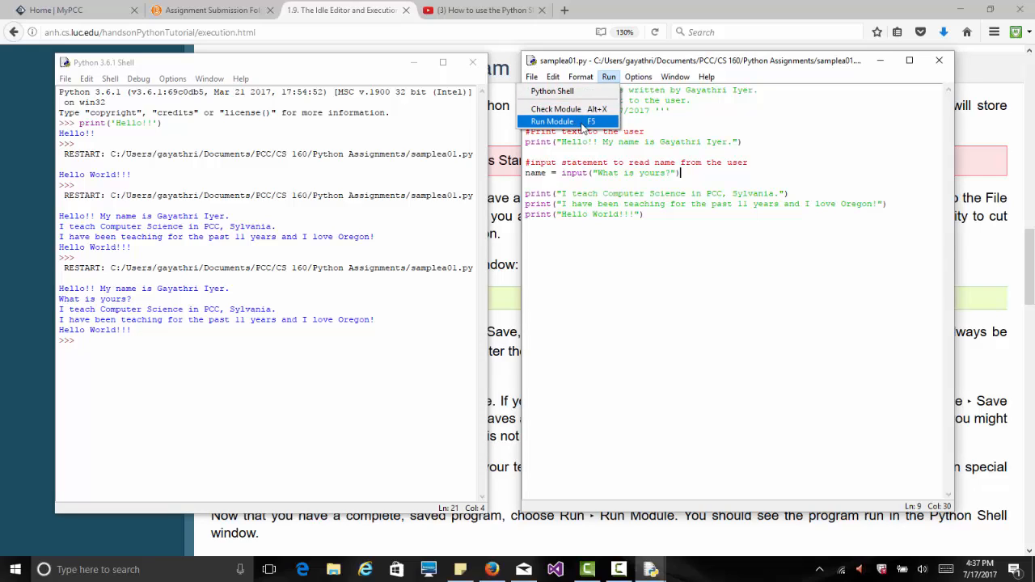
left_click(550, 120)
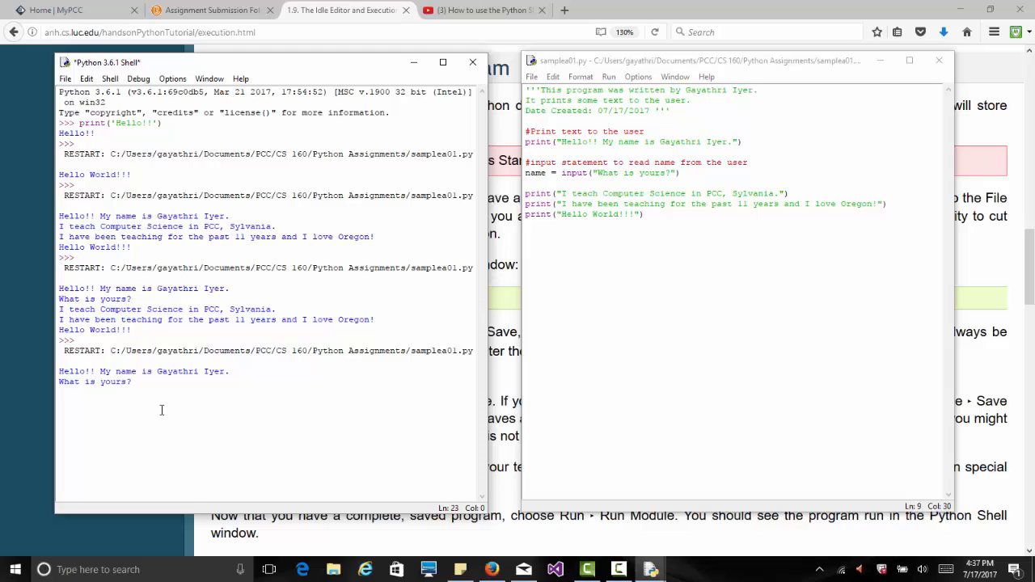
type("GD Iyer")
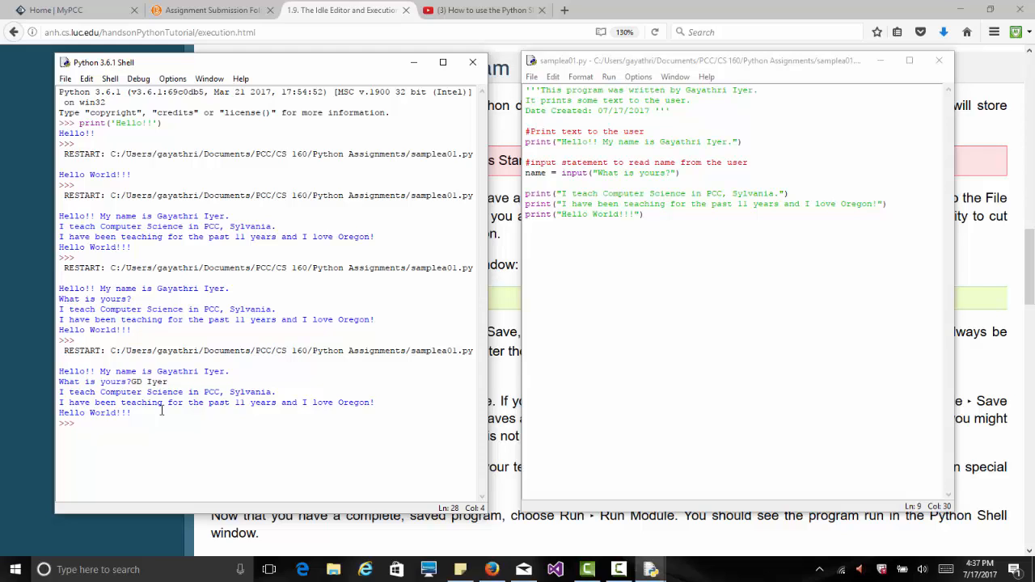
mouse_move(148, 414)
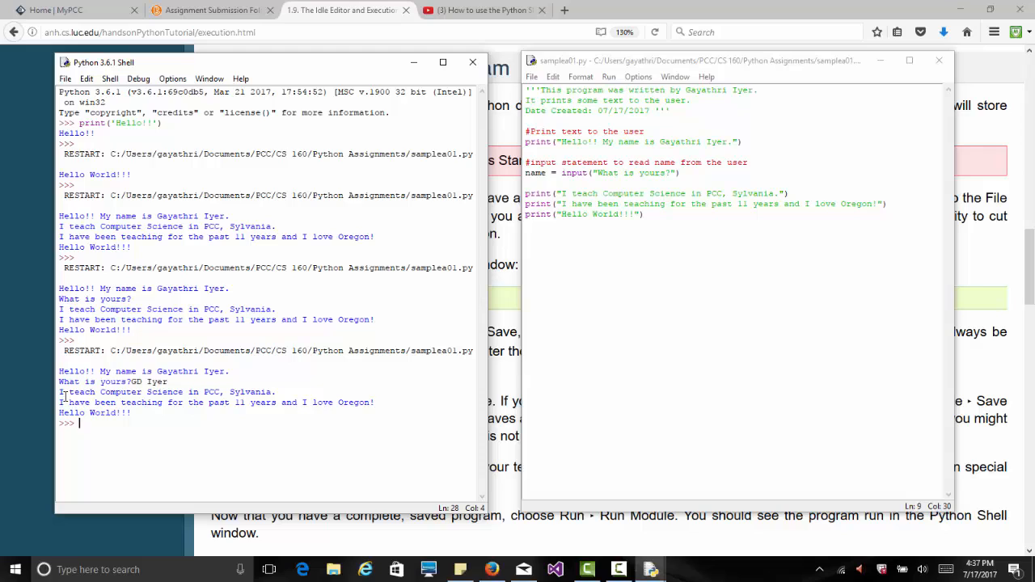
mouse_move(75, 391)
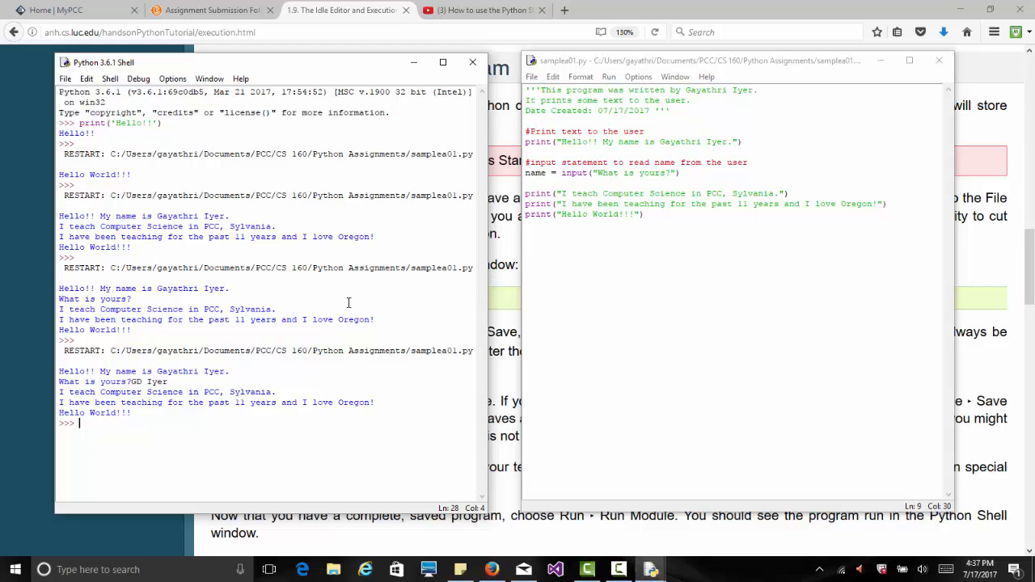
Space the input prompt and start the teaching line with print("Hello ", name, "!! ...").
left_click(667, 173)
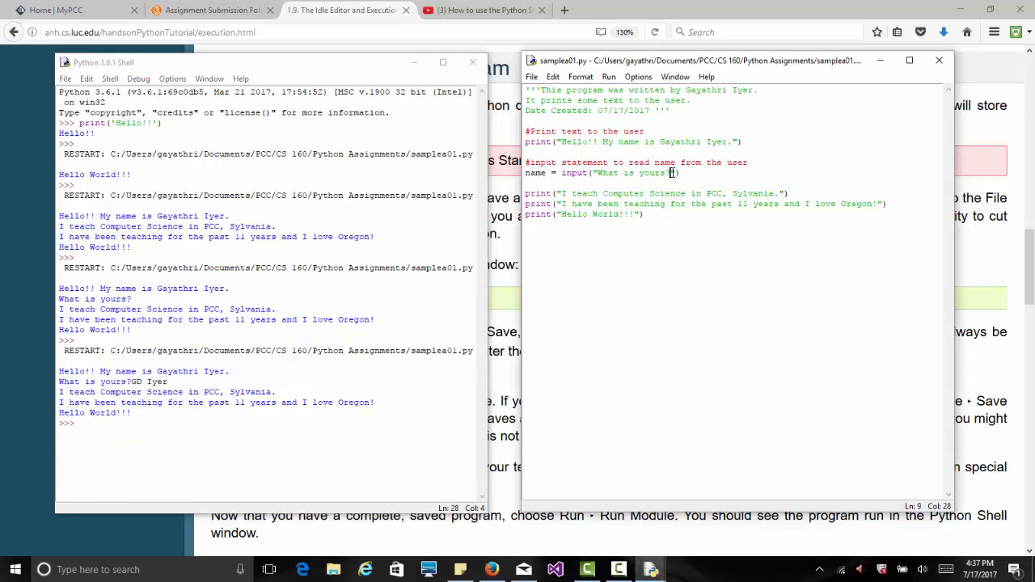
mouse_move(695, 203)
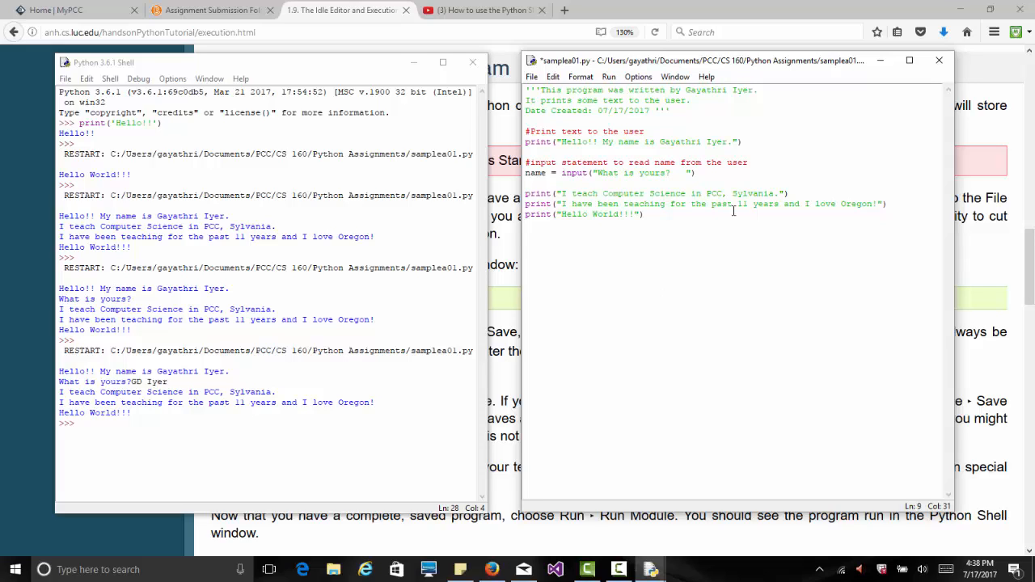
mouse_move(708, 180)
type("Hello ")
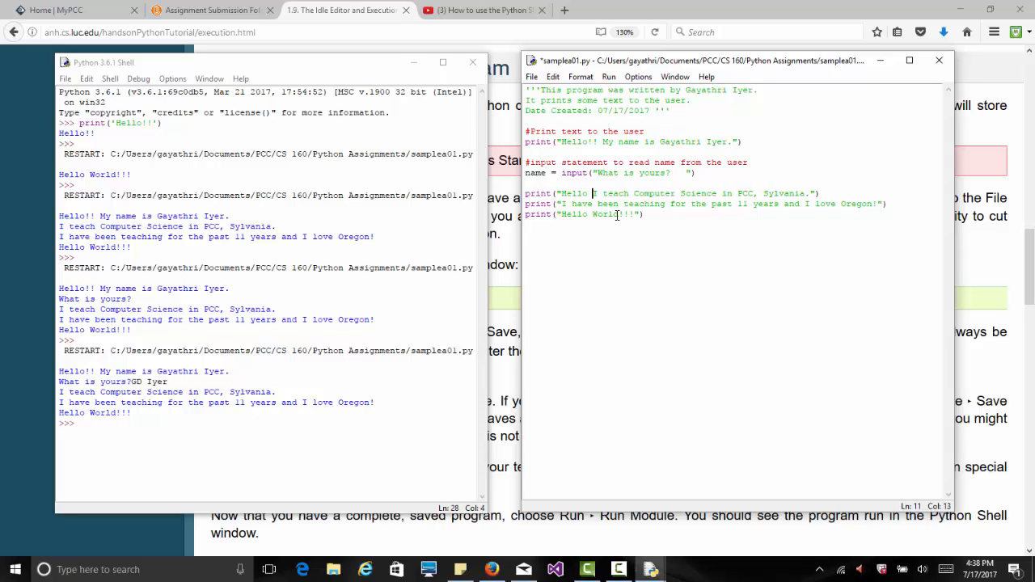
type(", name, \"")
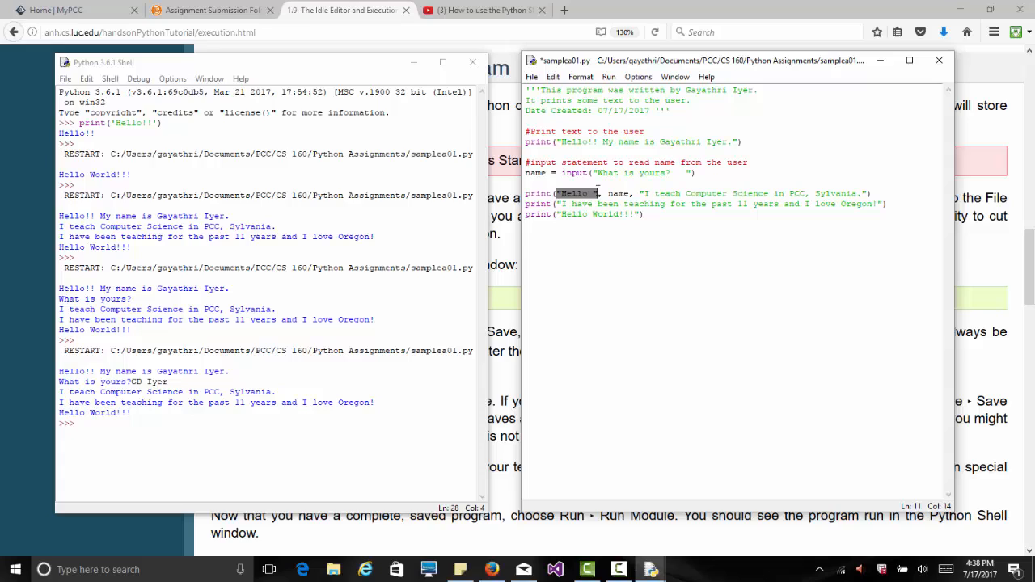
left_click(602, 192)
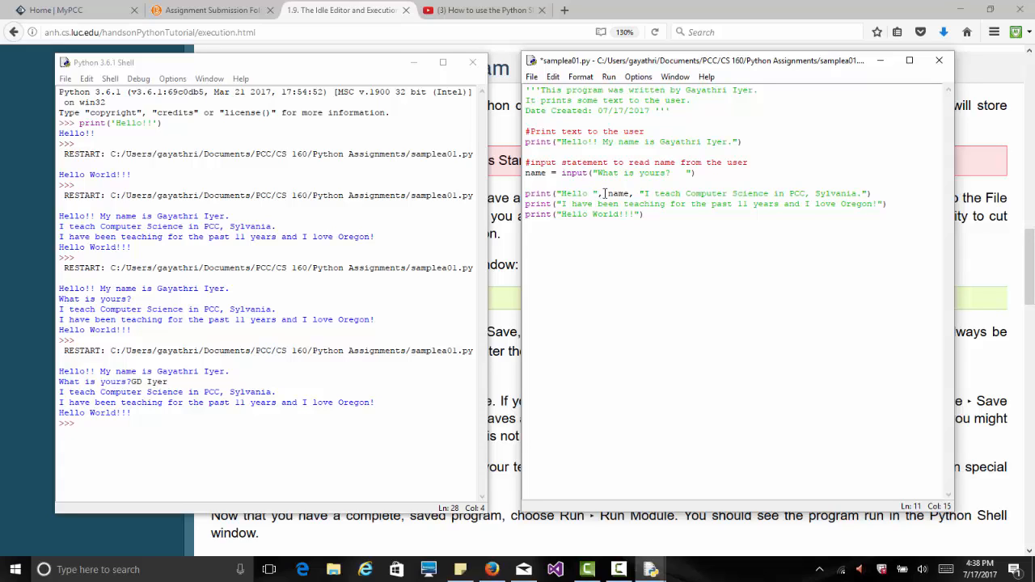
double_click(618, 192)
type("!! ")
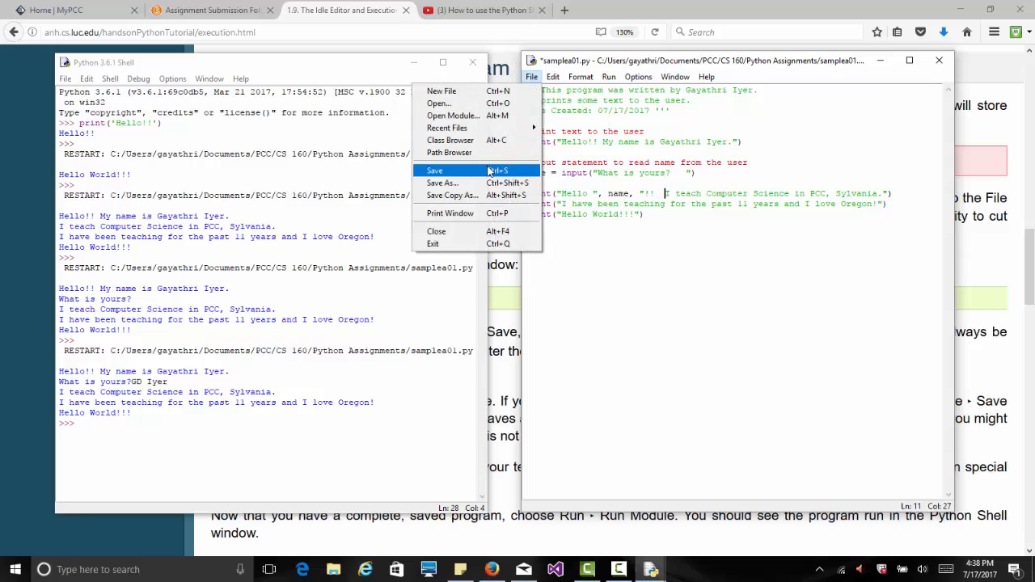
Save and run the program, answering GD Iyer so the personalised greeting prints.
left_click(443, 170)
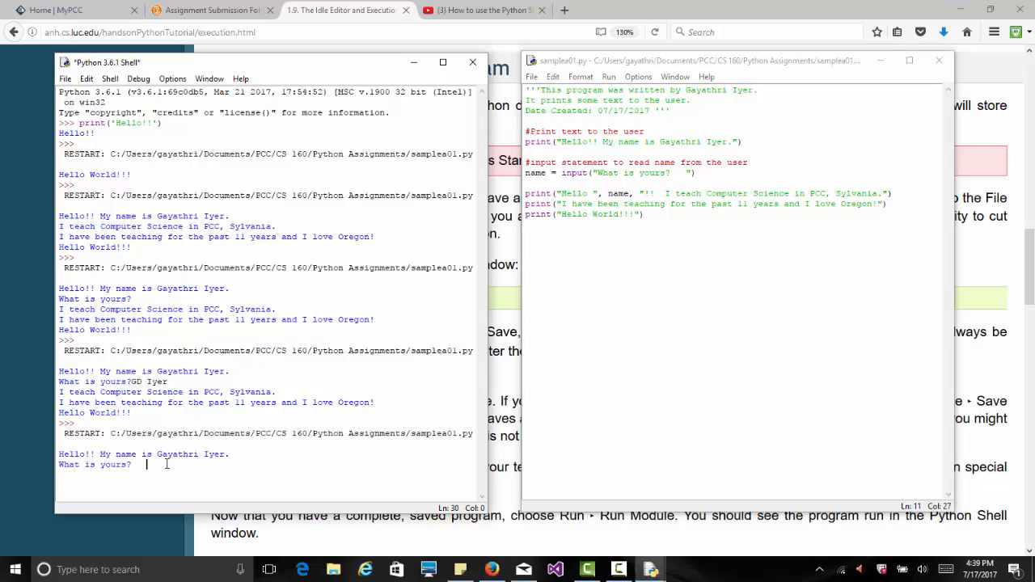
mouse_move(232, 465)
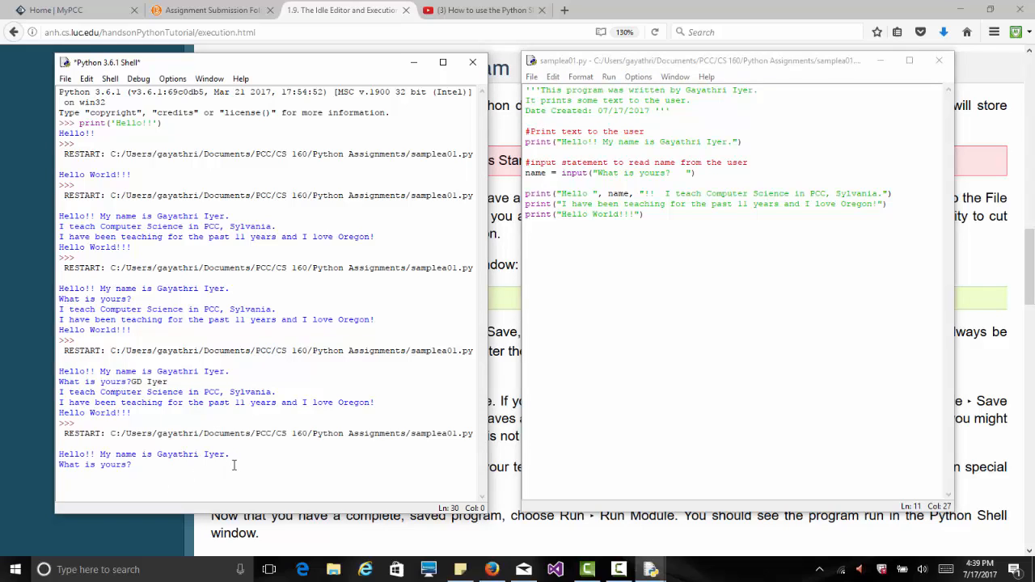
type("GD Iyer")
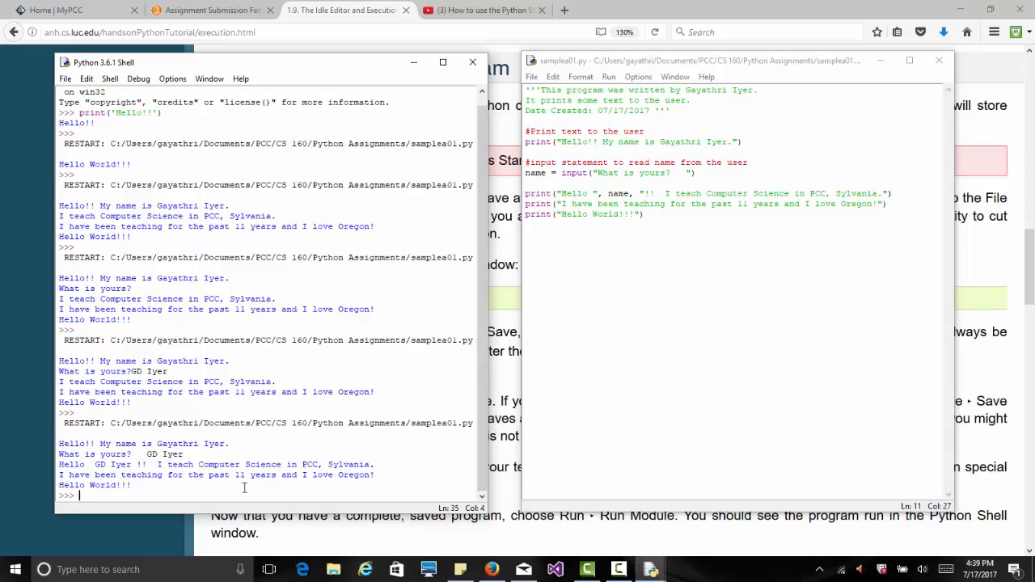
mouse_move(572, 184)
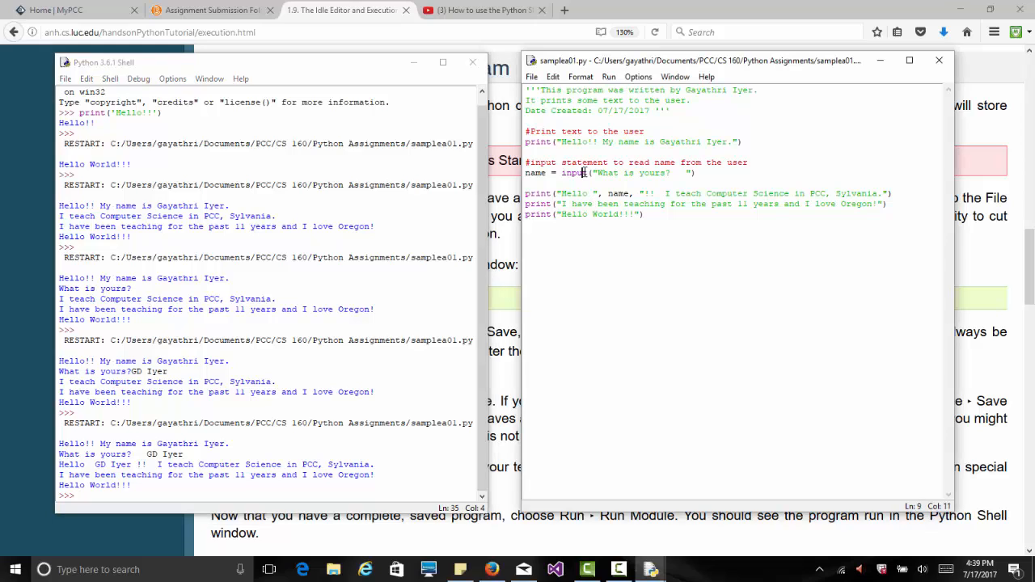
Run sample01.py again answering GD Iyer, then switch to the D2L submission folders.
double_click(572, 171)
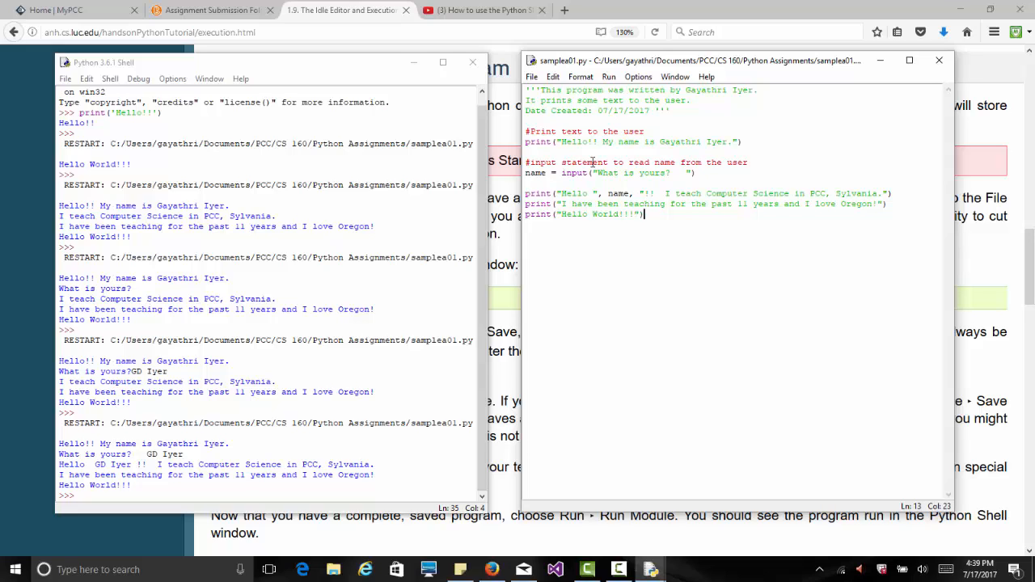
mouse_move(685, 145)
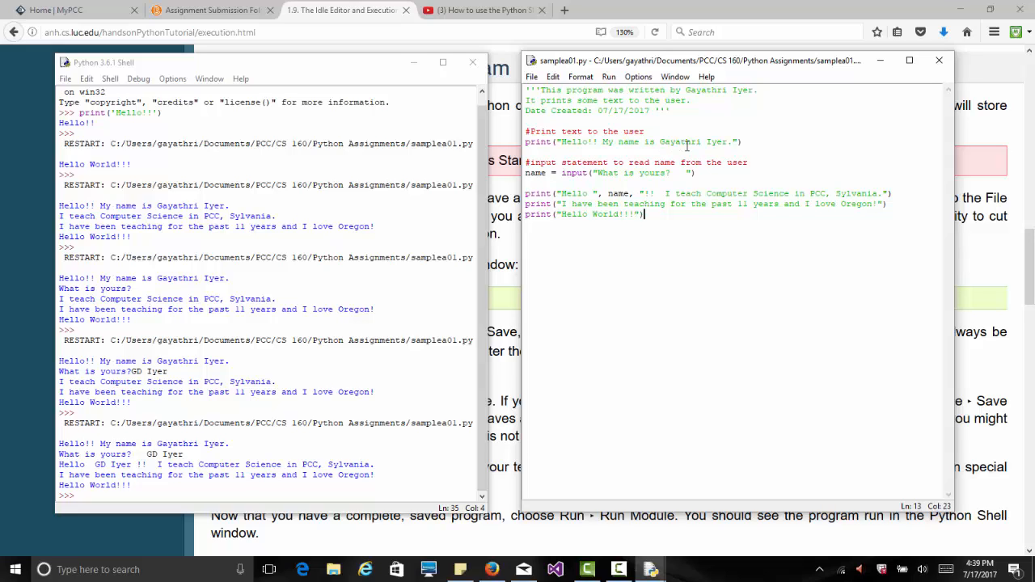
double_click(708, 91)
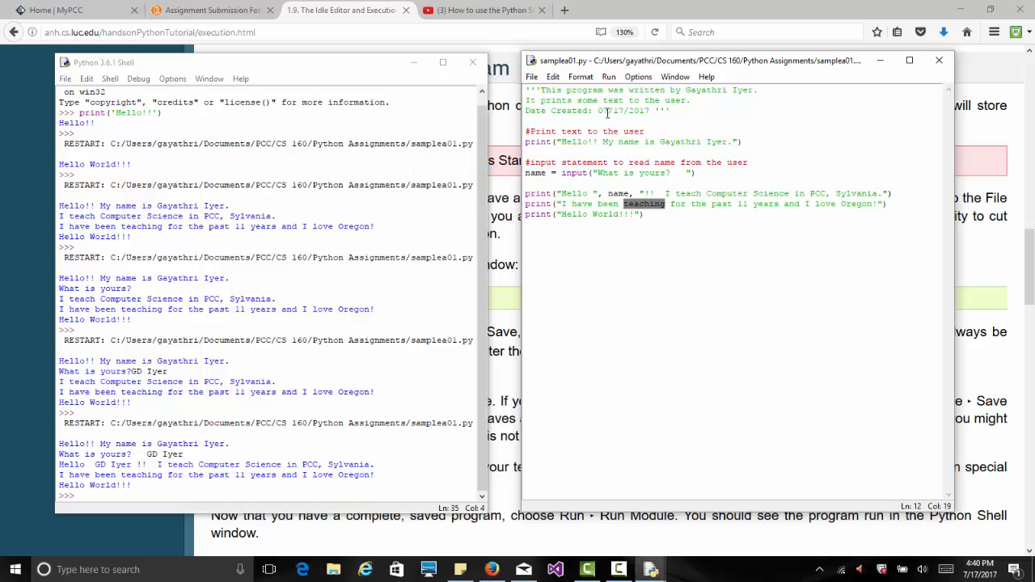
left_click(608, 77)
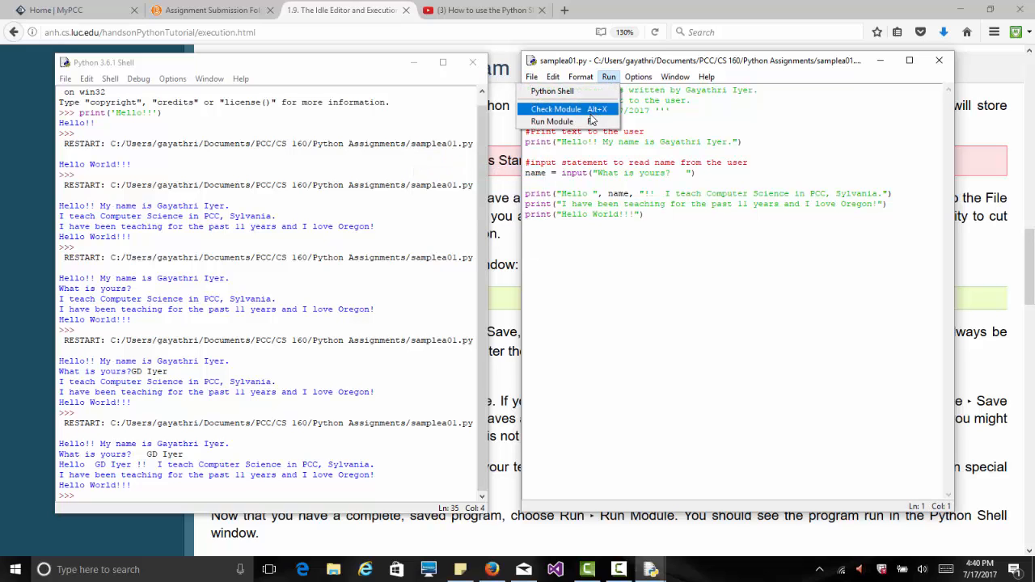
left_click(550, 121)
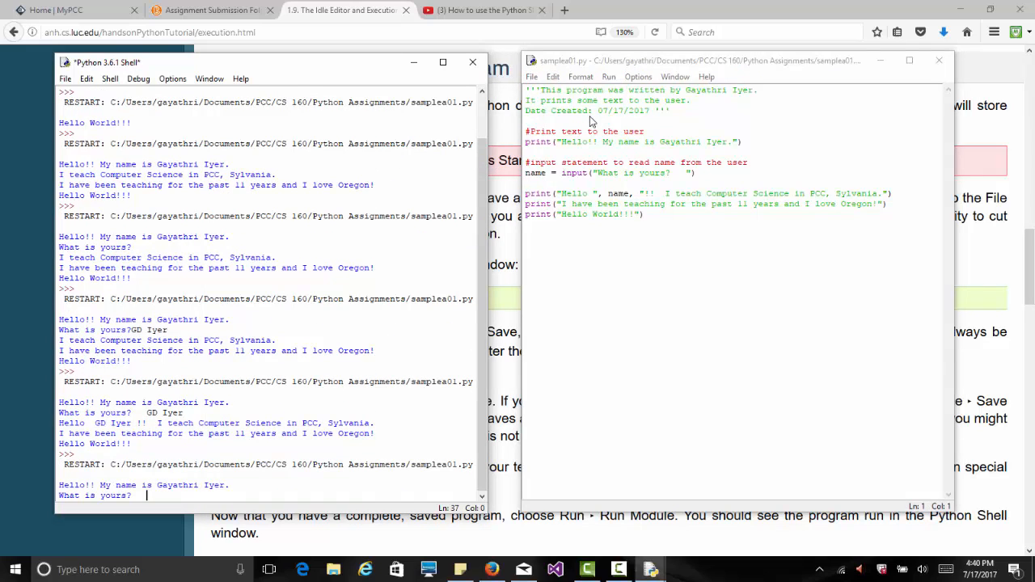
type("GD Iyer")
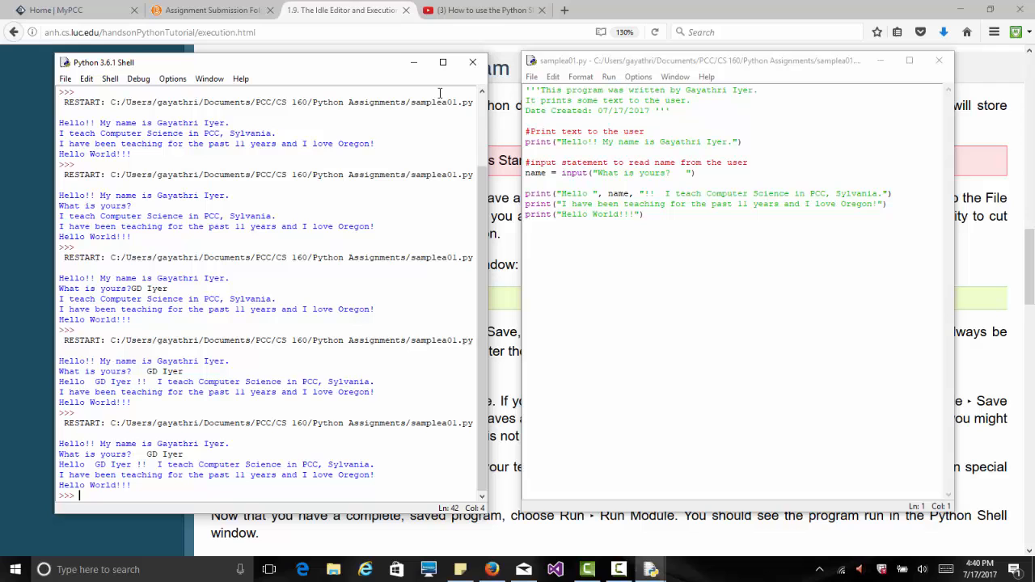
left_click(194, 9)
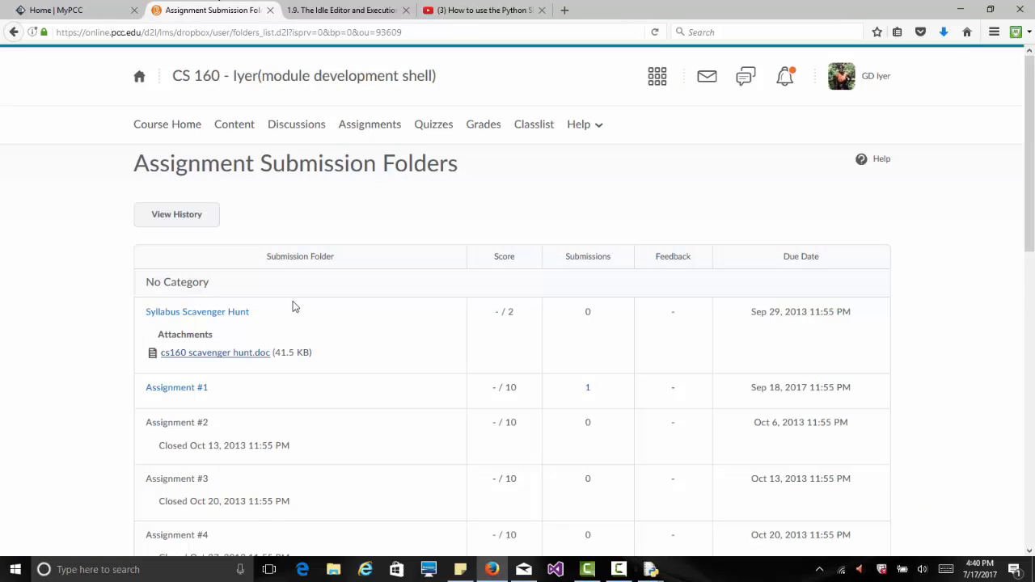
Go through Course Home and Assignments to Assignment #1's Submit Files page.
left_click(167, 123)
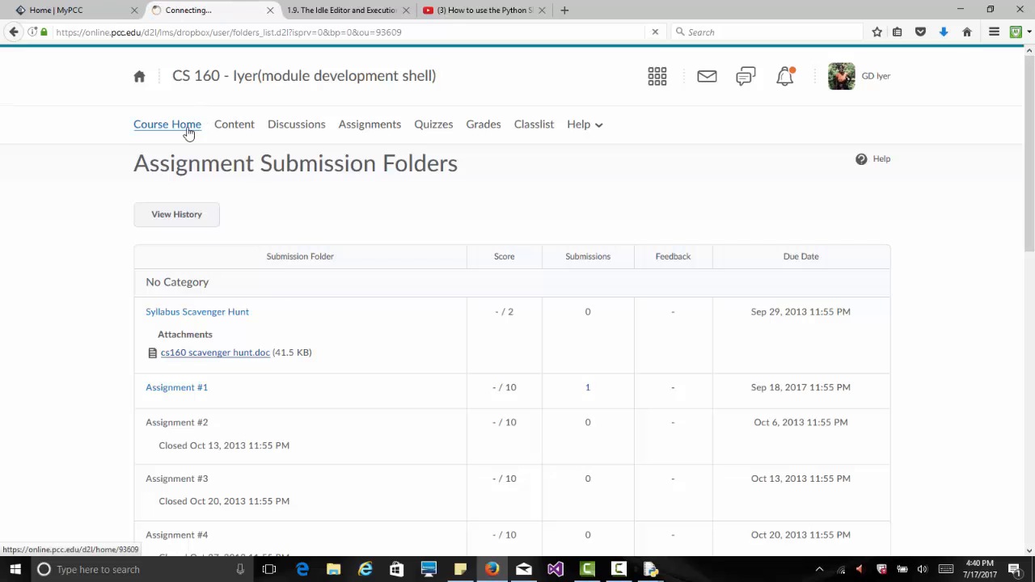
left_click(166, 123)
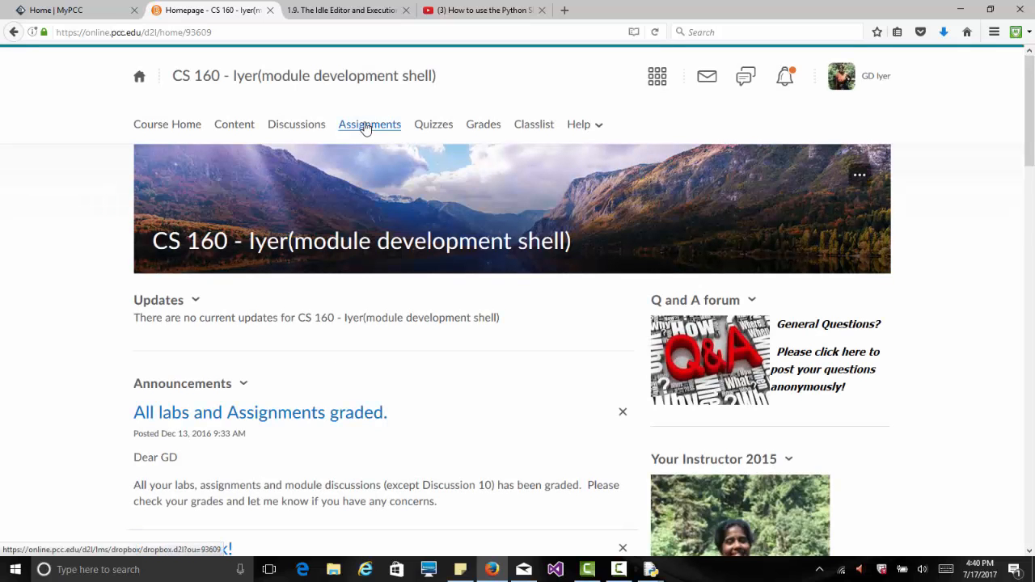
left_click(369, 123)
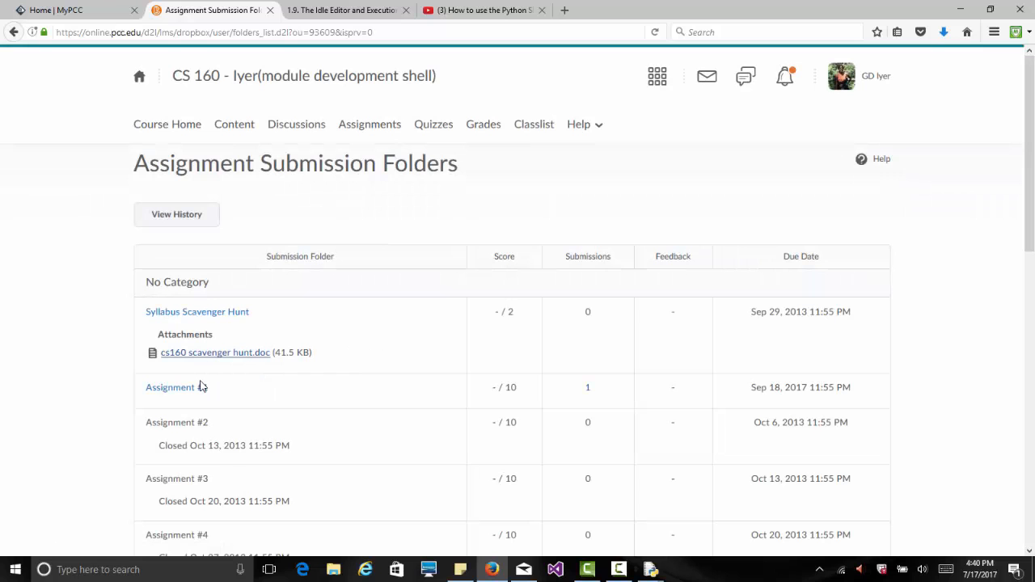
left_click(170, 388)
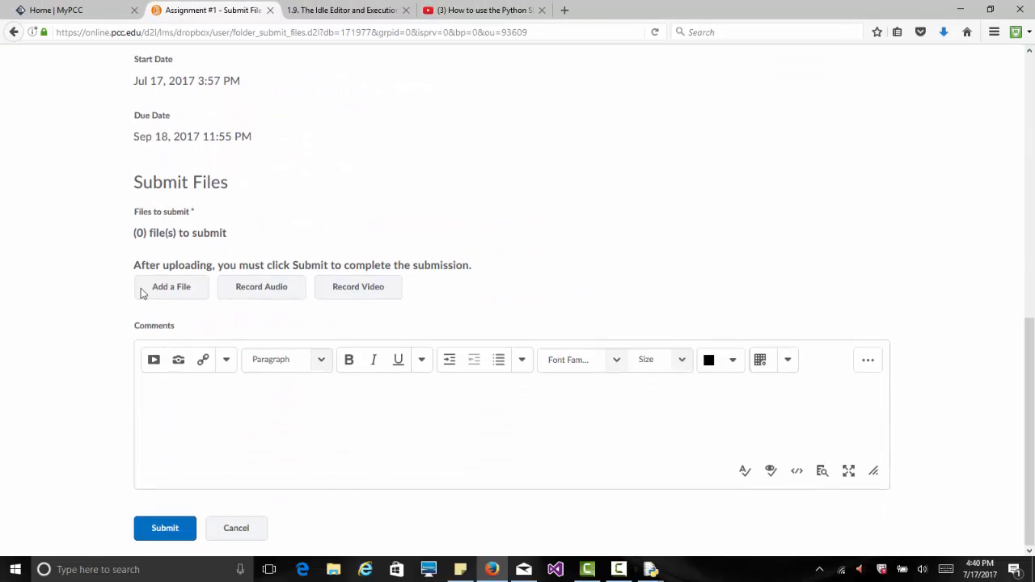
Attach sample01.py from My Computer to the Assignment #1 submission.
left_click(172, 286)
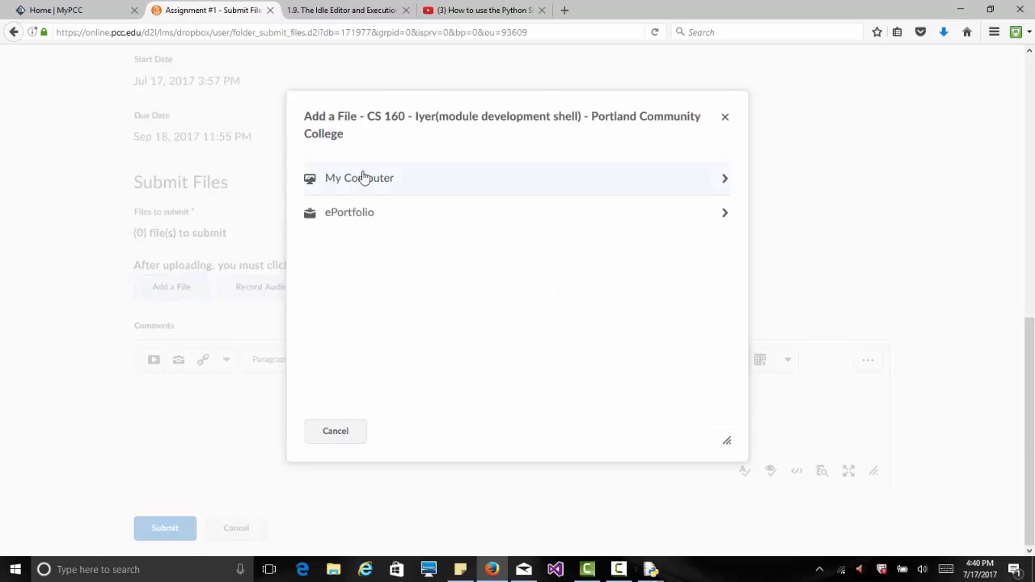
left_click(359, 178)
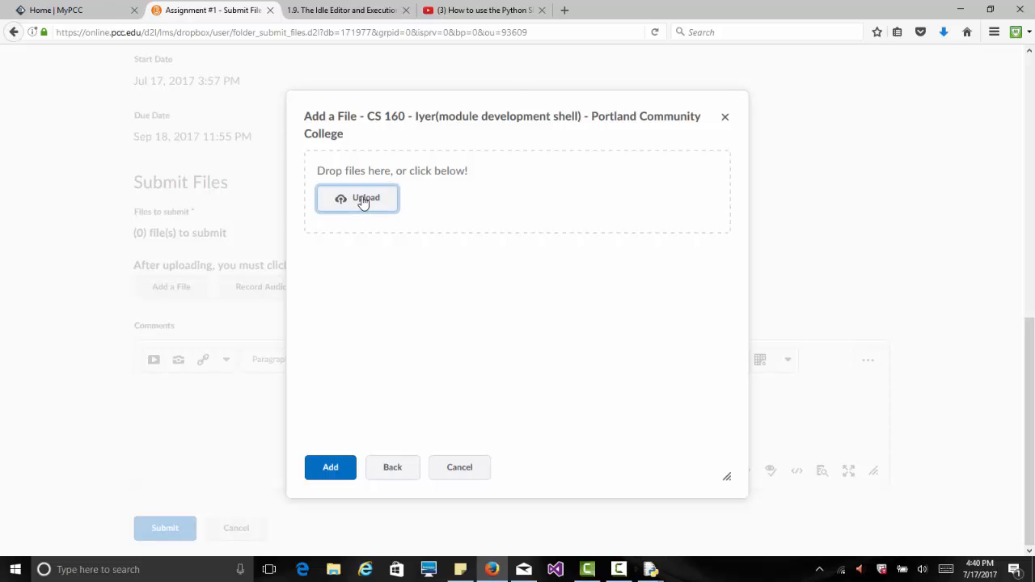
left_click(357, 197)
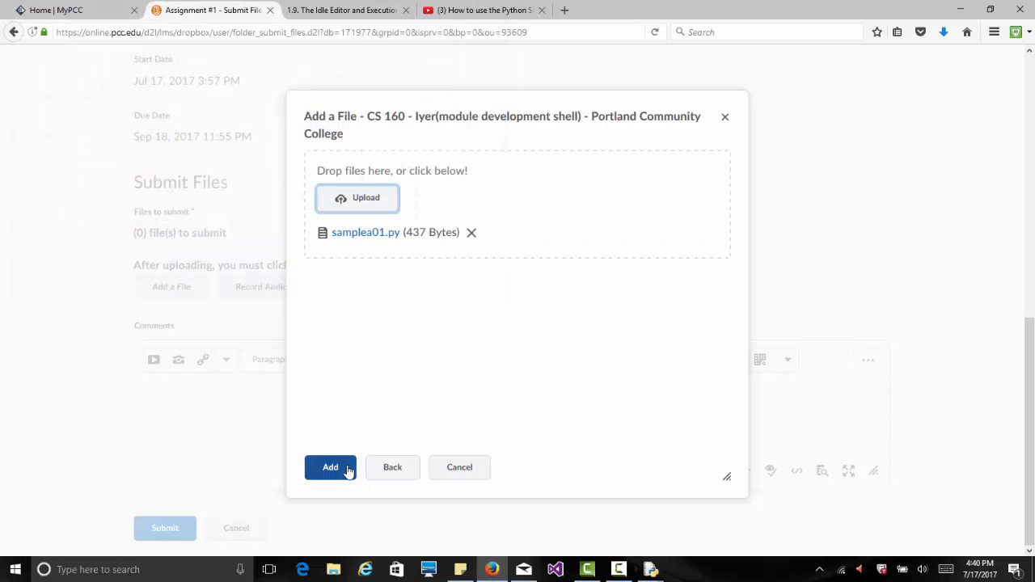
left_click(330, 467)
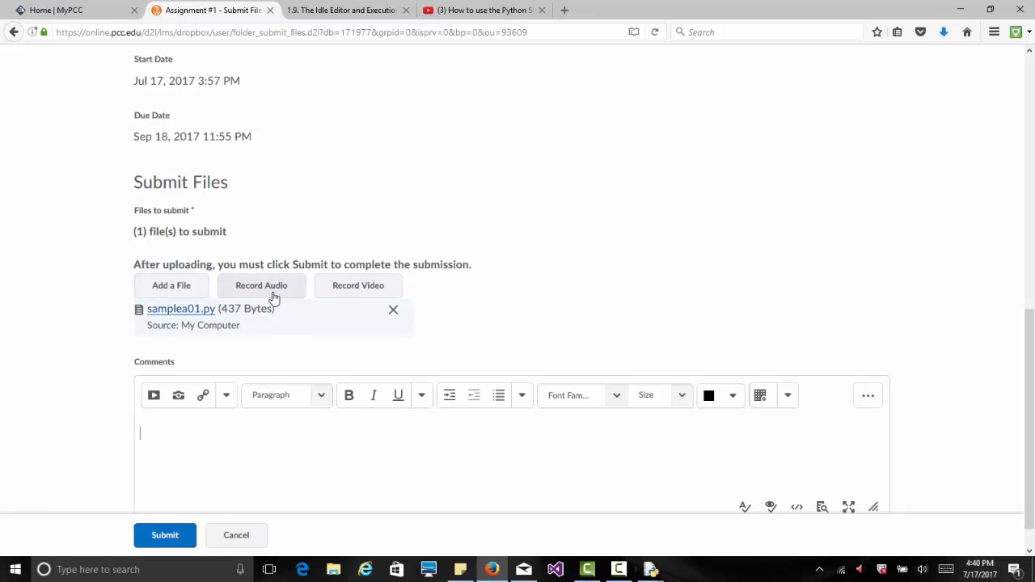
mouse_move(275, 289)
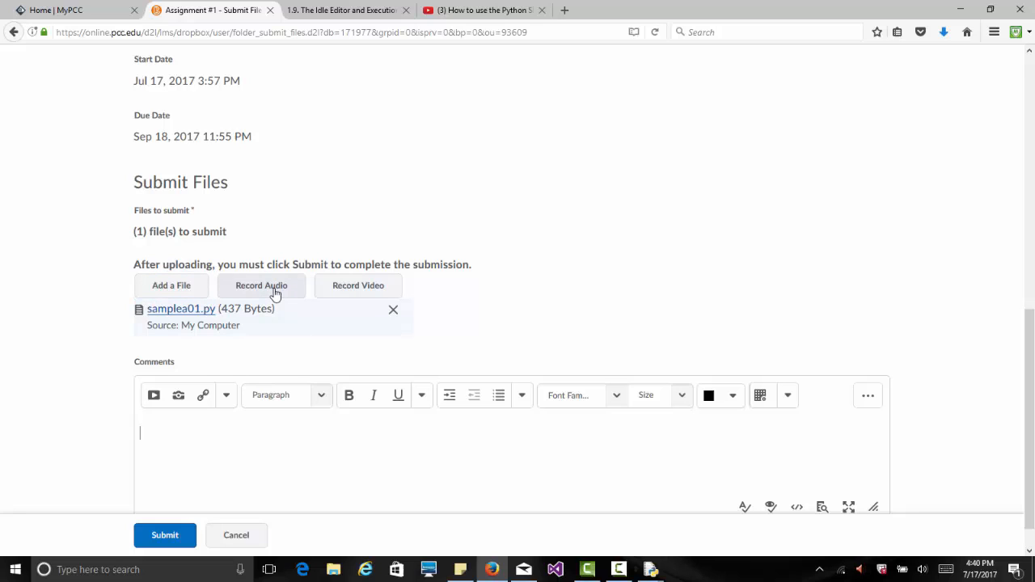
mouse_move(297, 433)
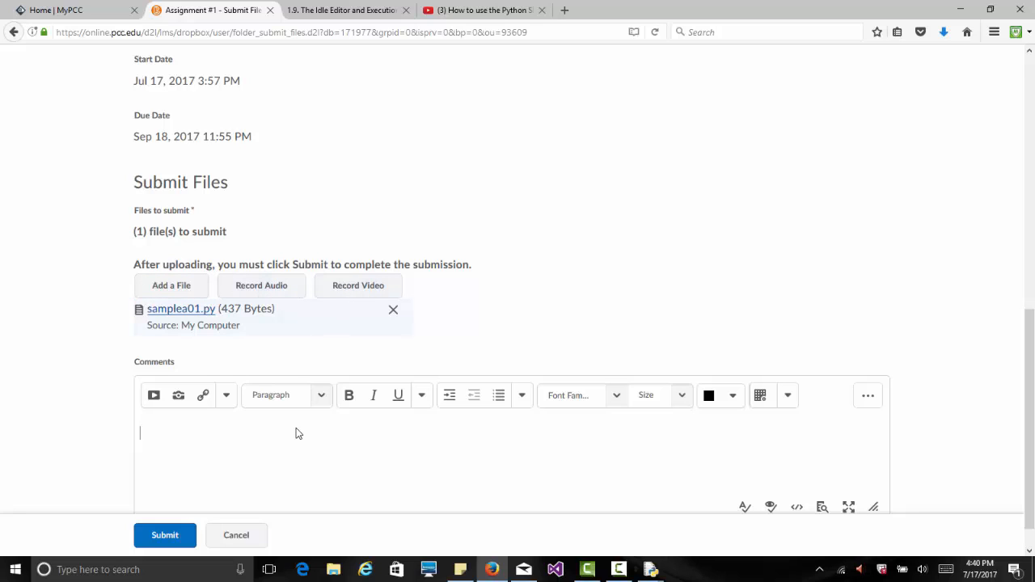
mouse_move(298, 472)
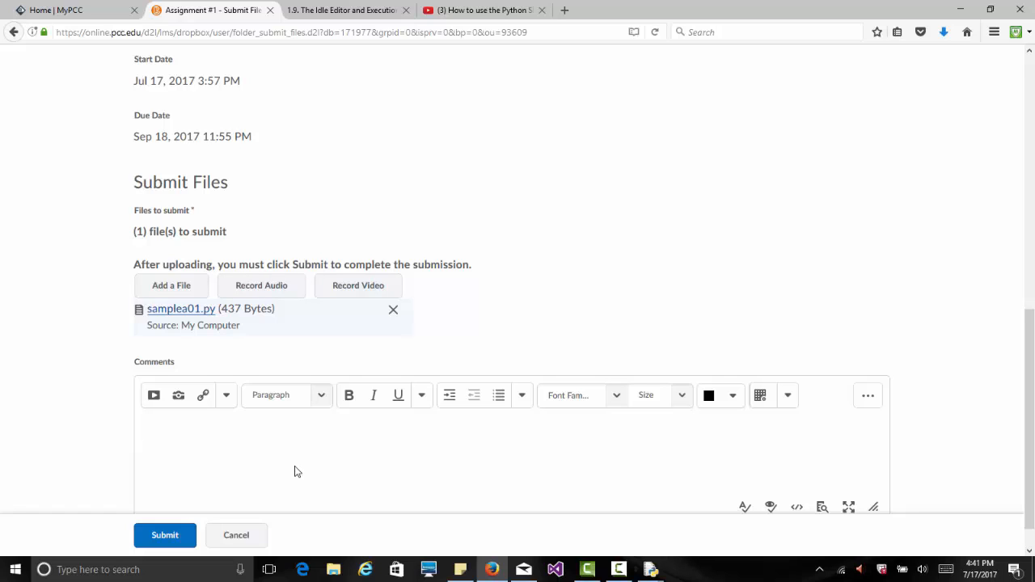
mouse_move(226, 509)
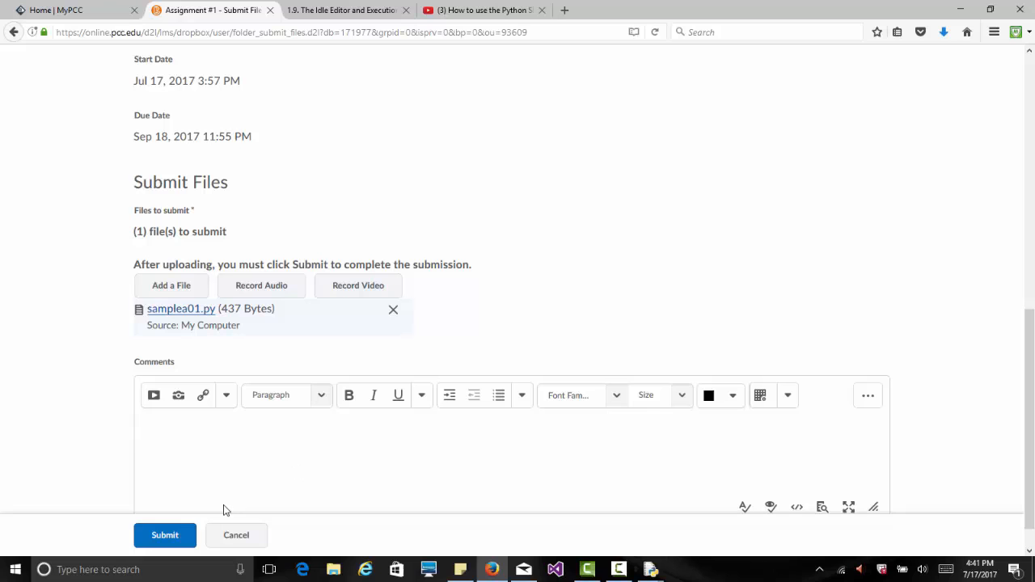
Submit sample01.py and review the successful File Upload Results page.
left_click(165, 535)
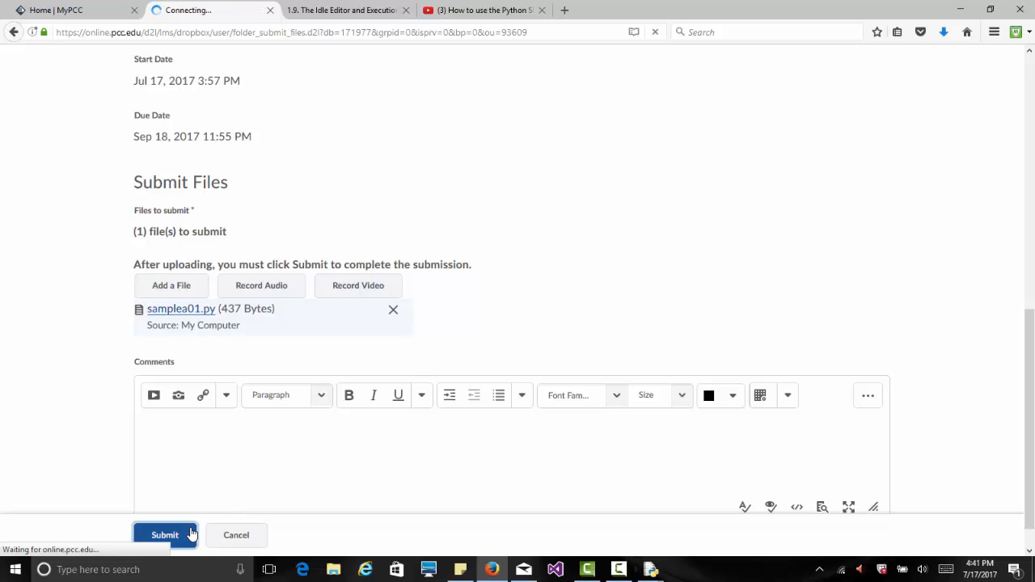
left_click(162, 535)
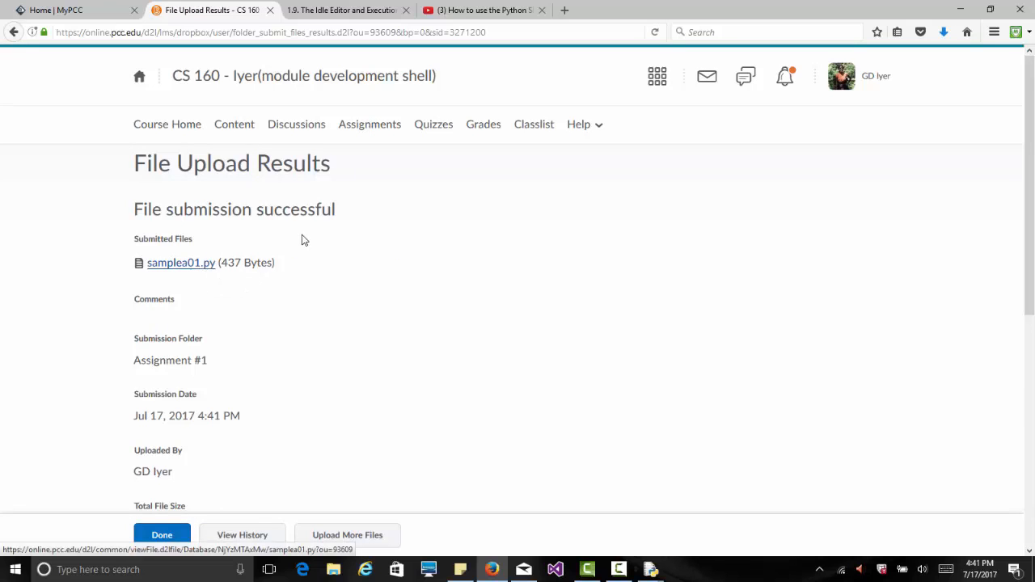
scroll("down", 3)
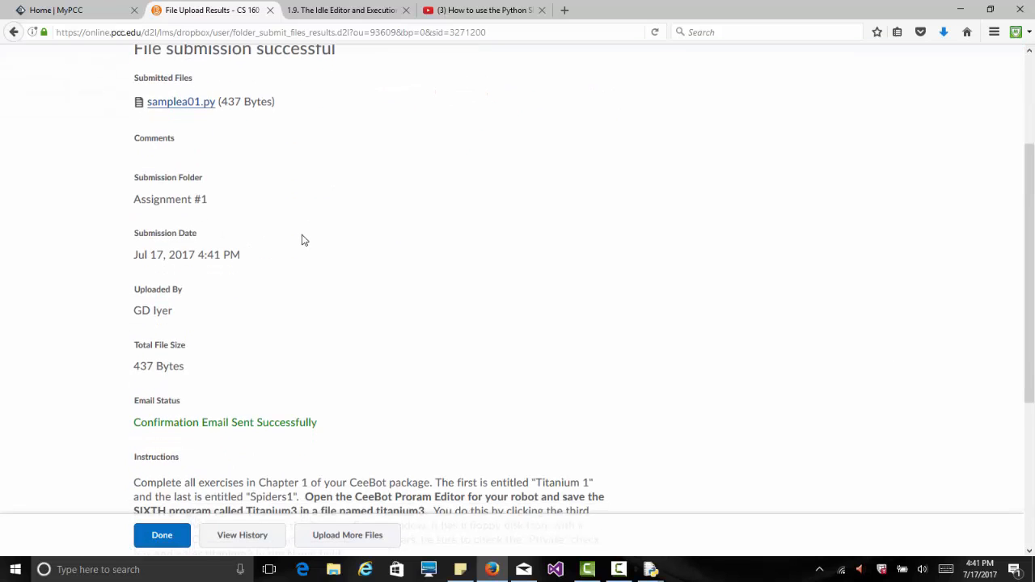
scroll("down", 3)
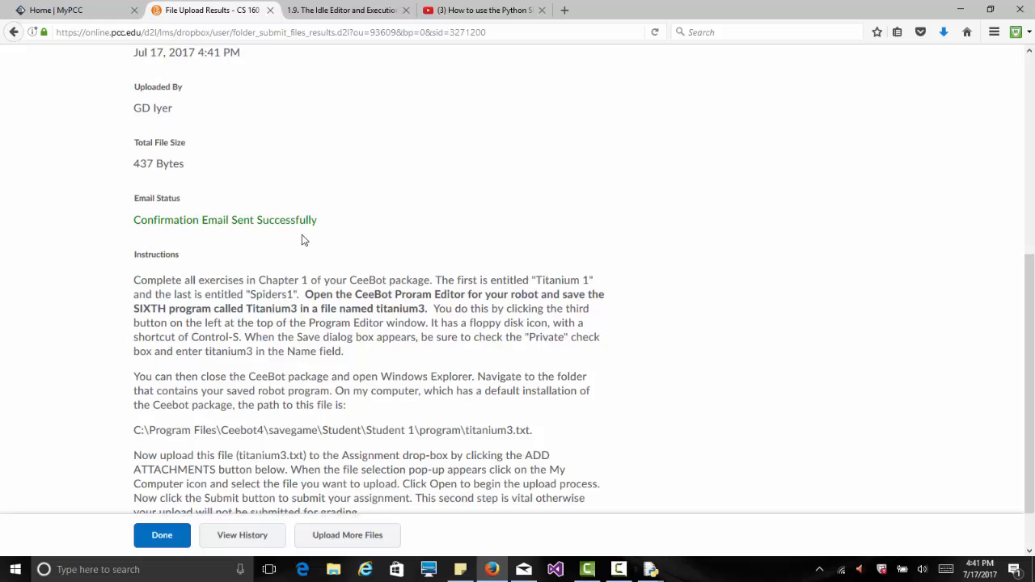
scroll("up", 3)
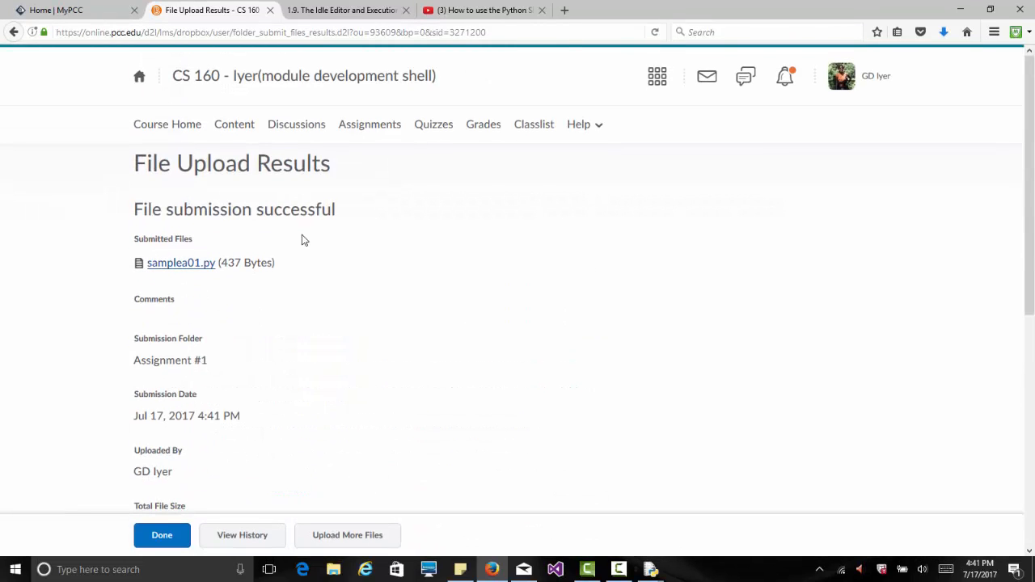
mouse_move(396, 113)
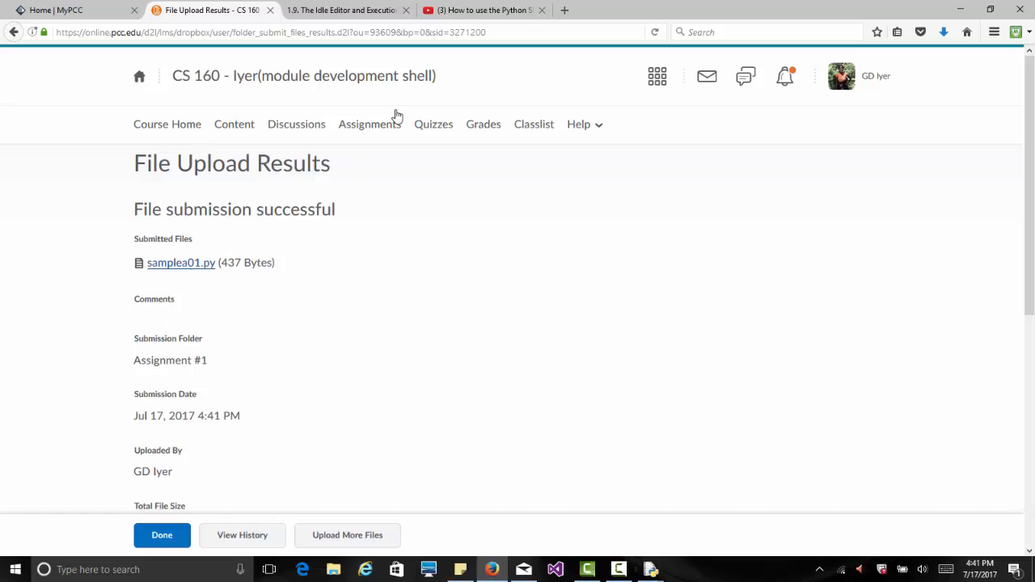
mouse_move(421, 230)
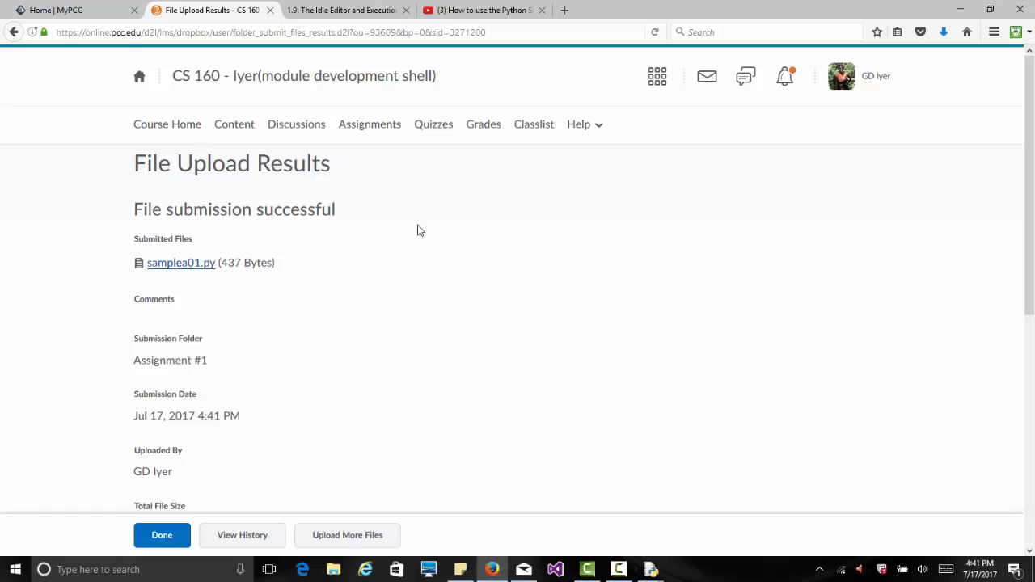
mouse_move(479, 347)
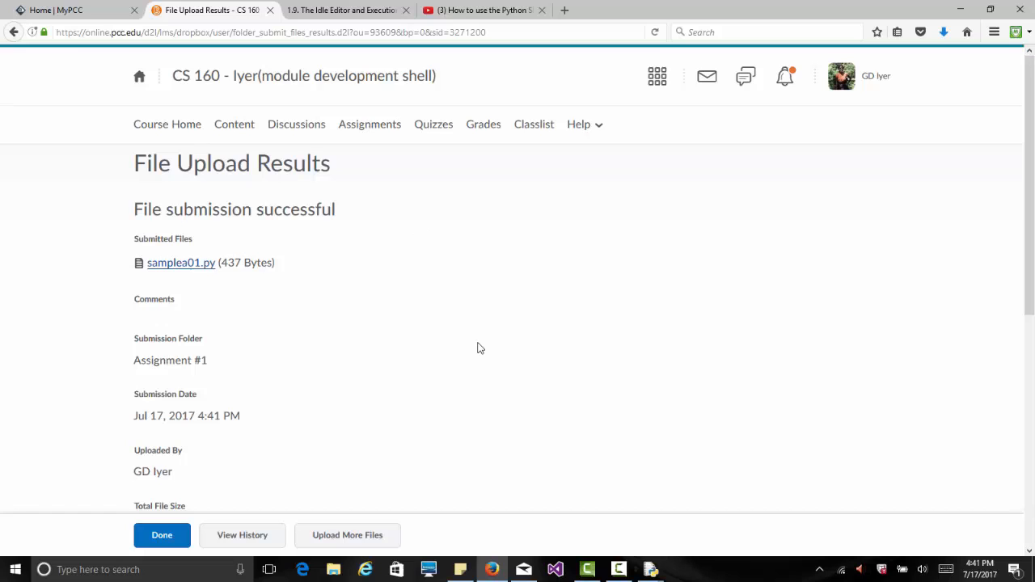